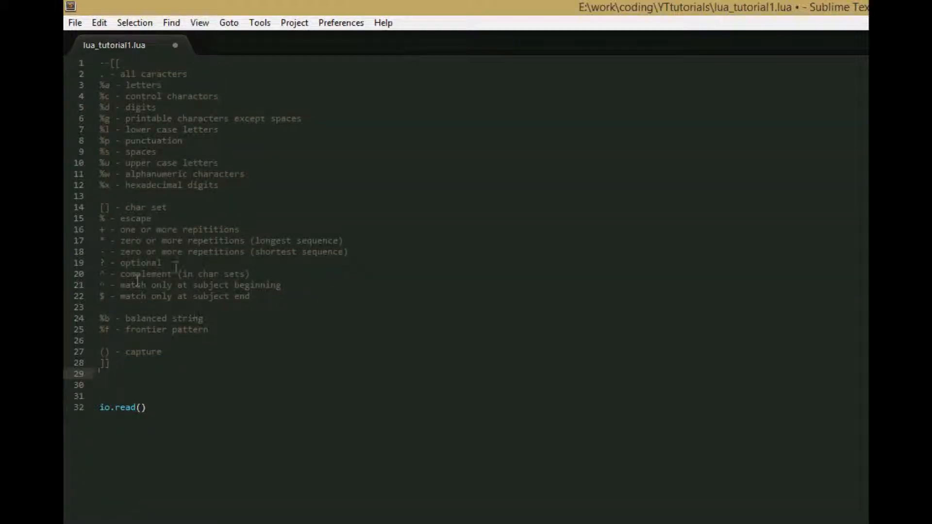
{"action": "mouse_move", "coordinate": [271, 288]}
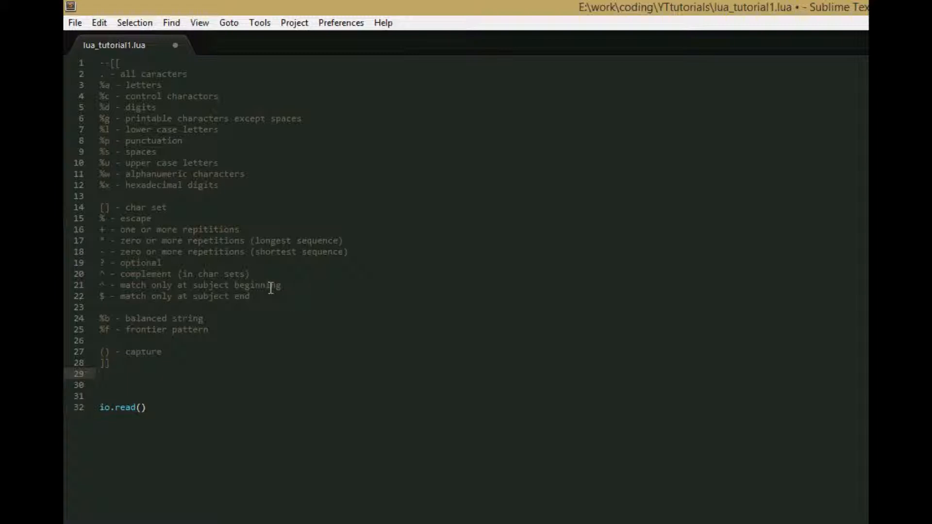
Step: Add print(string.lower("HELLO")) on line 30, run it and see hello in the console
{"action": "left_click", "coordinate": [104, 385]}
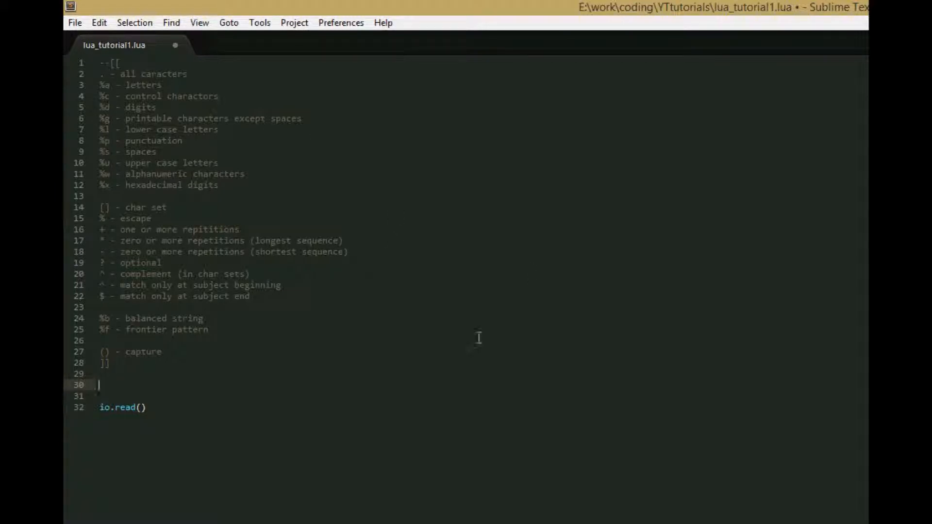
{"action": "mouse_move", "coordinate": [274, 307]}
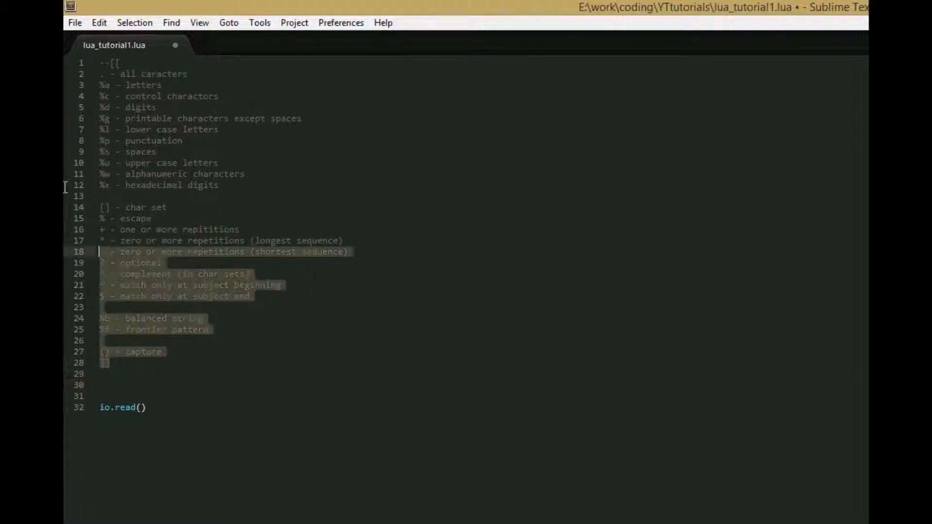
{"action": "left_click", "coordinate": [134, 385]}
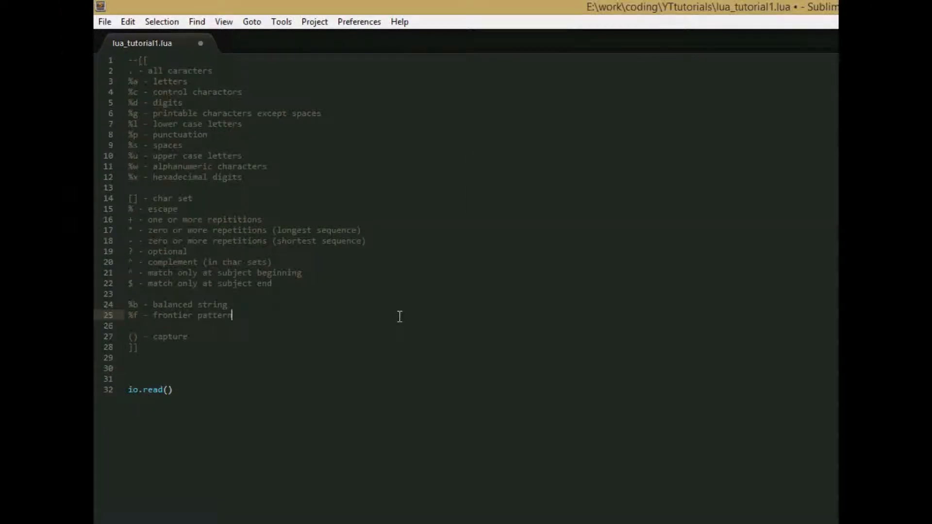
{"action": "left_click", "coordinate": [151, 367]}
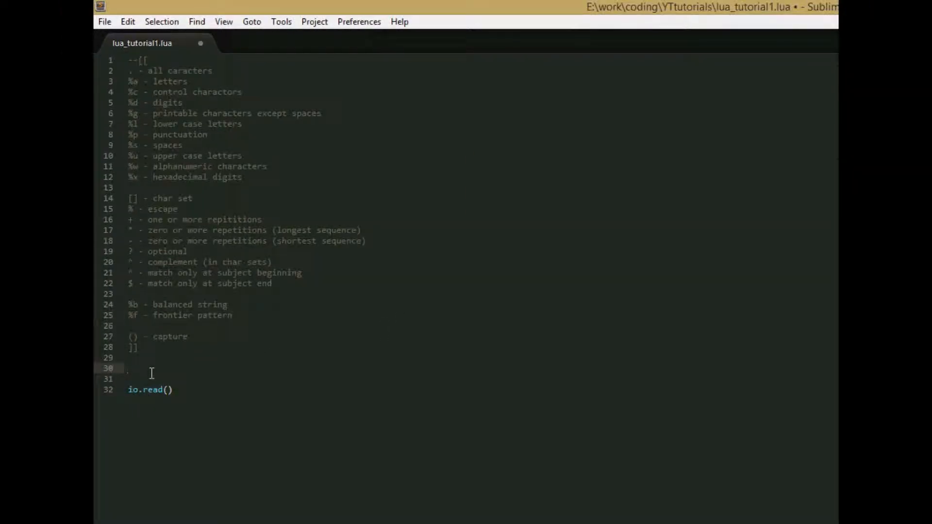
{"action": "type", "text": "print("}
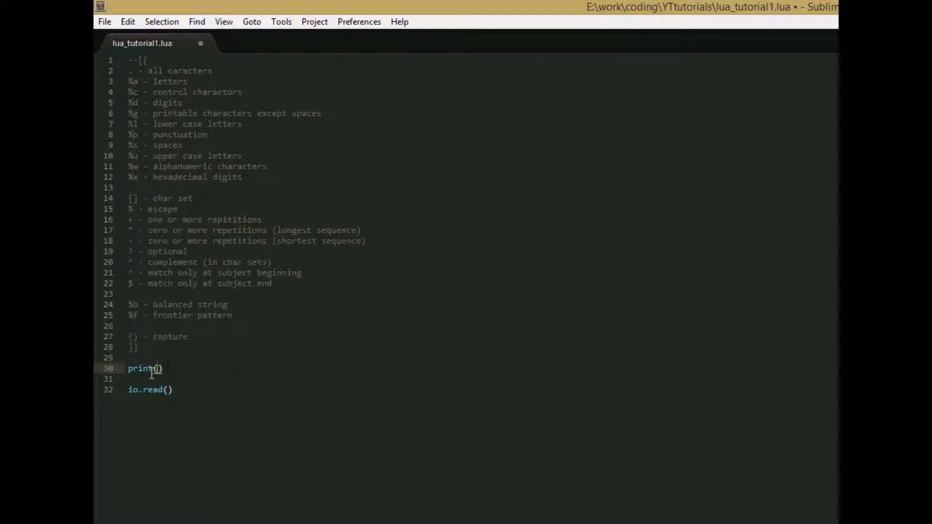
{"action": "type", "text": "strin"}
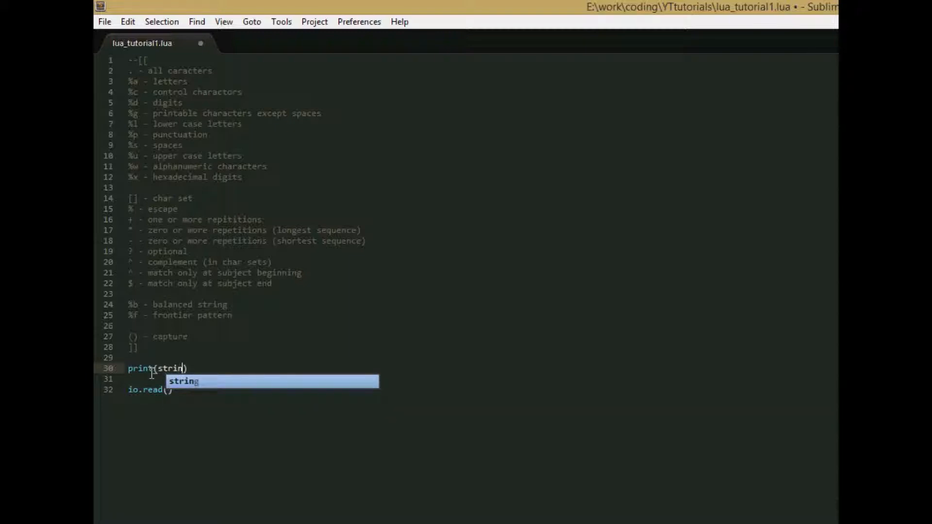
{"action": "type", "text": ".lower(\""}
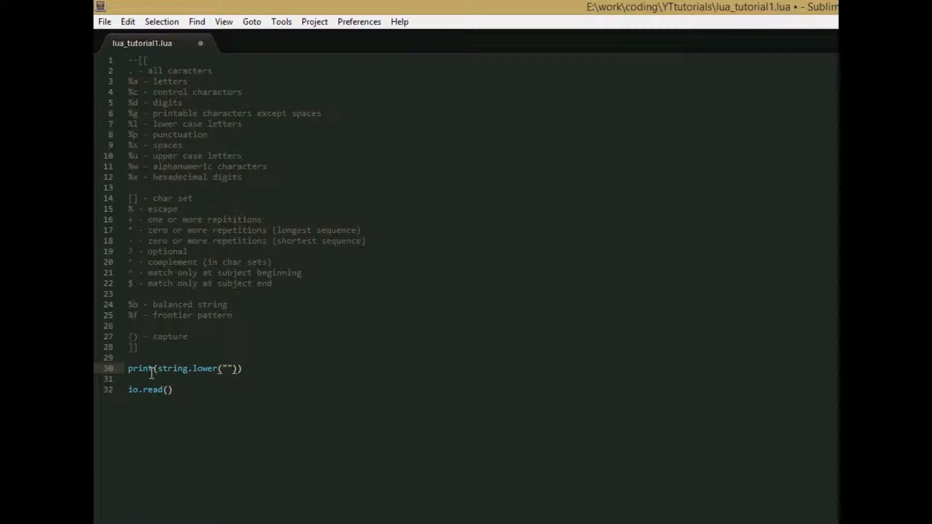
{"action": "type", "text": "HELLO"}
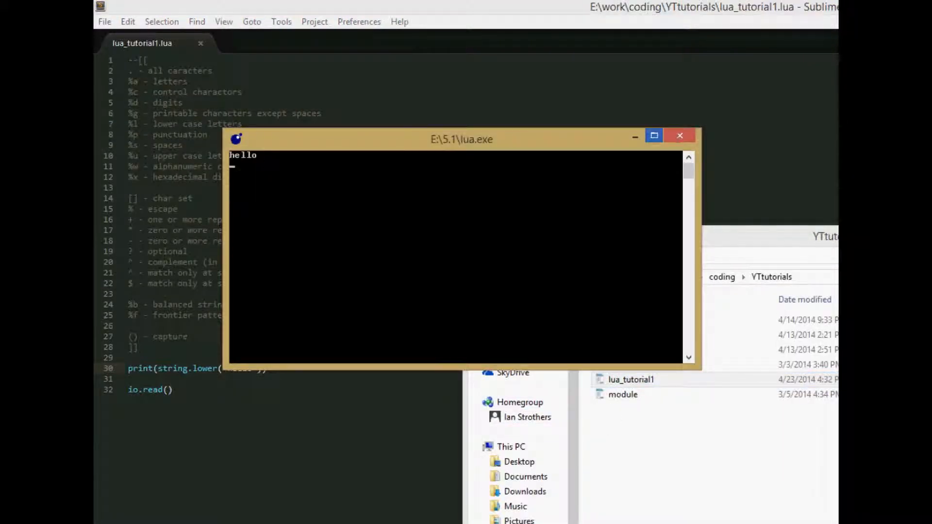
{"action": "left_click", "coordinate": [680, 136]}
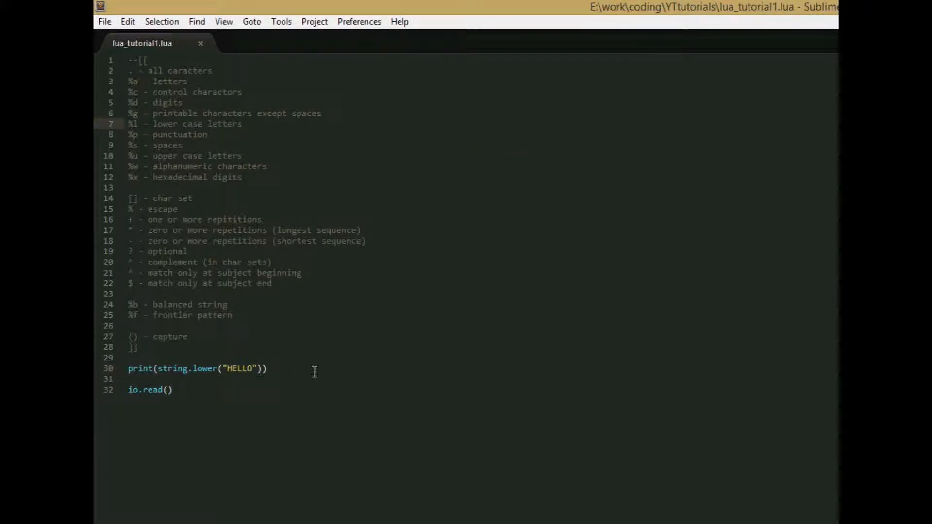
{"action": "mouse_move", "coordinate": [294, 372]}
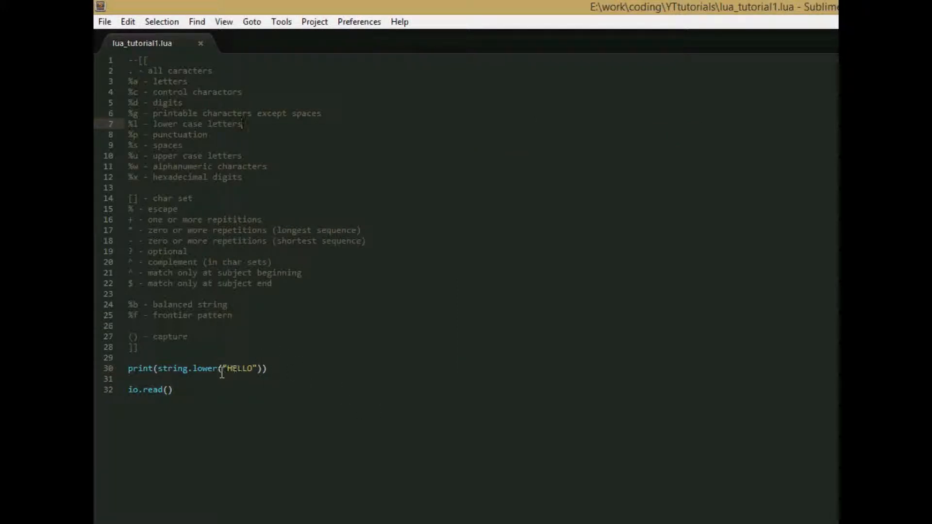
Step: Change the call to string.upper("hello"), save, and run it to get HELLO
{"action": "double_click", "coordinate": [201, 368]}
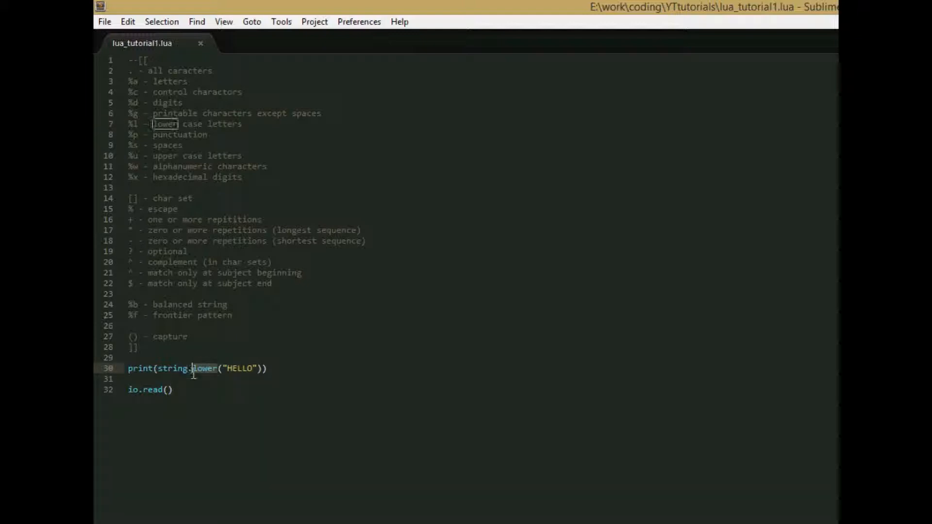
{"action": "type", "text": "upper"}
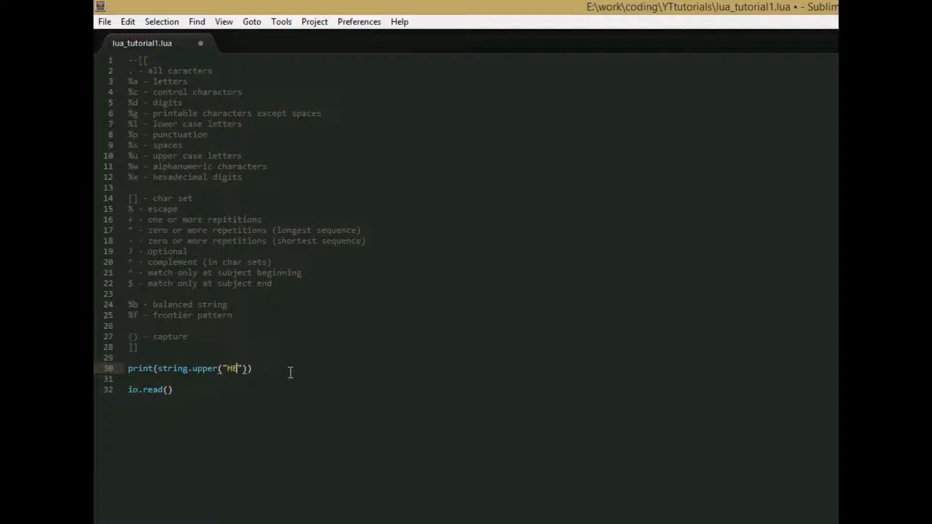
{"action": "type", "text": "hello"}
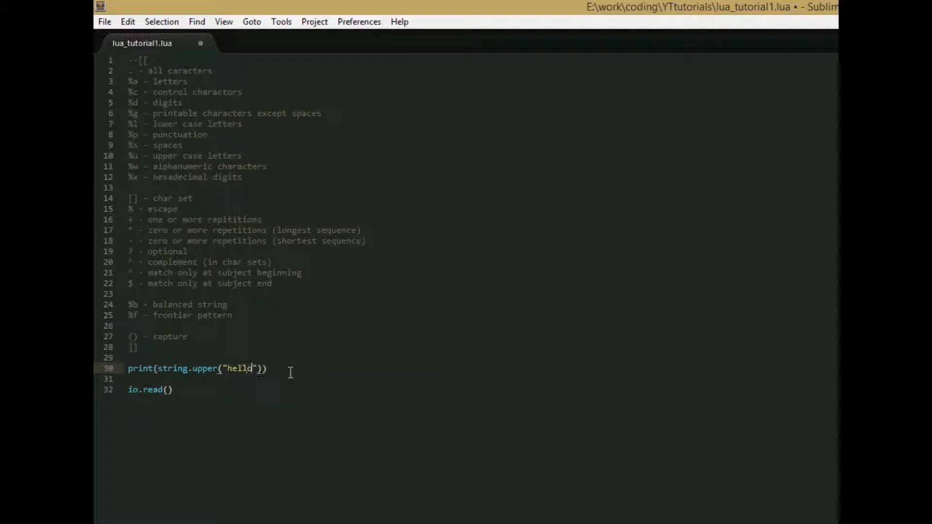
{"action": "left_click", "coordinate": [104, 22]}
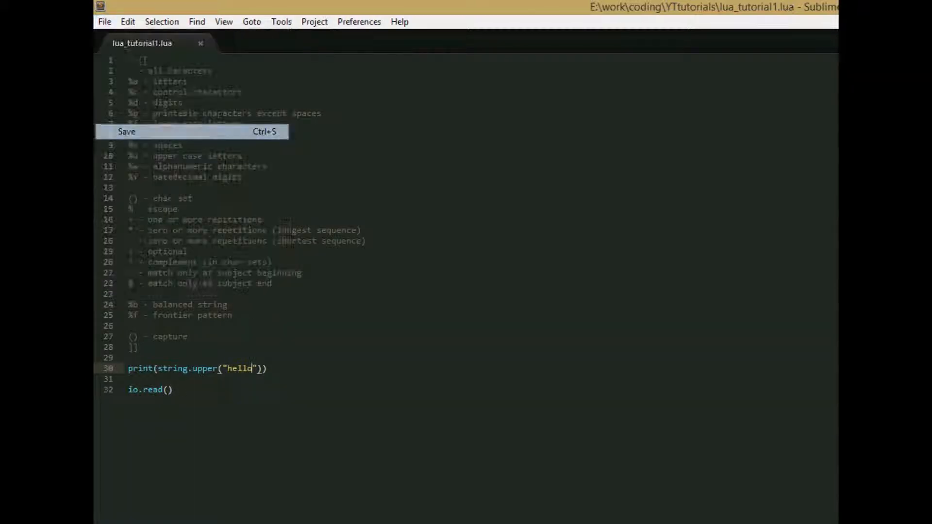
{"action": "left_click", "coordinate": [126, 131]}
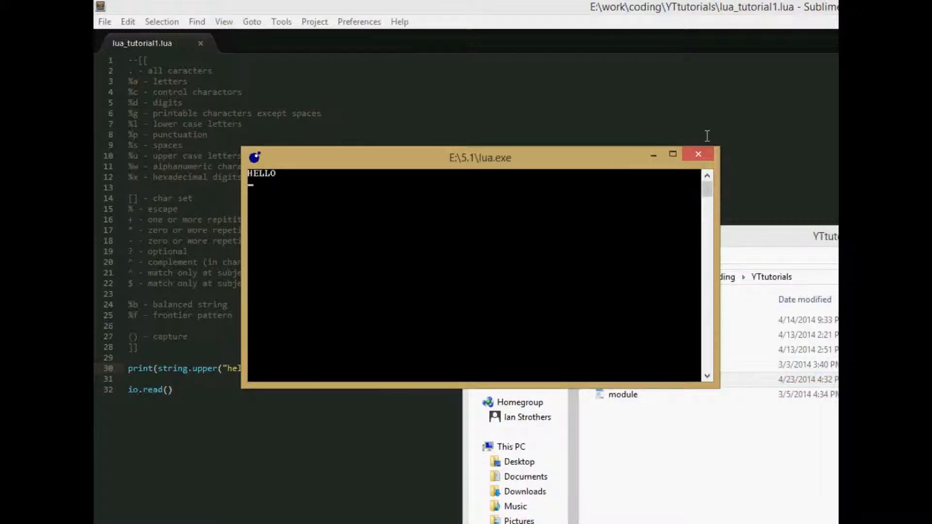
{"action": "left_click", "coordinate": [698, 155]}
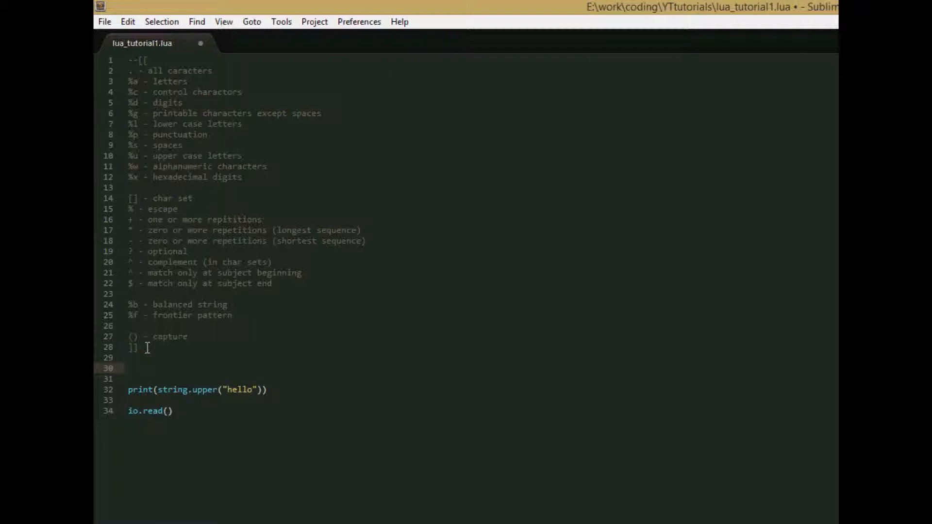
Step: Define s = "(hello)" on line 30
{"action": "type", "text": "s"}
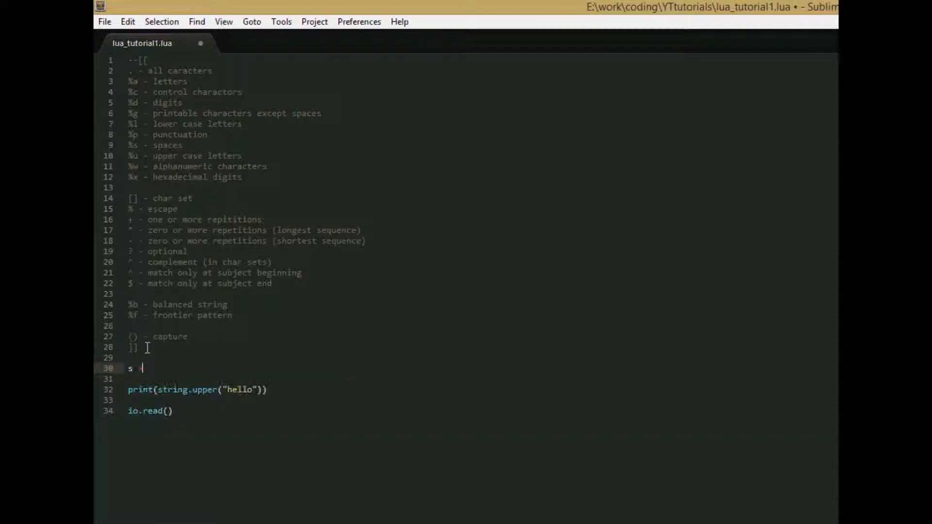
{"action": "type", "text": "= \""}
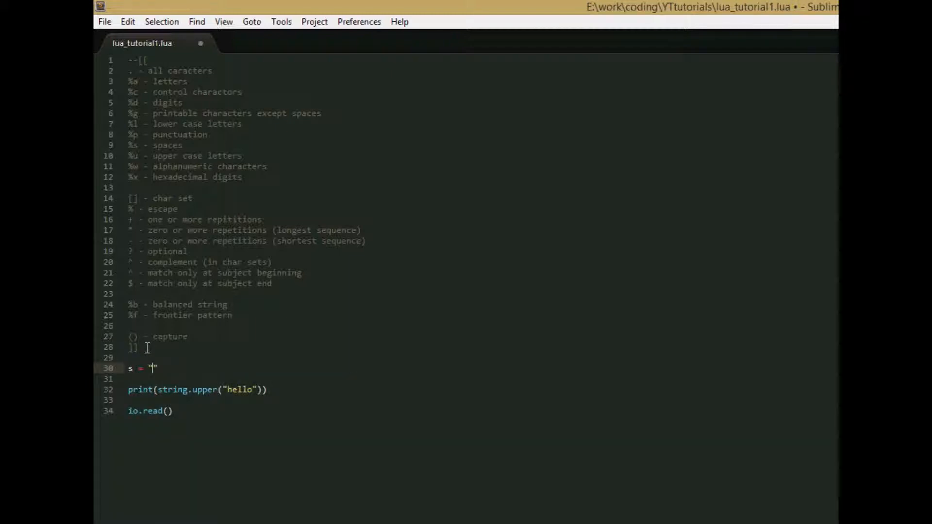
{"action": "type", "text": "(H"}
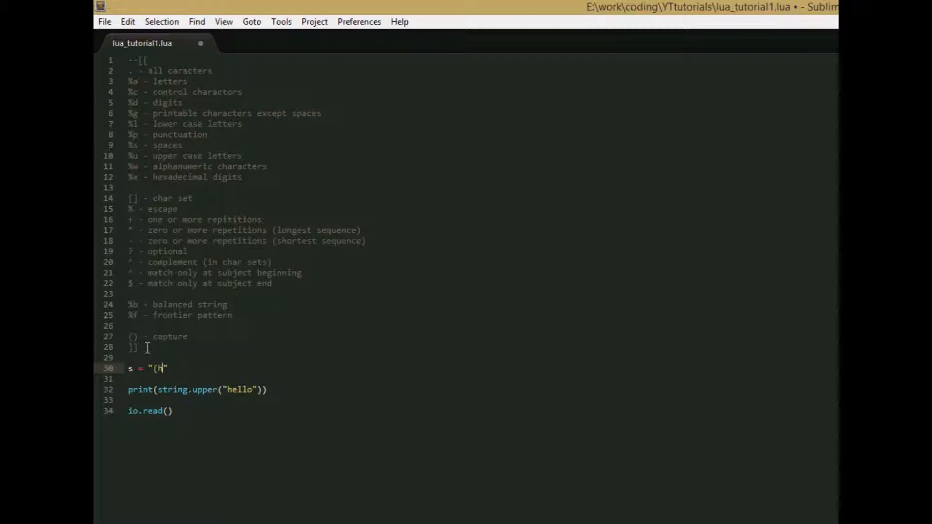
{"action": "type", "text": "ello)"}
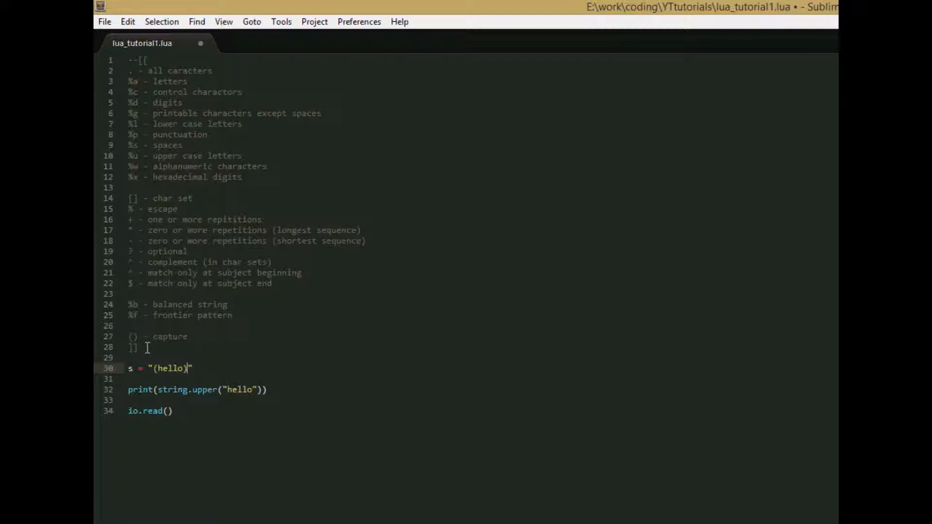
{"action": "mouse_move", "coordinate": [280, 399]}
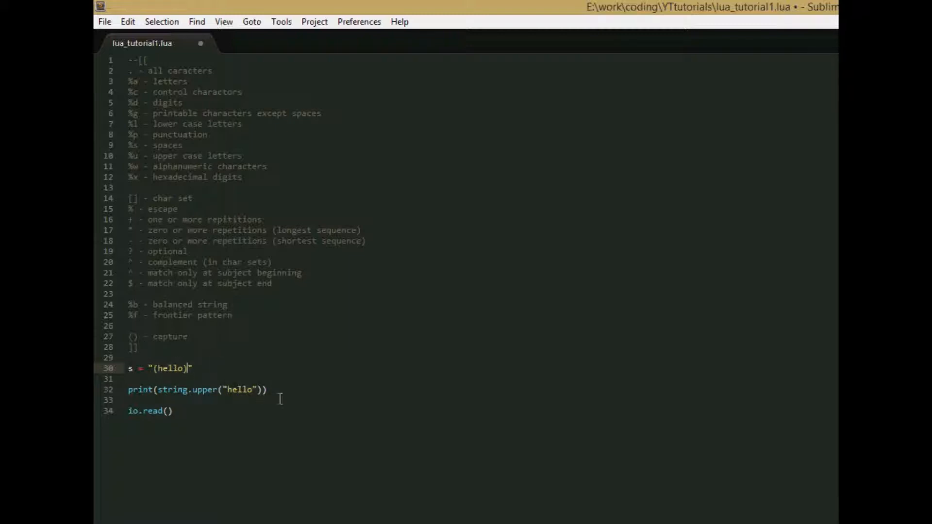
Step: Rewrite the print call on line 32 as print(s:sub(2, -2))
{"action": "left_click", "coordinate": [160, 390]}
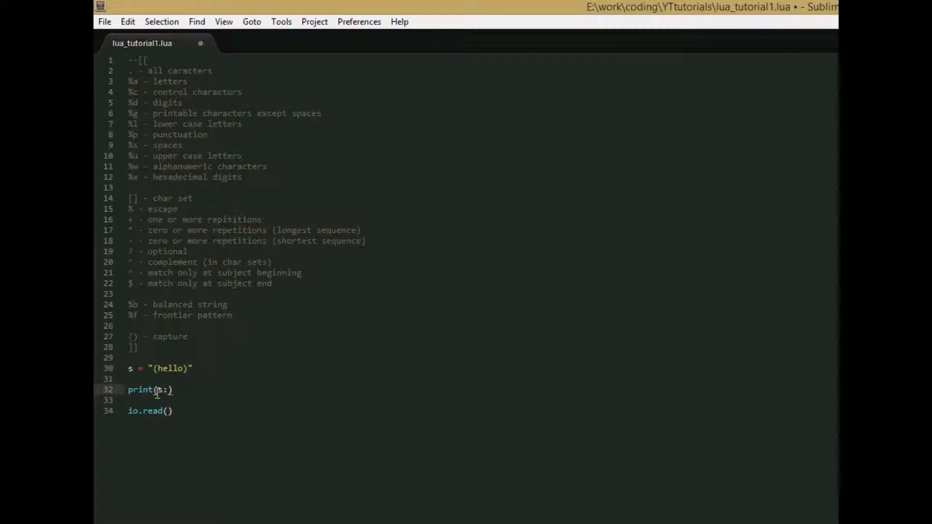
{"action": "type", "text": "sub()"}
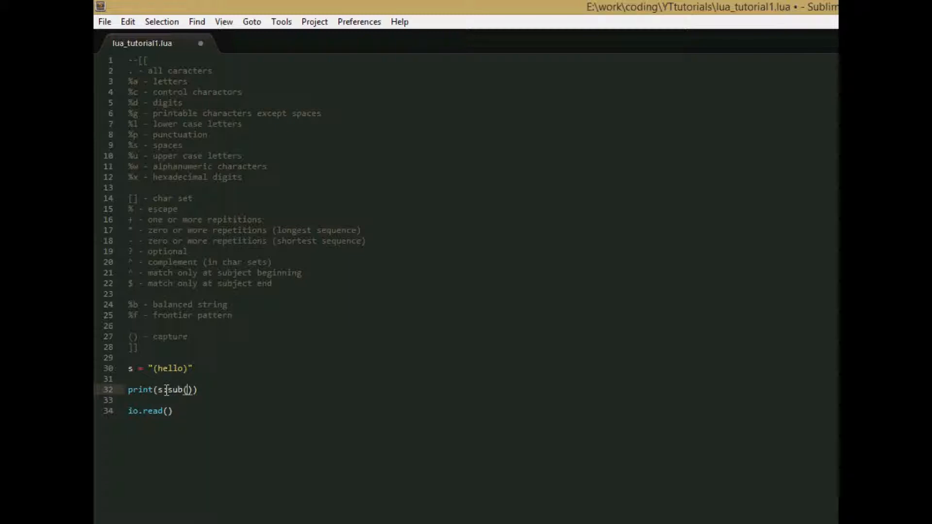
{"action": "left_click", "coordinate": [151, 368]}
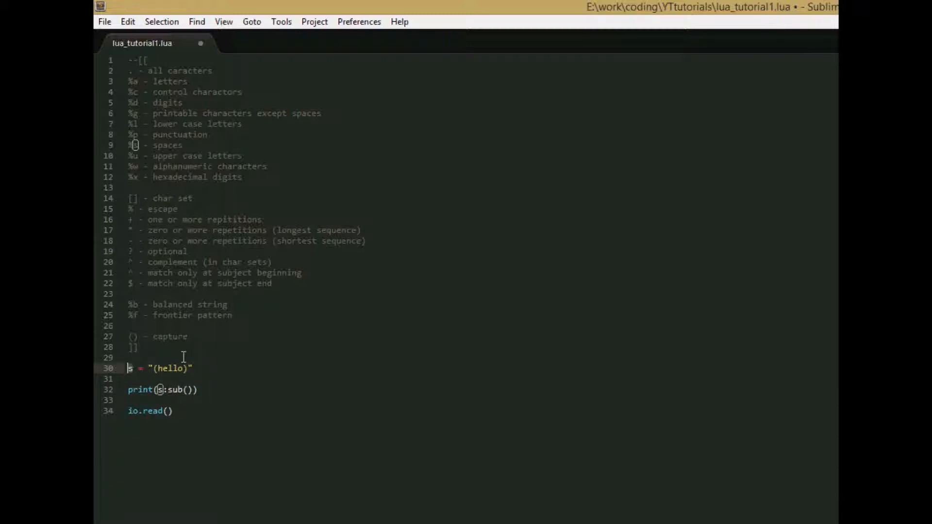
{"action": "left_click", "coordinate": [159, 389]}
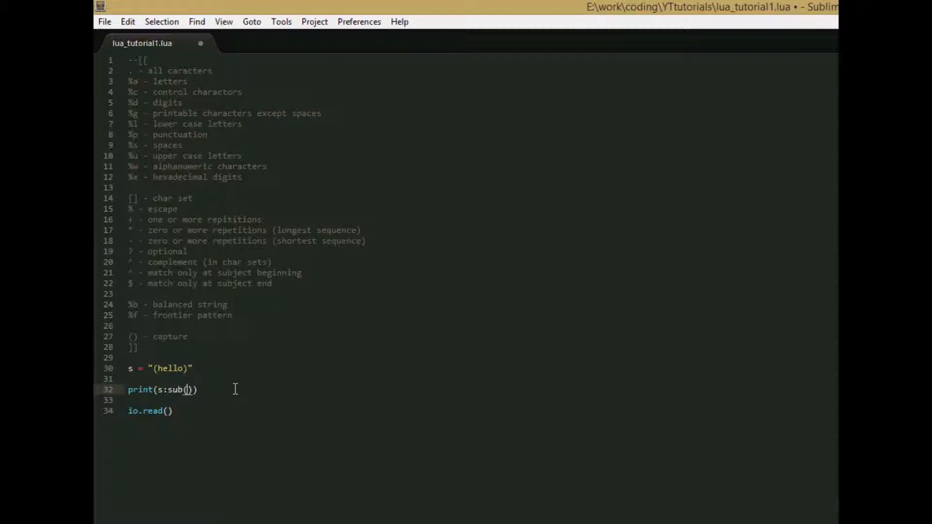
{"action": "type", "text": "2,"}
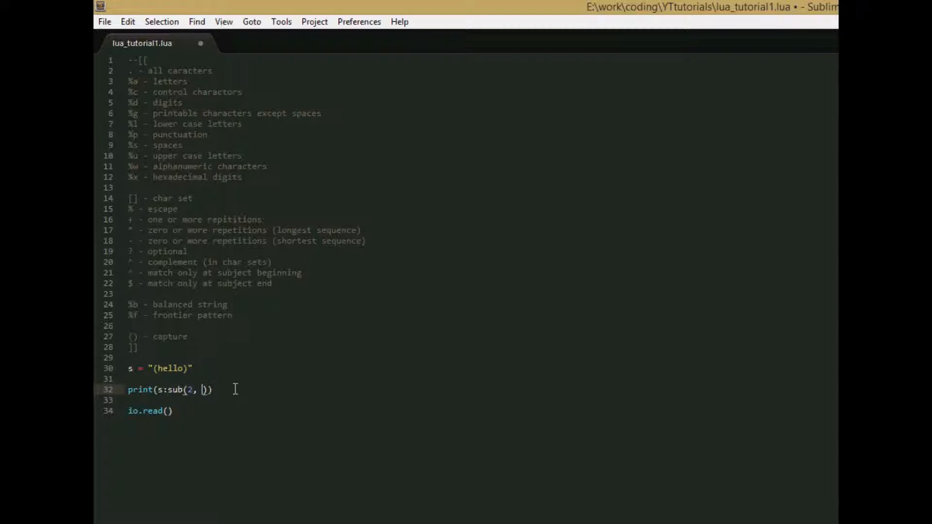
{"action": "type", "text": "-2)"}
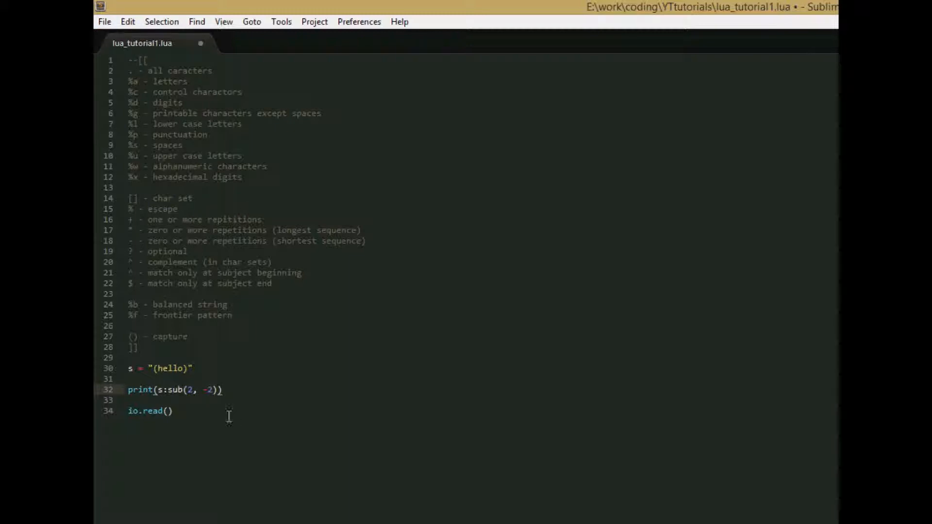
Step: Adjust the s:sub arguments to 2 and -2 so the parentheses are stripped, and save
{"action": "left_click", "coordinate": [104, 21]}
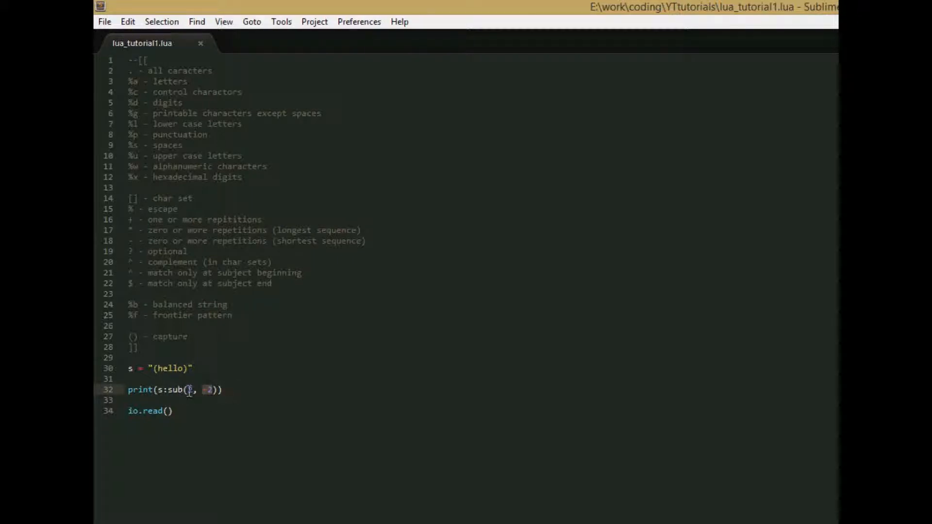
{"action": "type", "text": "2"}
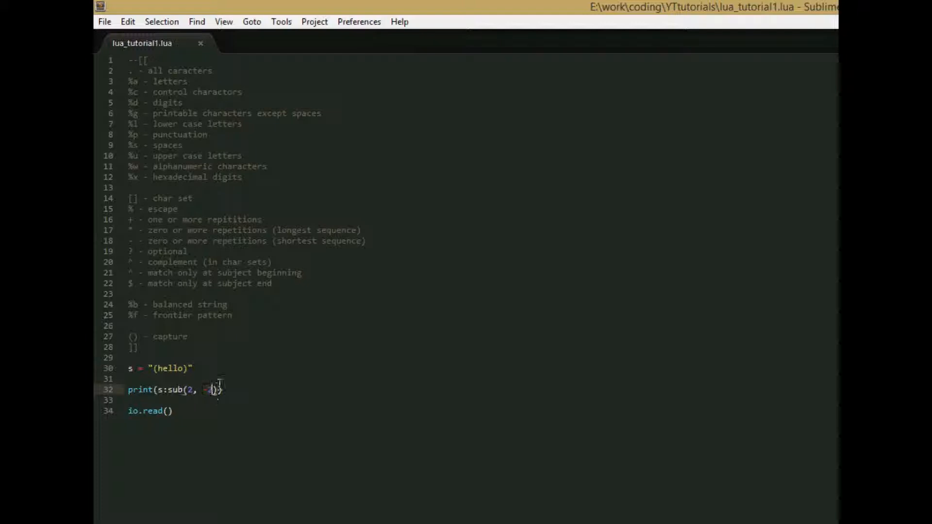
{"action": "type", "text": "-2"}
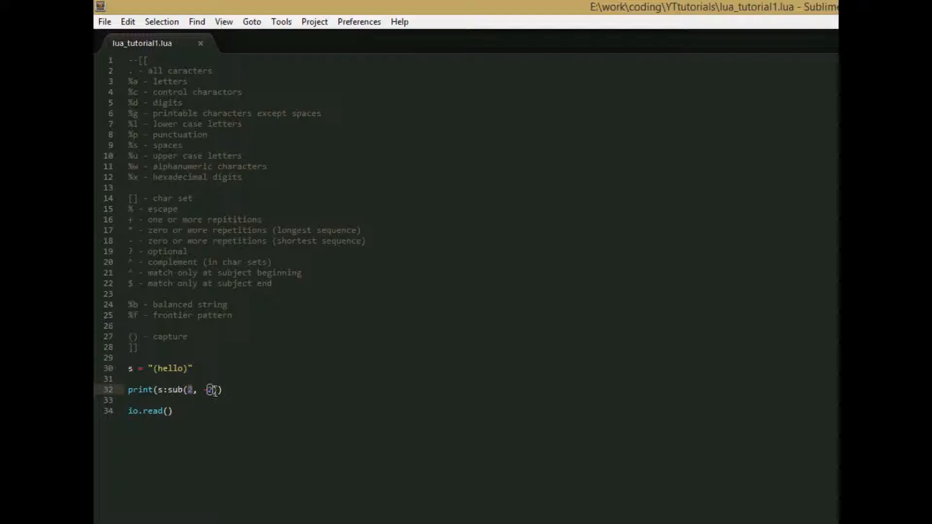
{"action": "type", "text": "-2"}
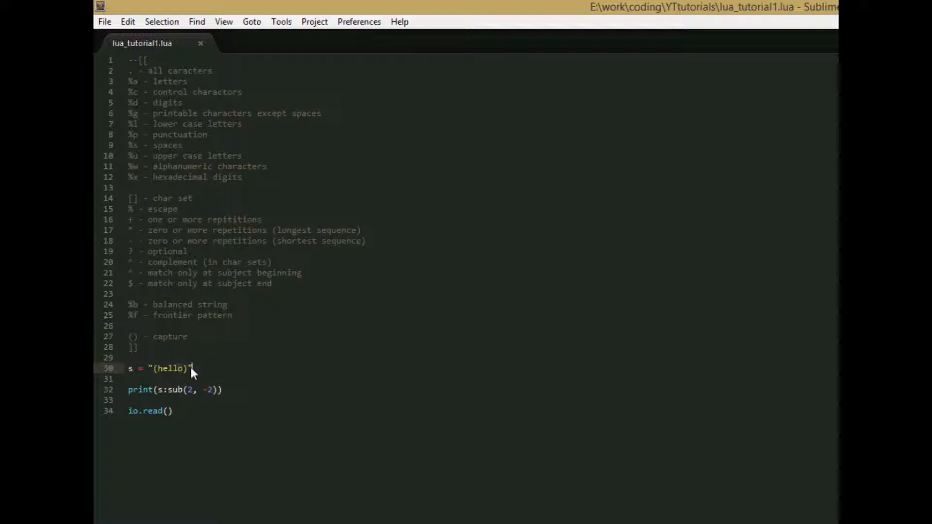
{"action": "mouse_move", "coordinate": [245, 364]}
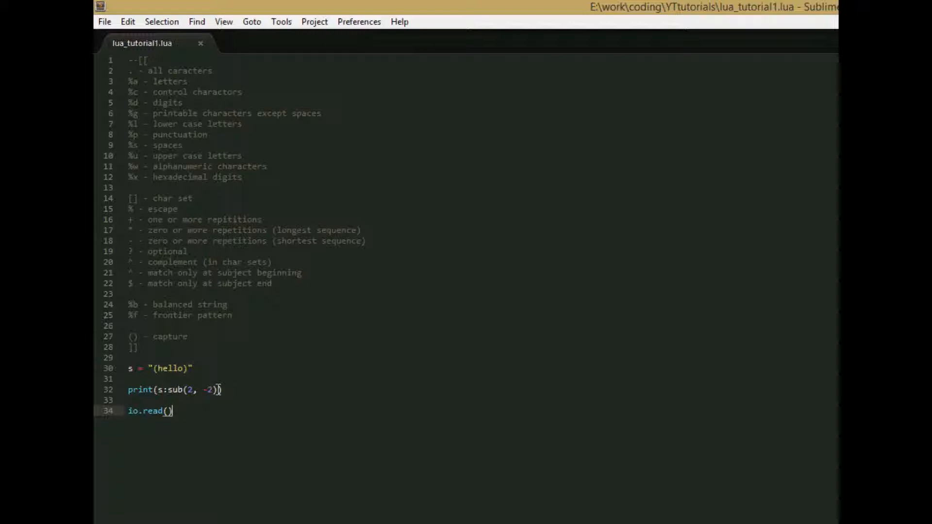
Step: Replace the sub call with print(string.char(99))
{"action": "left_click", "coordinate": [158, 390]}
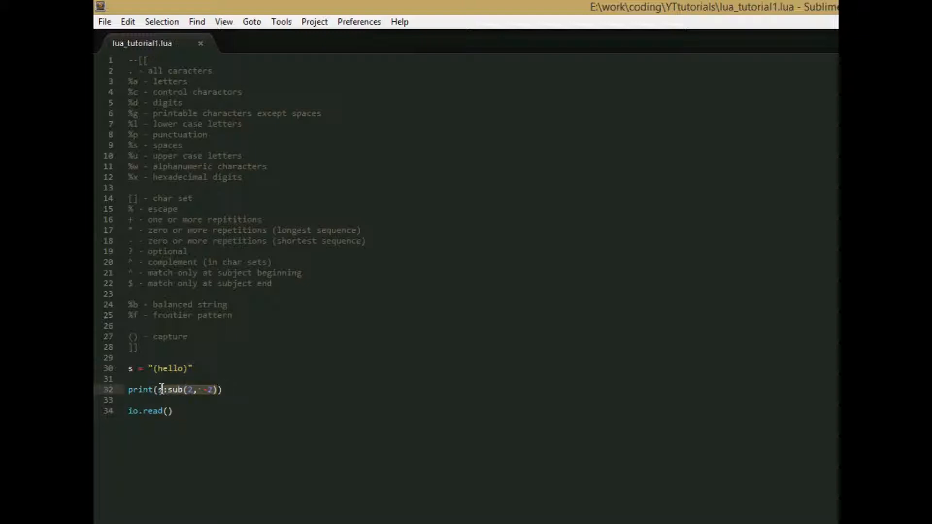
{"action": "type", "text": "str)"}
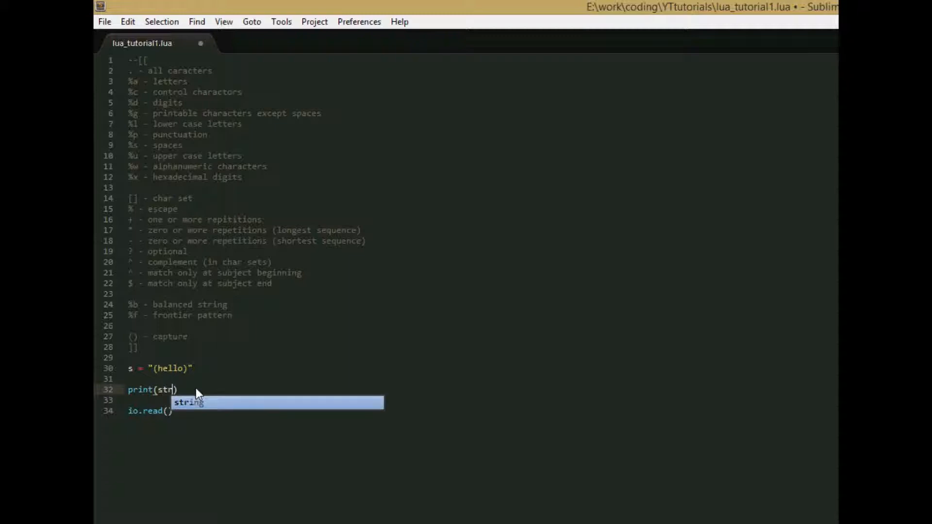
{"action": "type", "text": "ing.char(\""}
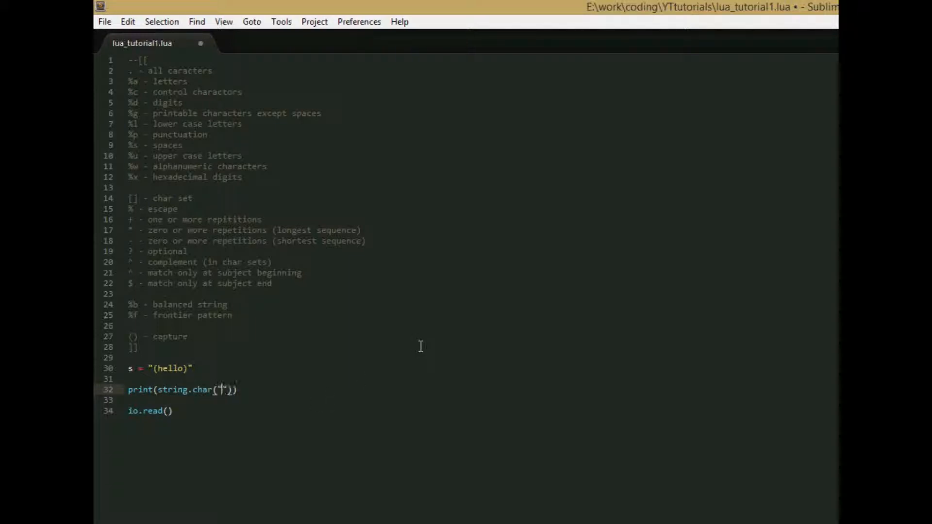
{"action": "type", "text": "a"}
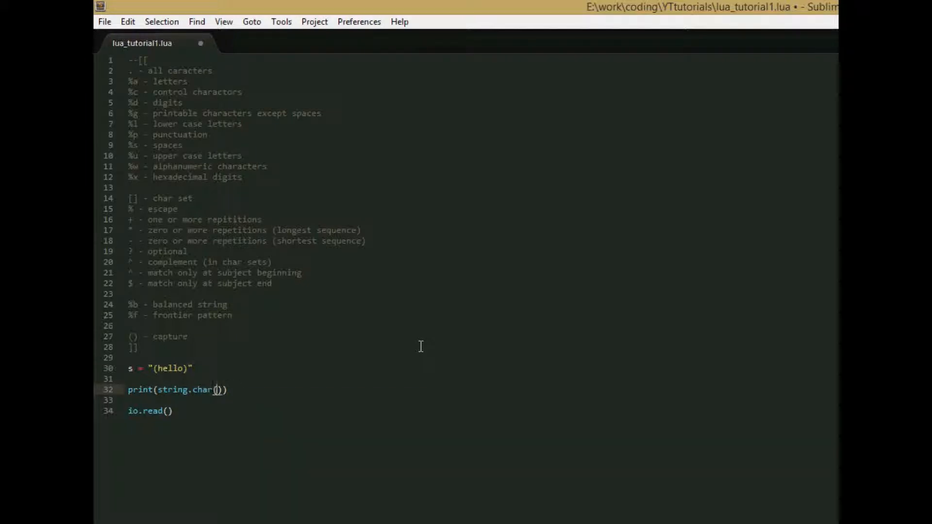
{"action": "type", "text": "99"}
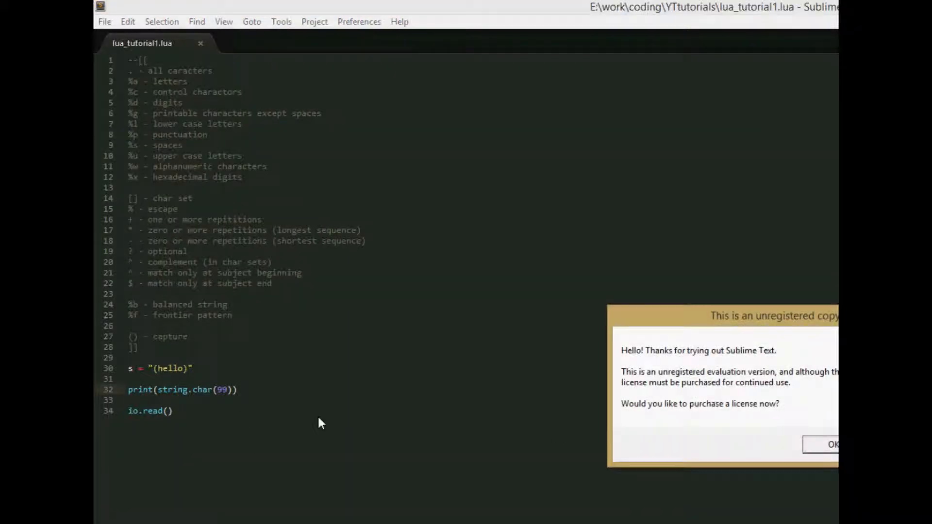
Step: Run lua_tutorial1 to get c, then change the code to 97 and rerun to get a
{"action": "left_click", "coordinate": [832, 444]}
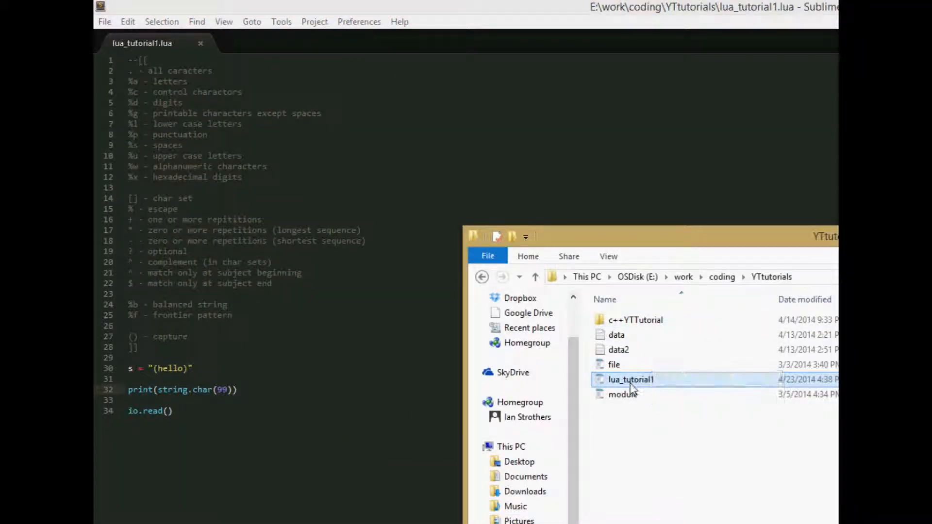
{"action": "double_click", "coordinate": [631, 379]}
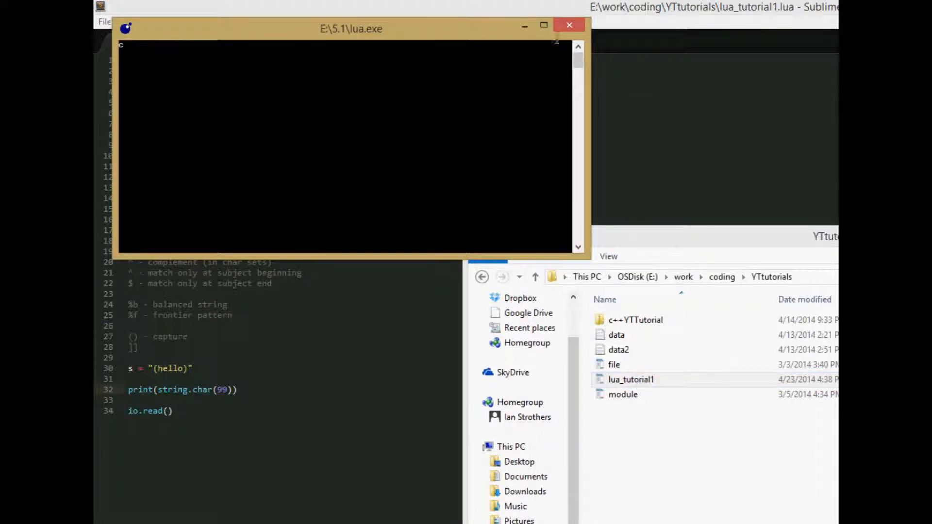
{"action": "left_click", "coordinate": [567, 25]}
{"action": "type", "text": "78"}
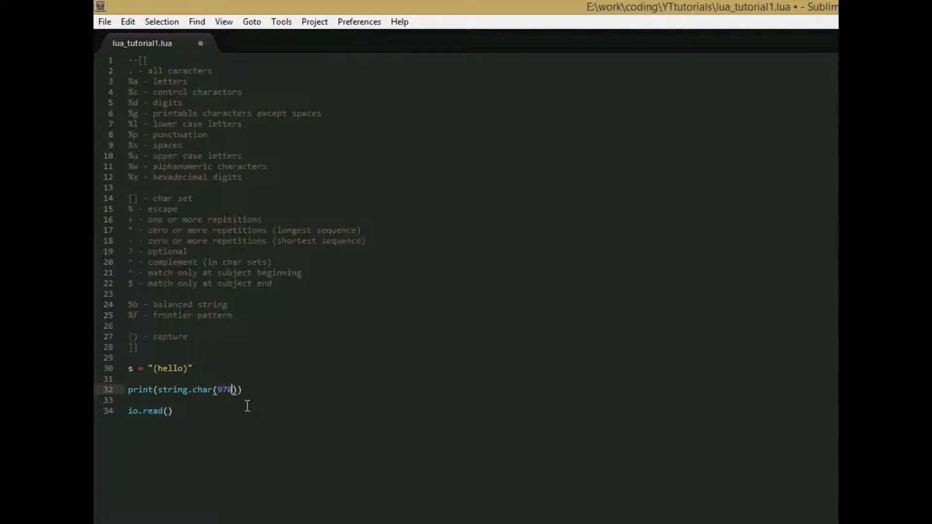
{"action": "key", "text": "Backspace"}
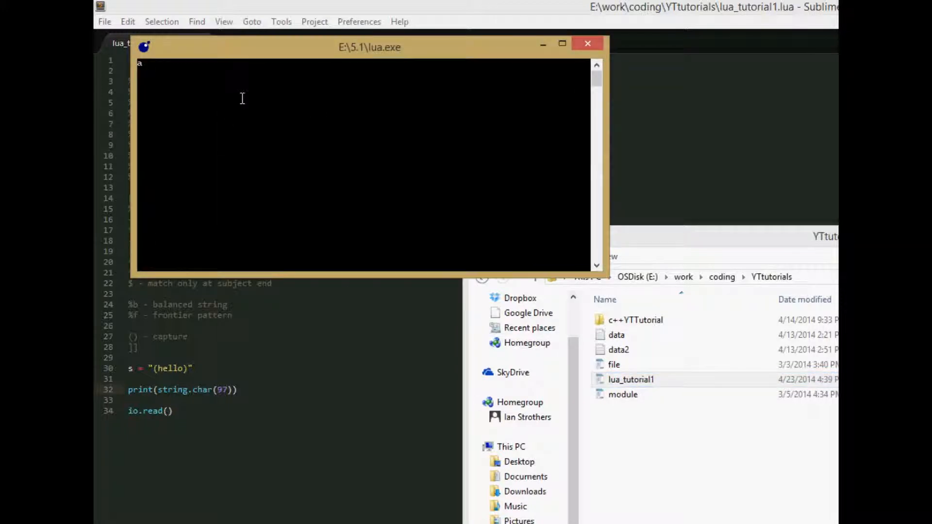
{"action": "left_click", "coordinate": [588, 42]}
{"action": "type", "text": "byte"}
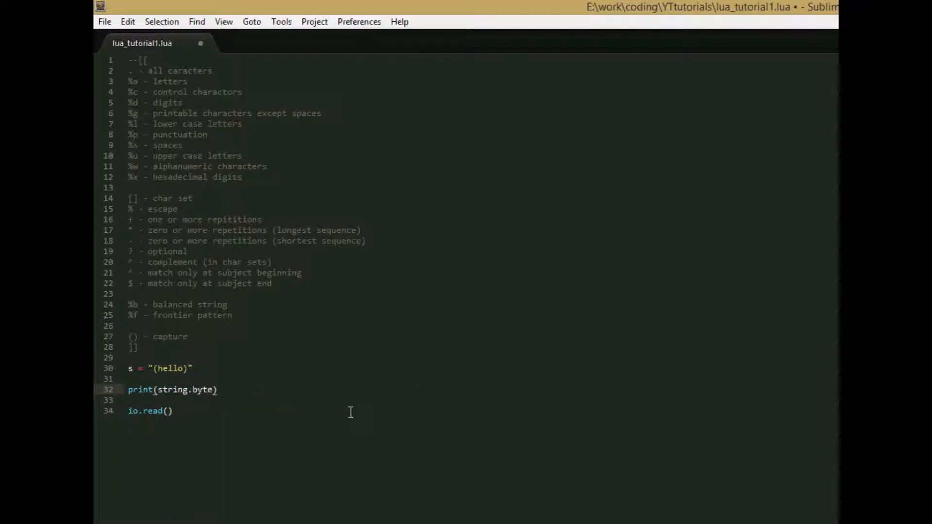
Step: Make line 32 print string.byte("abc", 1)
{"action": "type", "text": "()"}
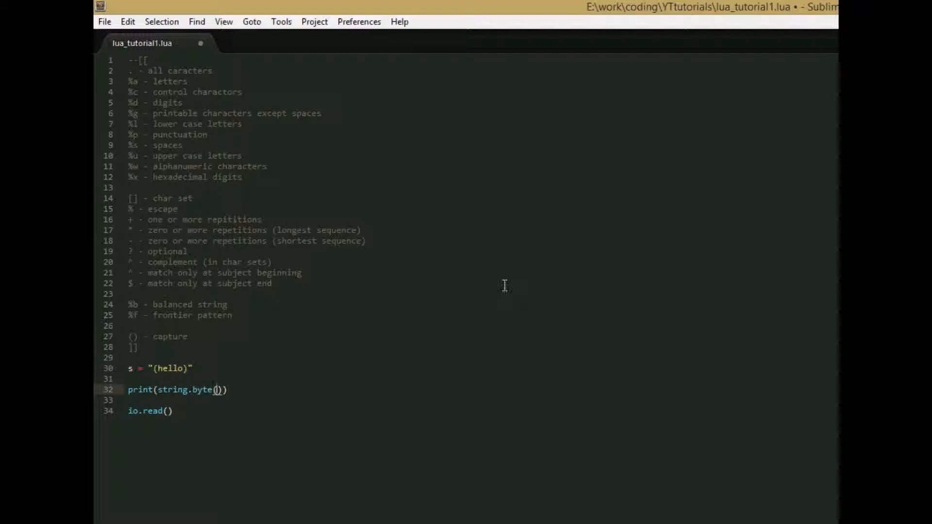
{"action": "type", "text": "\"\""}
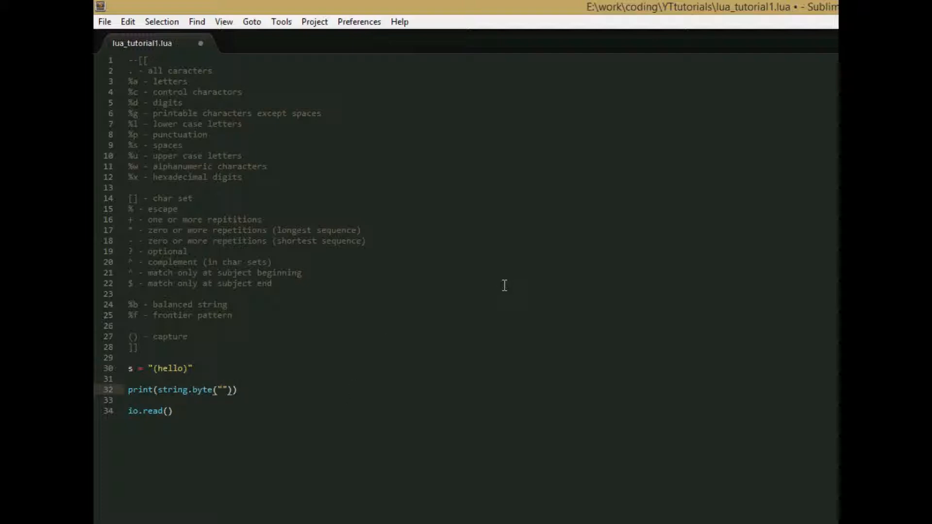
{"action": "type", "text": "abc"}
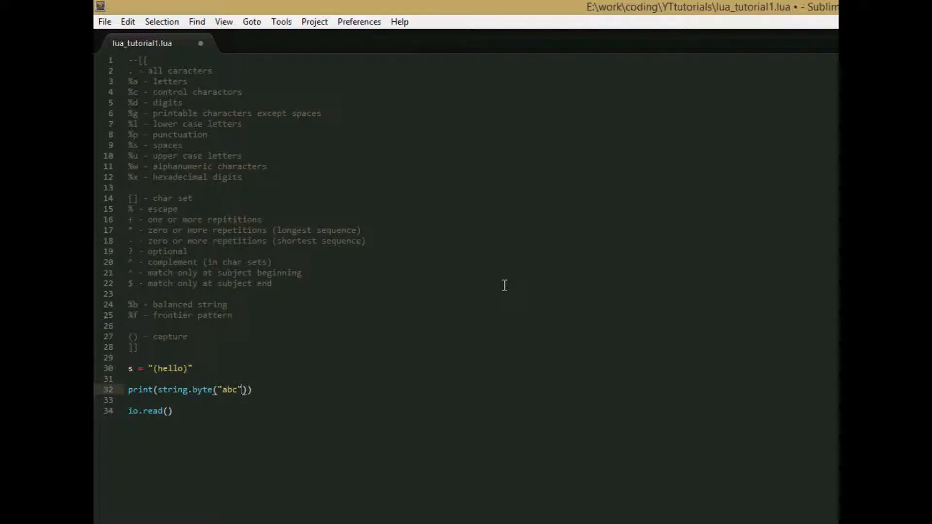
{"action": "type", "text": ","}
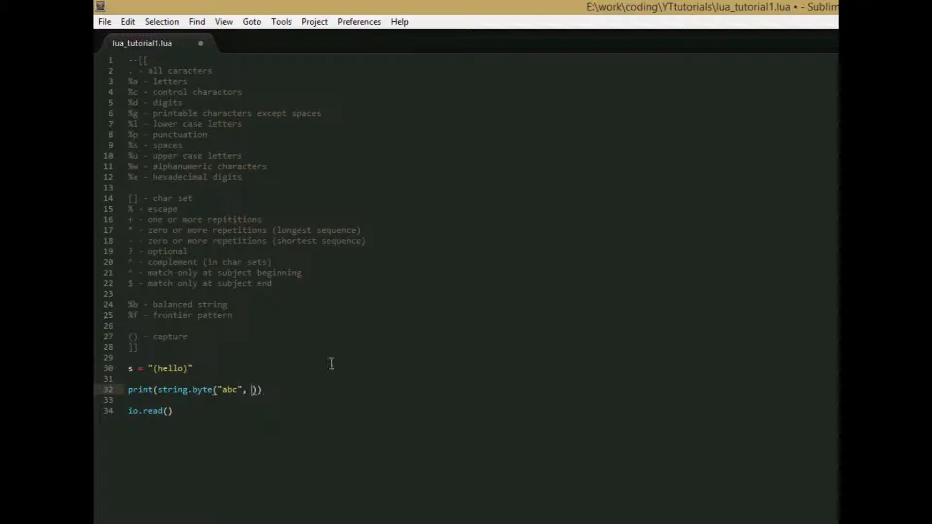
{"action": "type", "text": "1"}
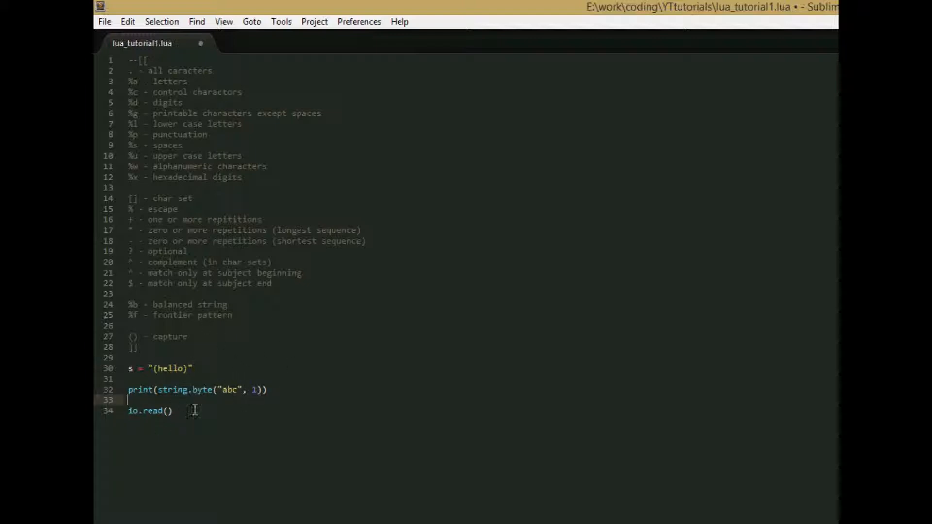
{"action": "mouse_move", "coordinate": [367, 430]}
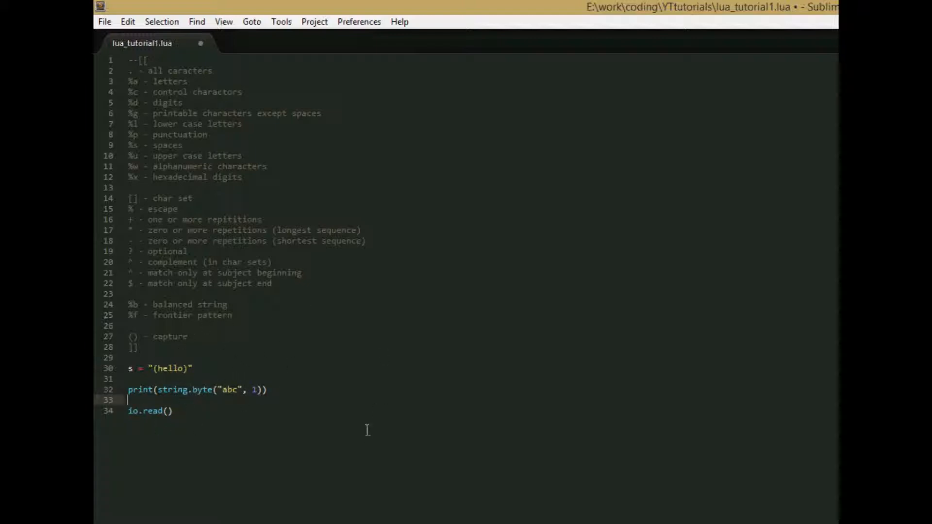
{"action": "mouse_move", "coordinate": [275, 356]}
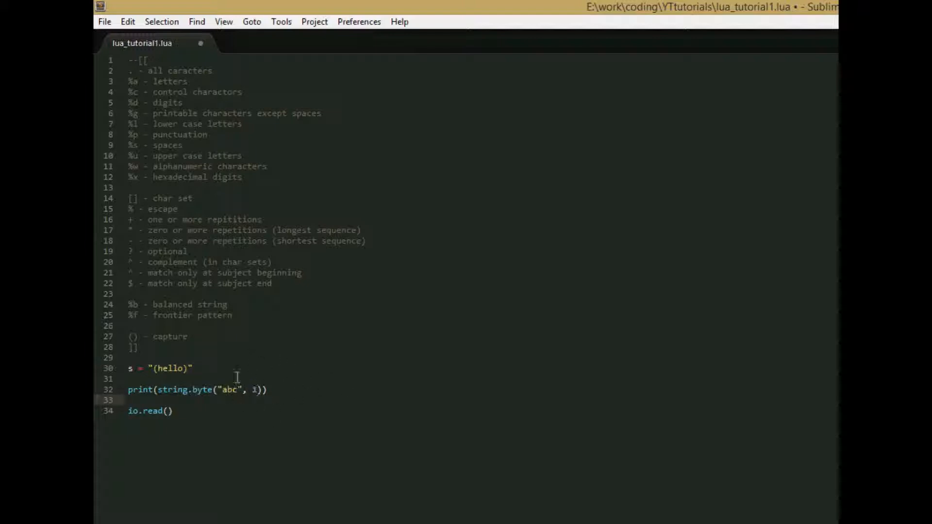
{"action": "mouse_move", "coordinate": [109, 36]}
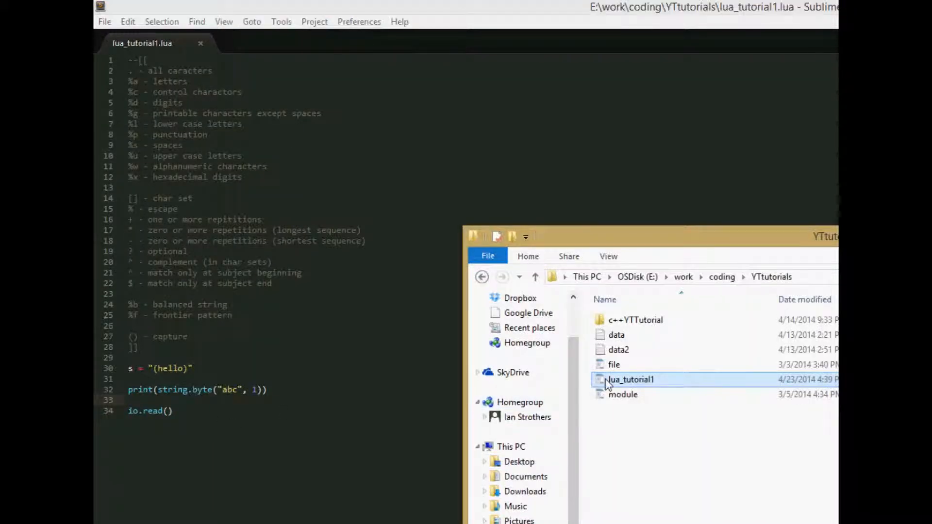
Step: Run string.byte on "abc" with index 1, 2 and -1, printing 97, 98 and 99
{"action": "double_click", "coordinate": [630, 379]}
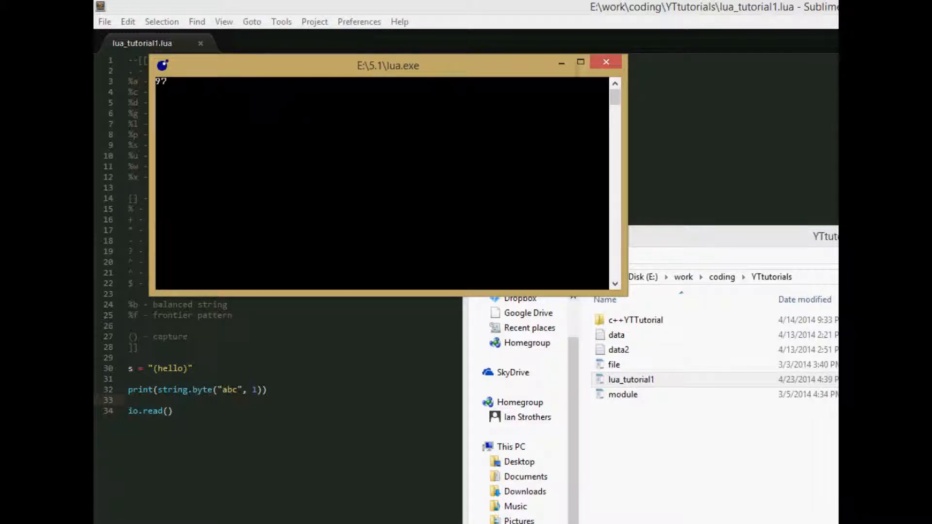
{"action": "left_click", "coordinate": [605, 61]}
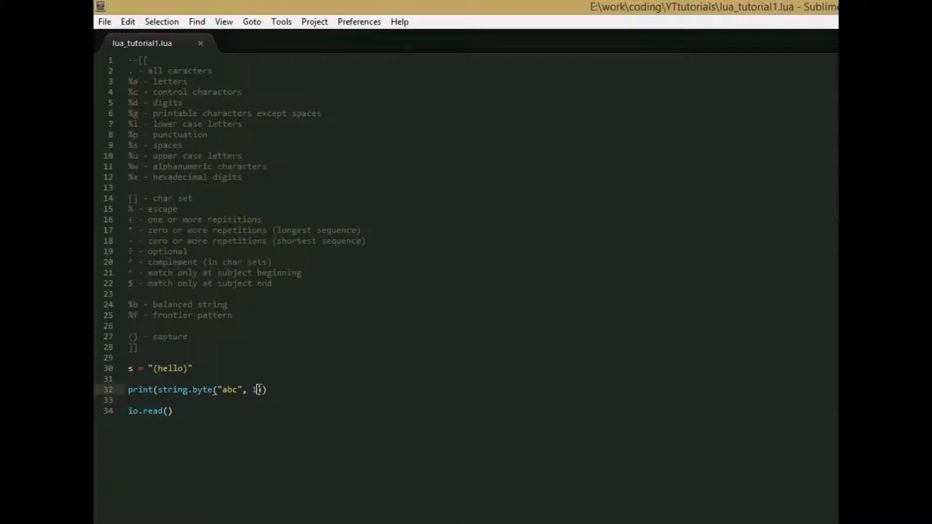
{"action": "type", "text": "2"}
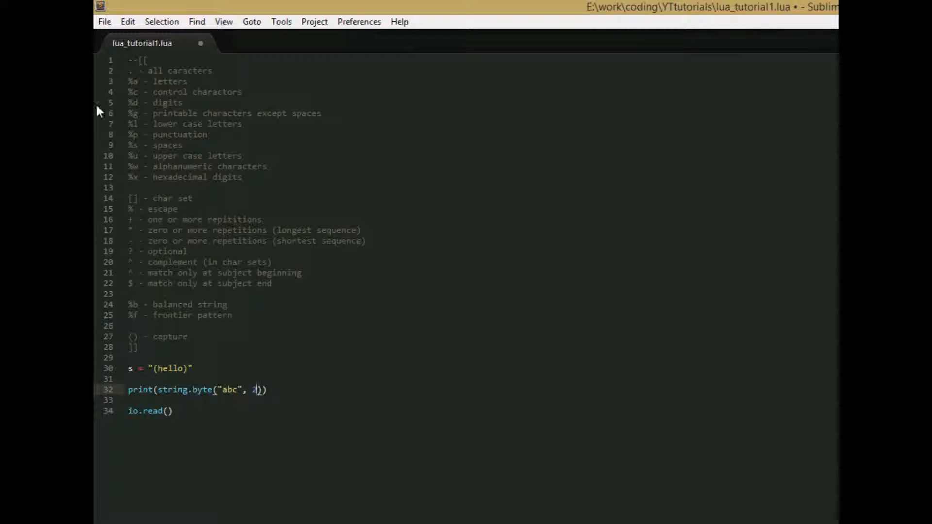
{"action": "key", "text": "ctrl+s"}
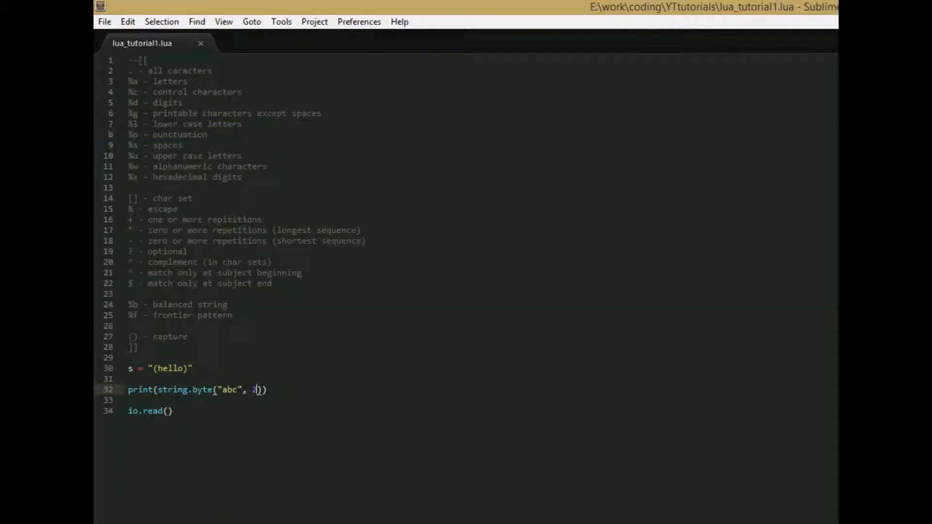
{"action": "mouse_move", "coordinate": [272, 364]}
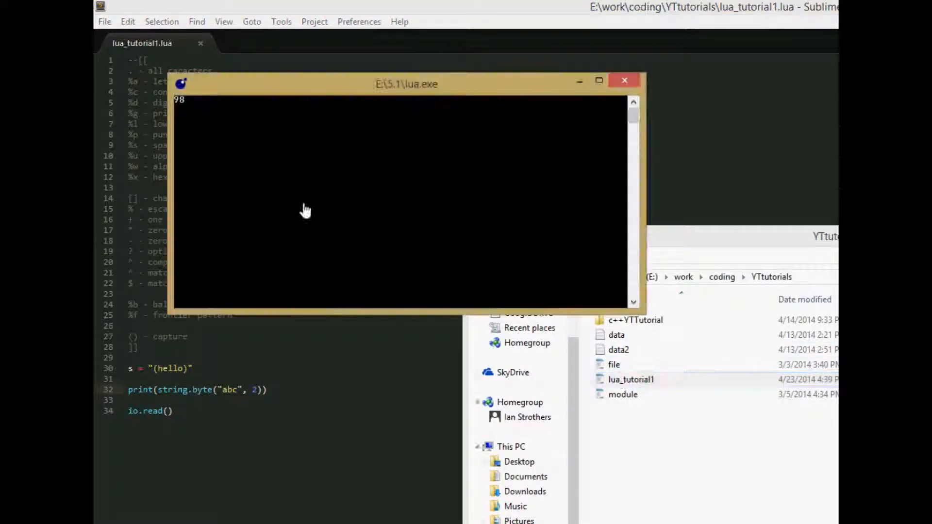
{"action": "left_click", "coordinate": [624, 80]}
{"action": "type", "text": "-1"}
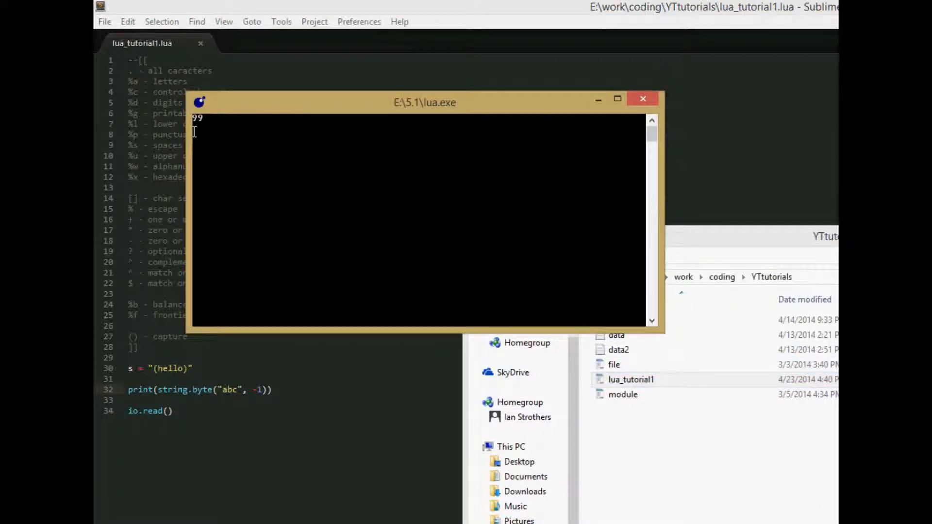
{"action": "left_click", "coordinate": [643, 98]}
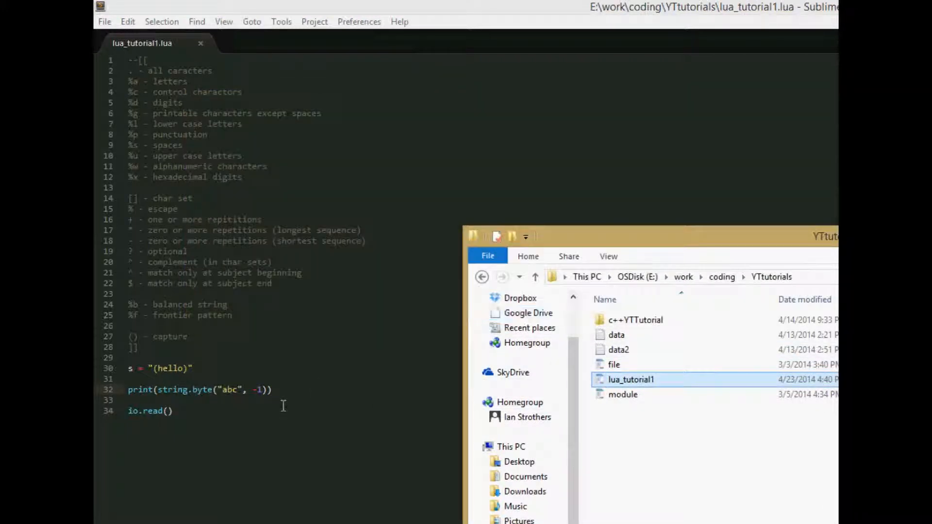
Step: Refocus the editor and retype the -1 index in the string.byte call
{"action": "left_click", "coordinate": [271, 390]}
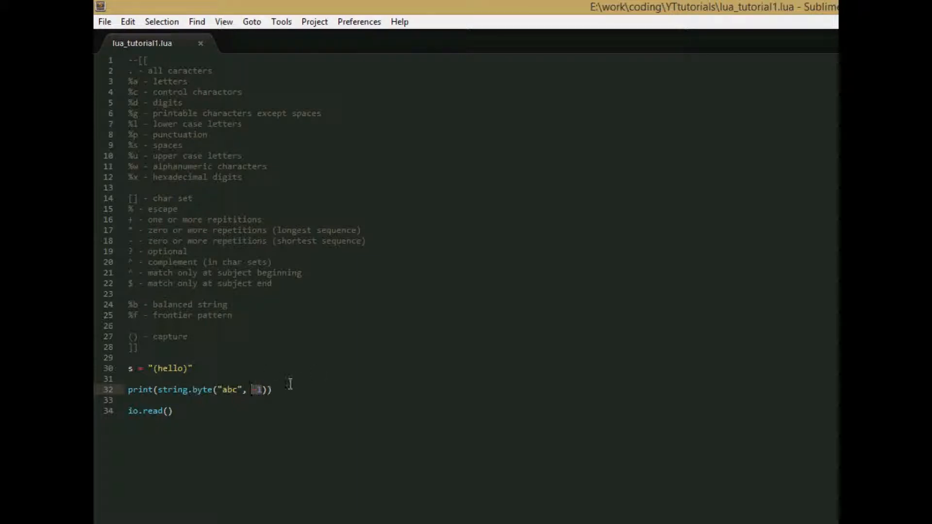
{"action": "type", "text": "-"}
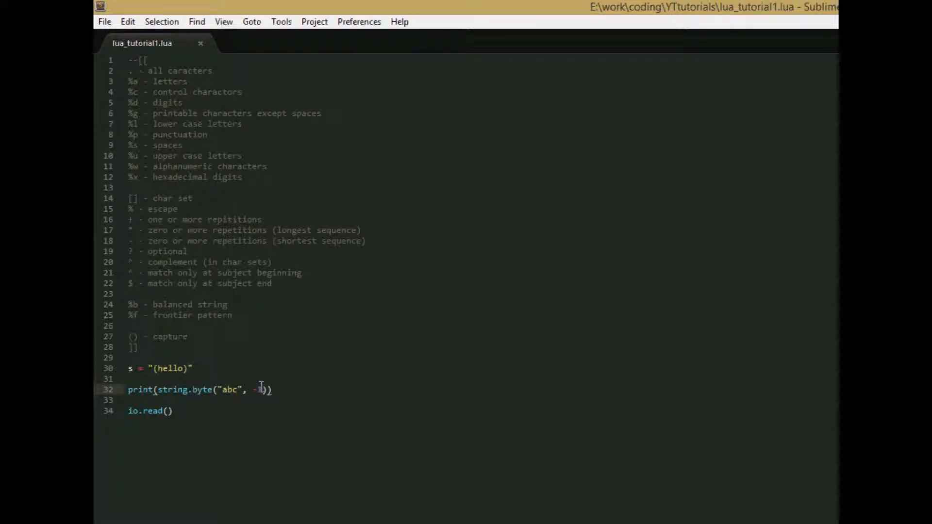
{"action": "key", "text": "BackSpace"}
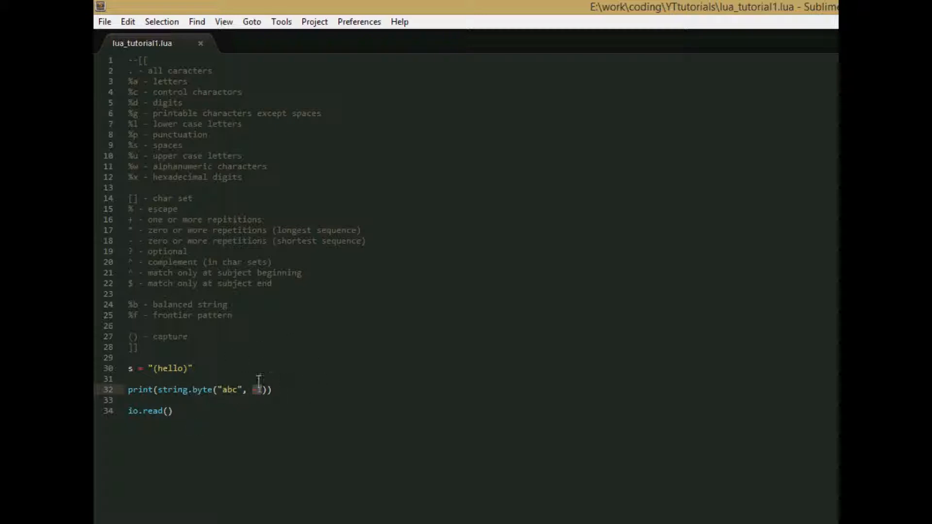
{"action": "type", "text": "-1"}
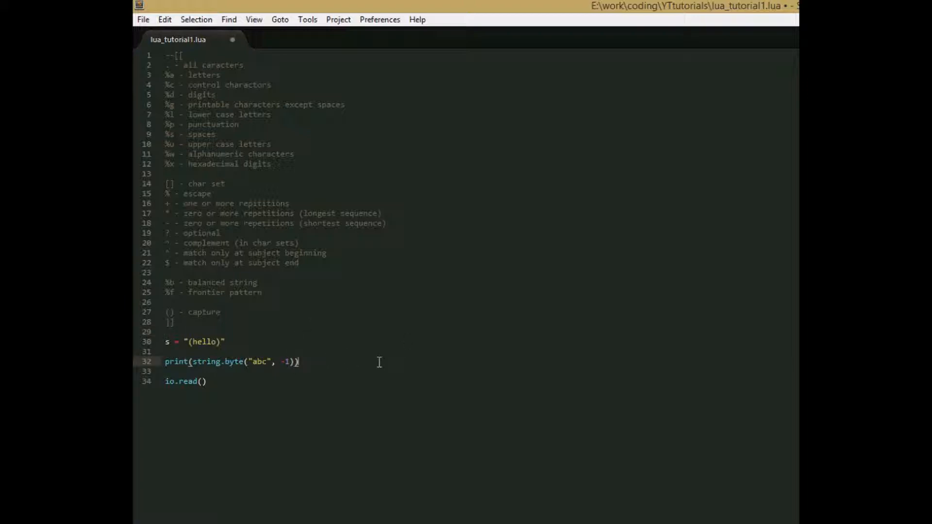
{"action": "mouse_move", "coordinate": [300, 366]}
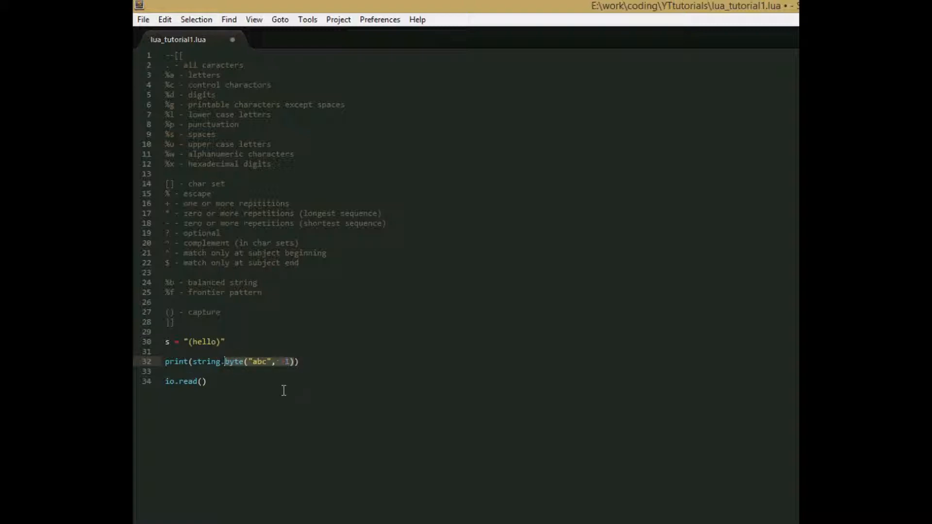
Step: Replace the byte call with string.format using the date pattern "%02d/%02d/%04d"
{"action": "type", "text": "string.format("}
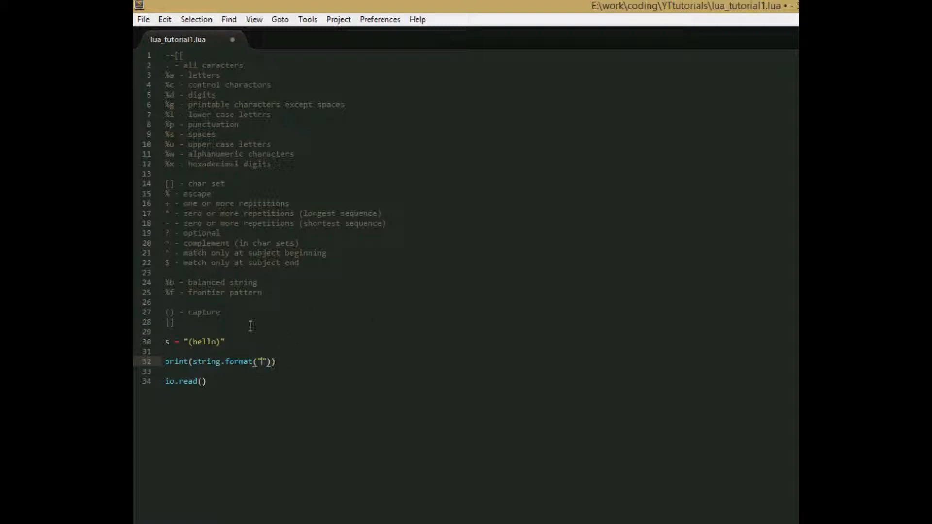
{"action": "mouse_move", "coordinate": [300, 365]}
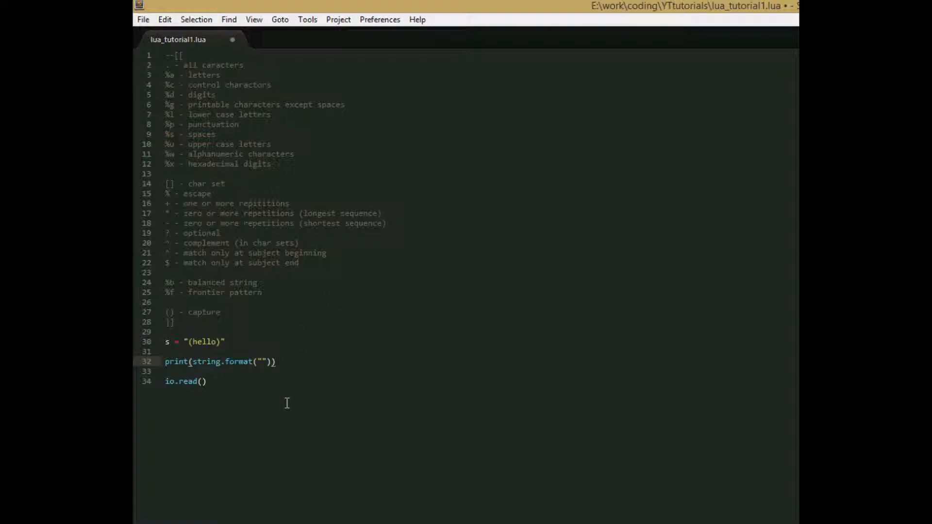
{"action": "left_click", "coordinate": [264, 361]}
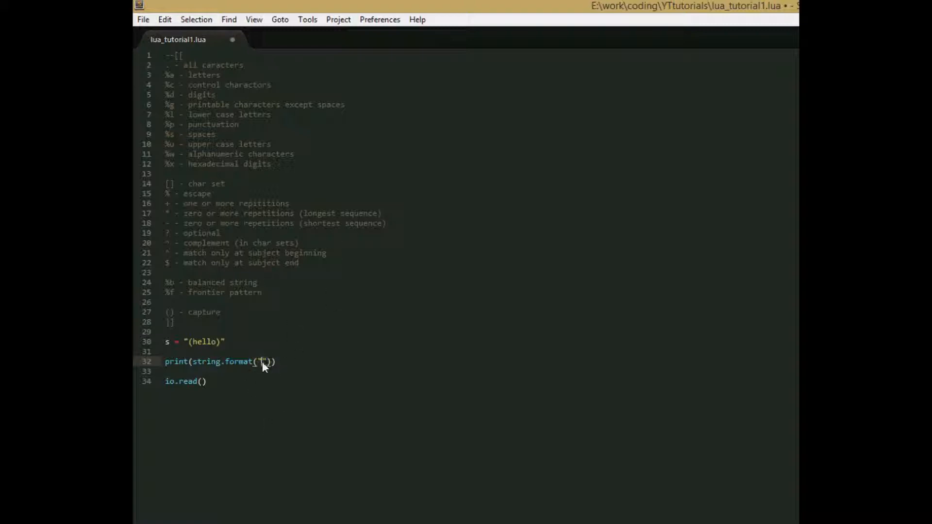
{"action": "type", "text": "%"}
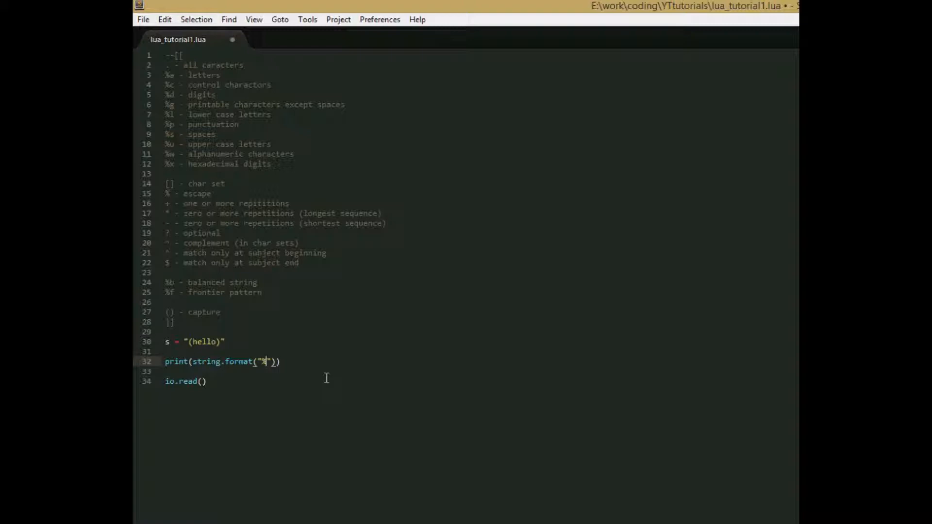
{"action": "mouse_move", "coordinate": [298, 354]}
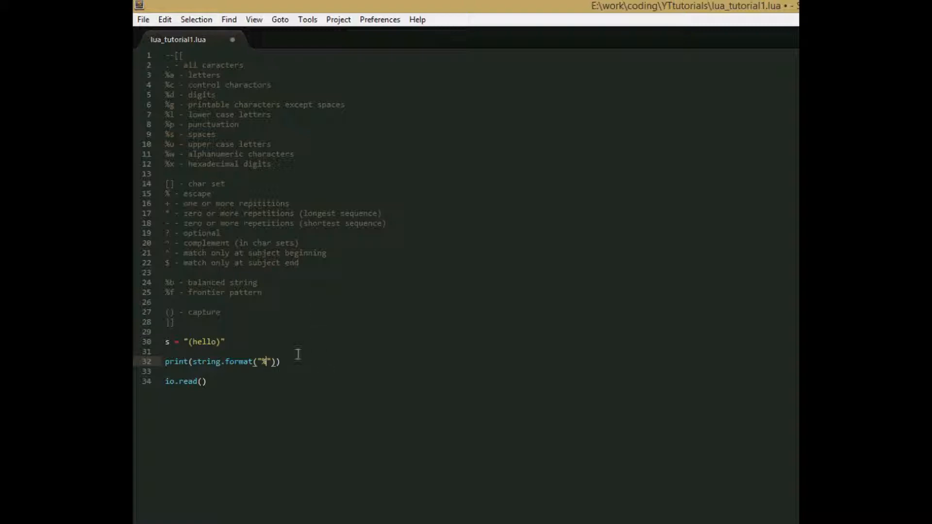
{"action": "type", "text": "d"}
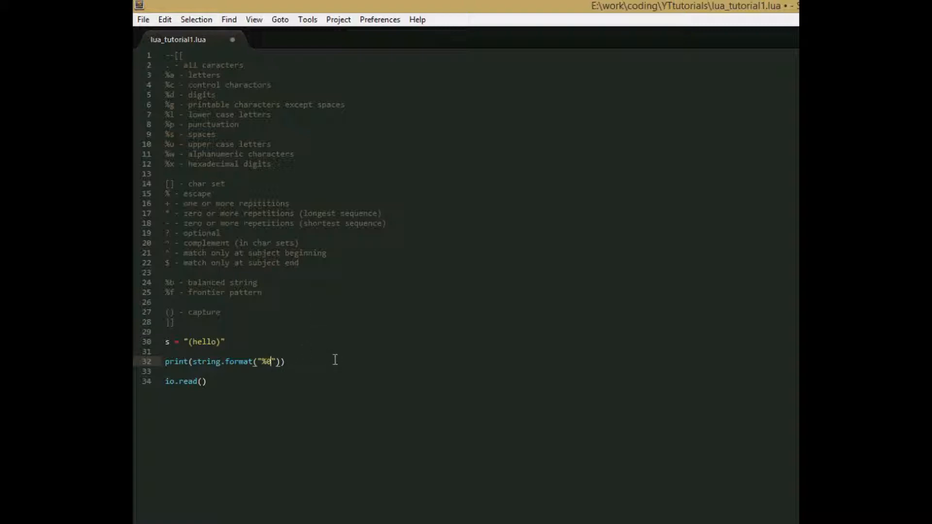
{"action": "type", "text": "02"}
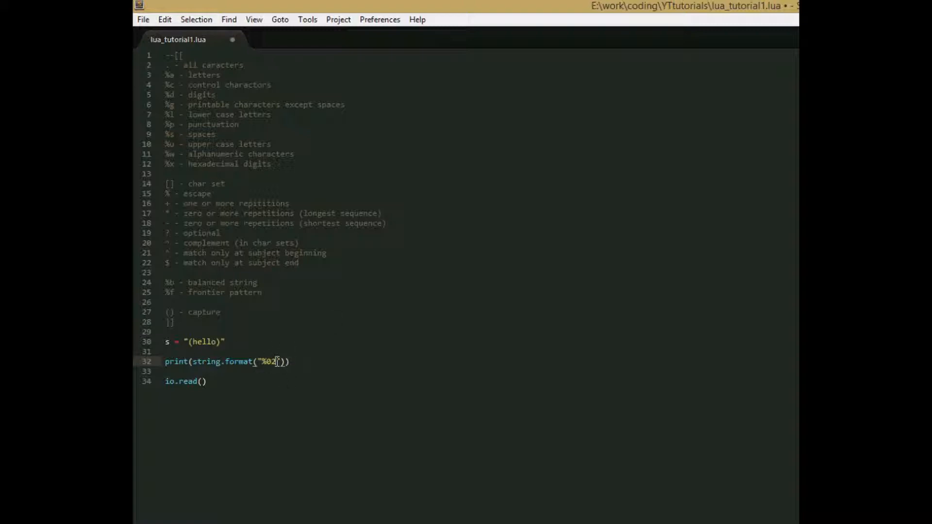
{"action": "type", "text": "d"}
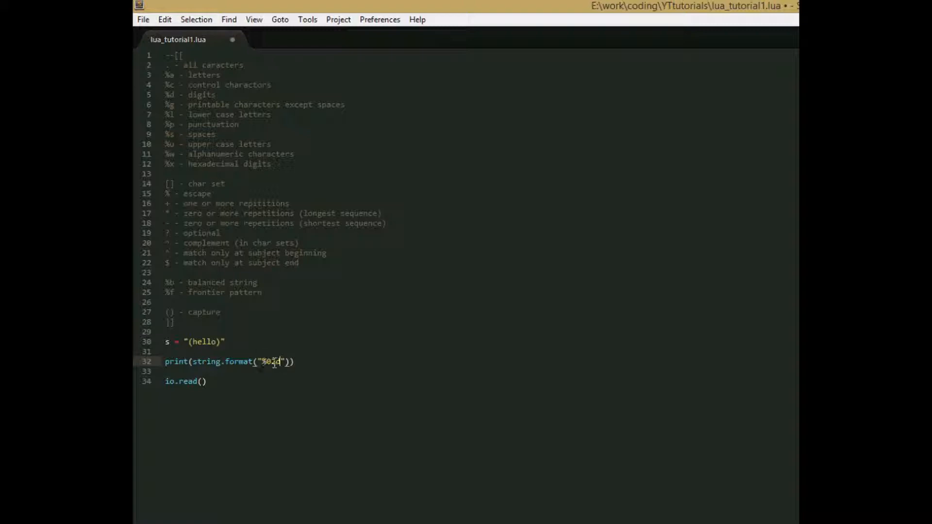
{"action": "type", "text": "2"}
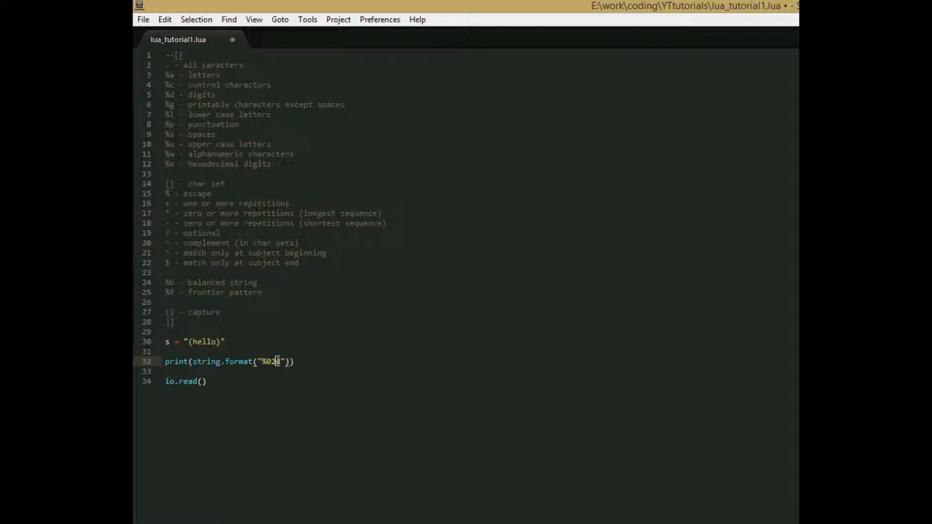
{"action": "type", "text": "d"}
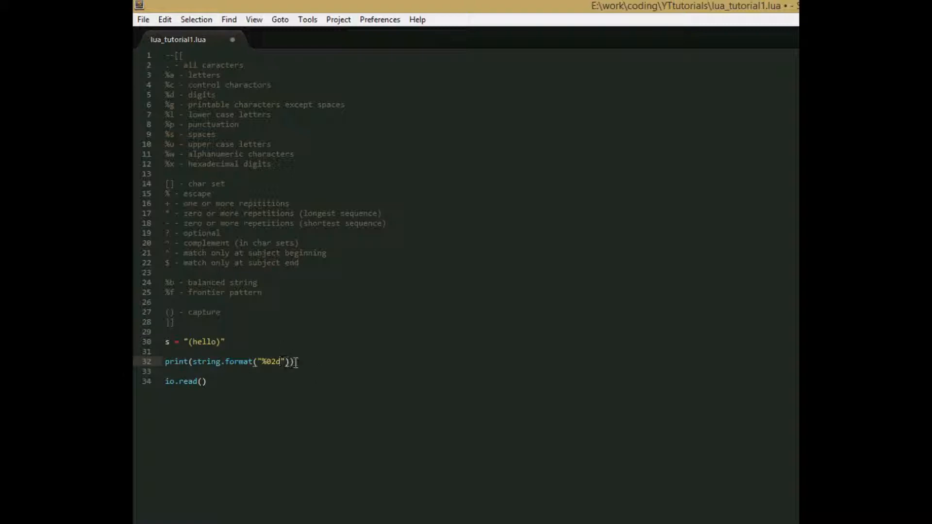
{"action": "type", "text": "/%"}
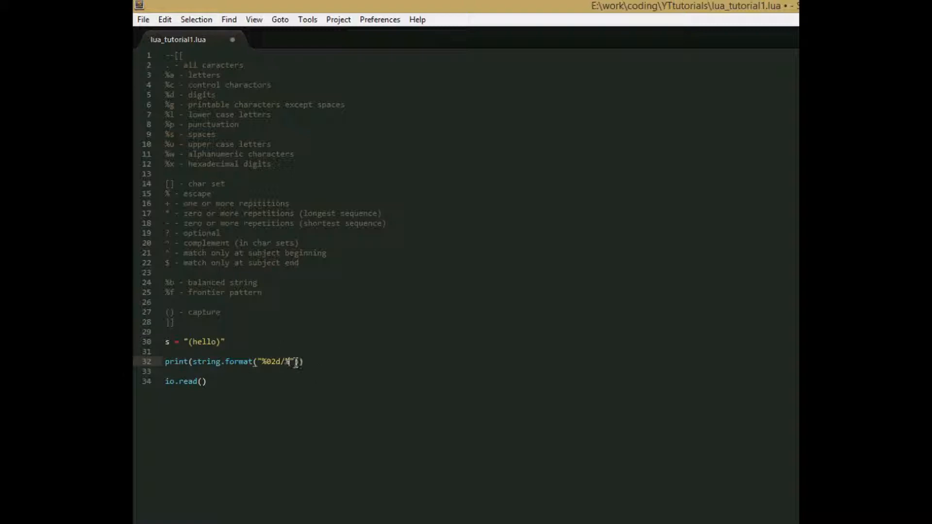
{"action": "type", "text": "02d"}
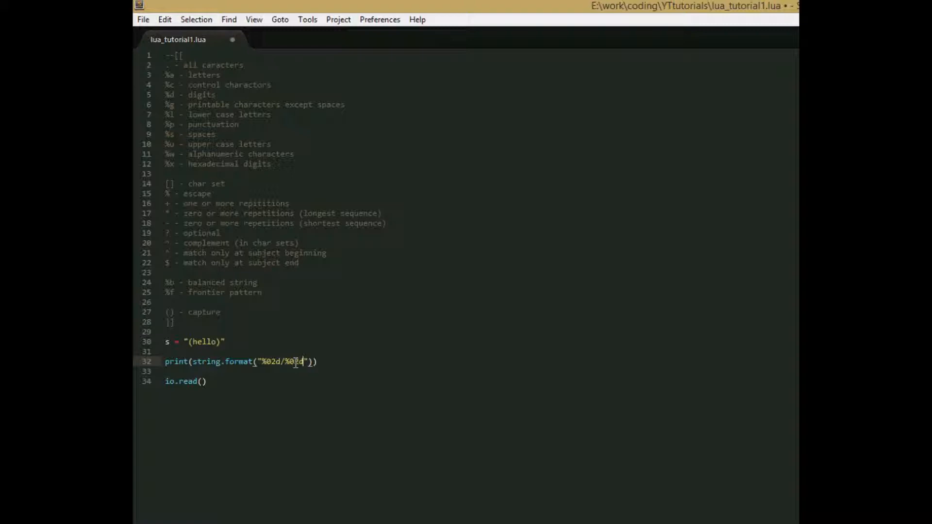
{"action": "type", "text": "/"}
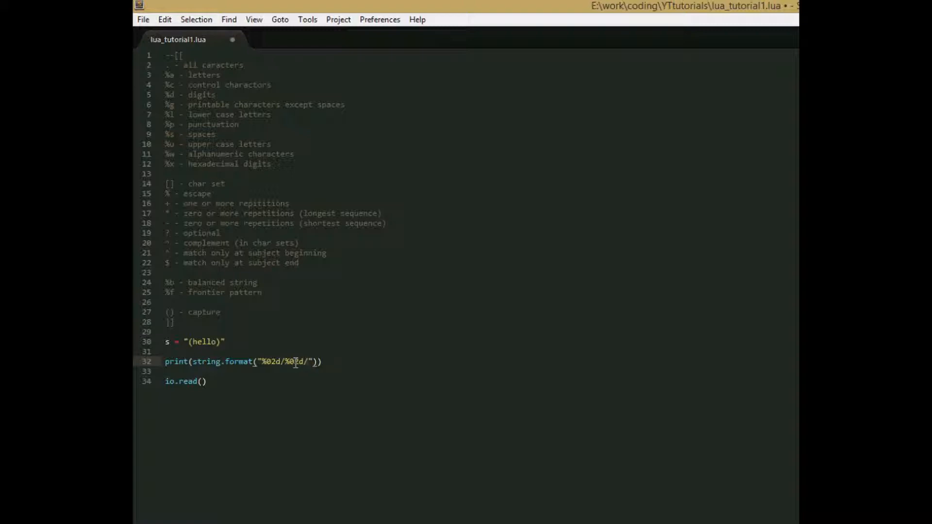
{"action": "type", "text": "/%d"}
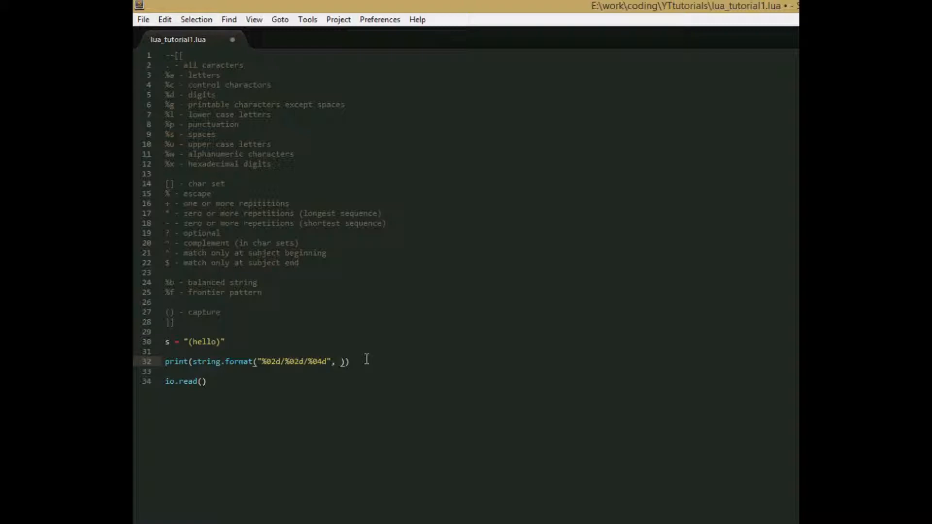
{"action": "mouse_move", "coordinate": [358, 372]}
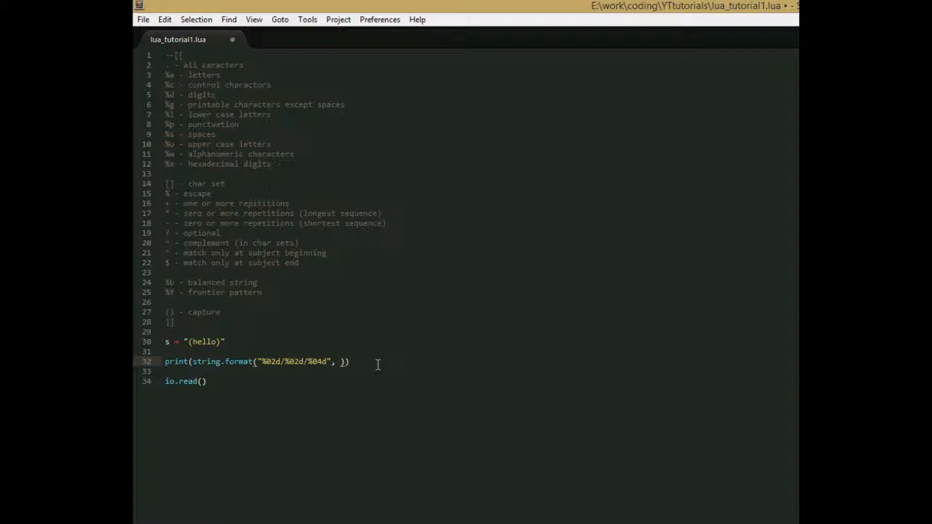
Step: Add the day, month and year arguments 05, 04, 2014 to the format call and go to save
{"action": "type", "text": "05,"}
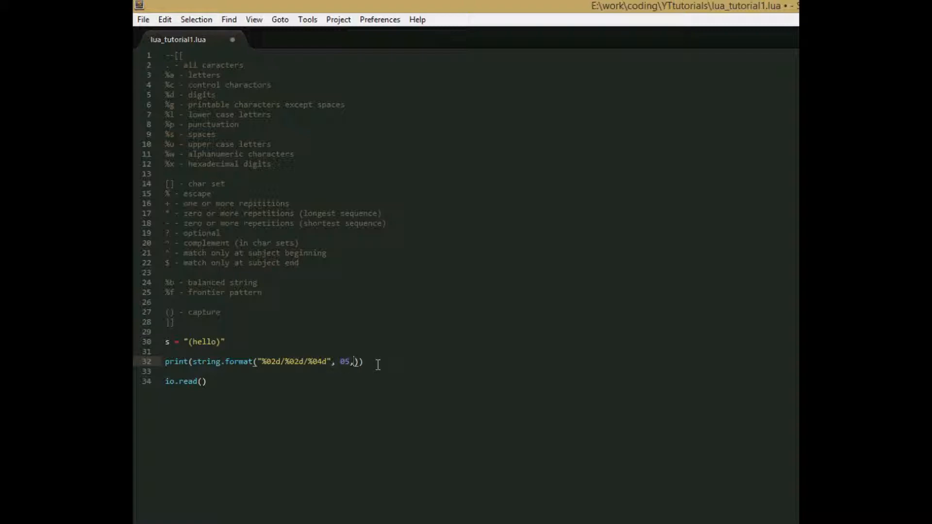
{"action": "type", "text": "04"}
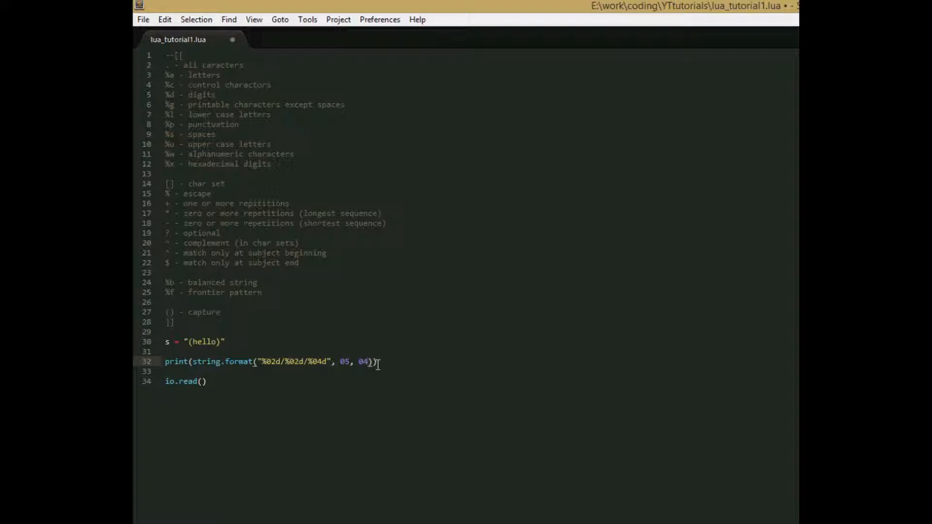
{"action": "type", "text": ", 2016"}
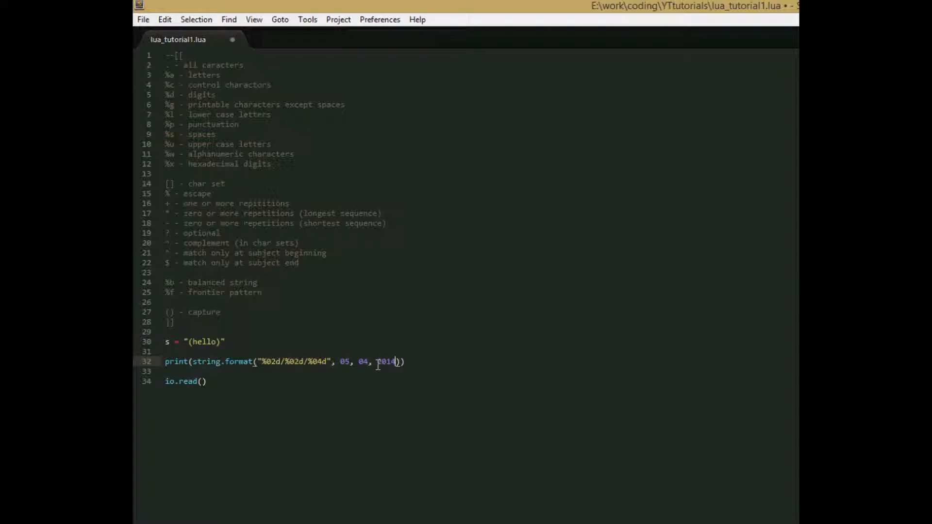
{"action": "left_click", "coordinate": [142, 19]}
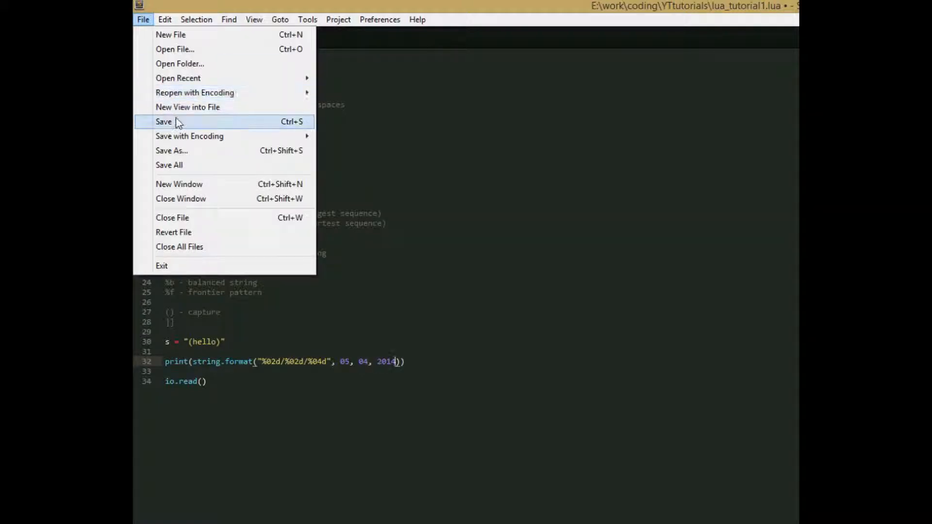
{"action": "left_click", "coordinate": [163, 121]}
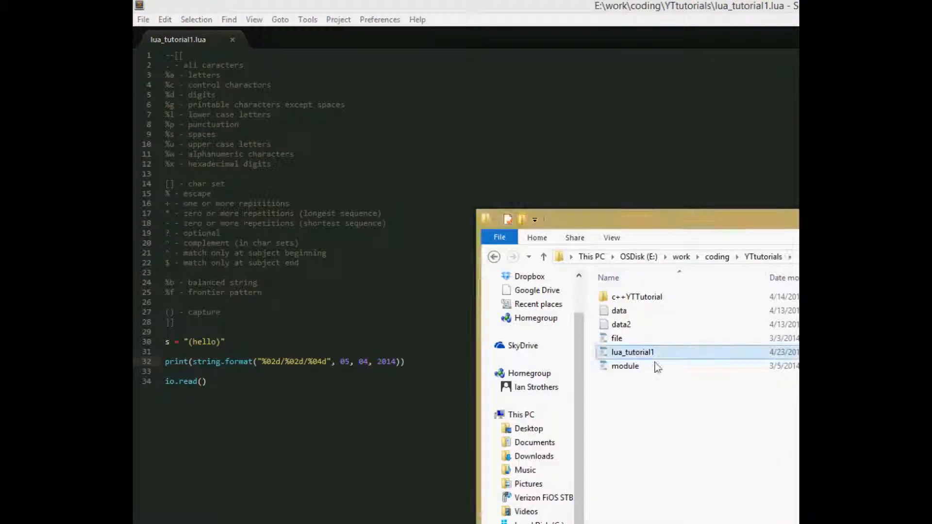
{"action": "double_click", "coordinate": [632, 352]}
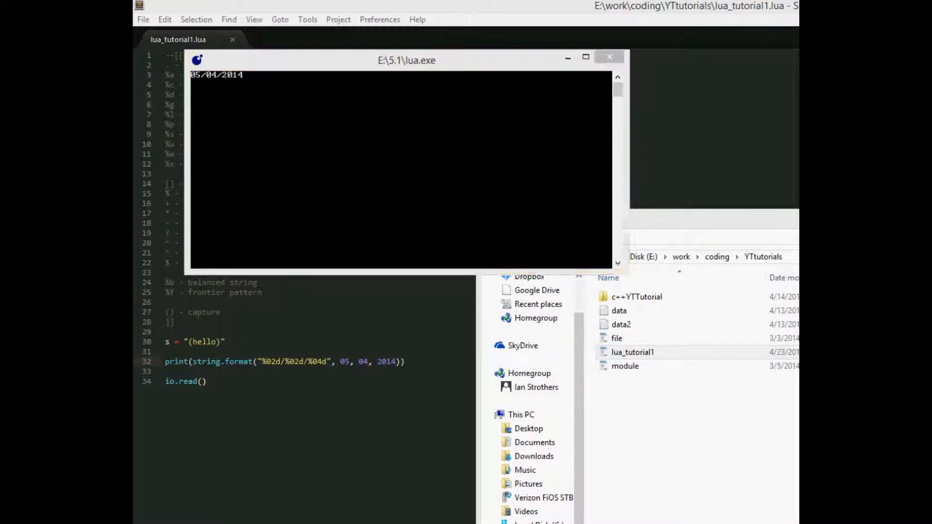
{"action": "left_click", "coordinate": [610, 56]}
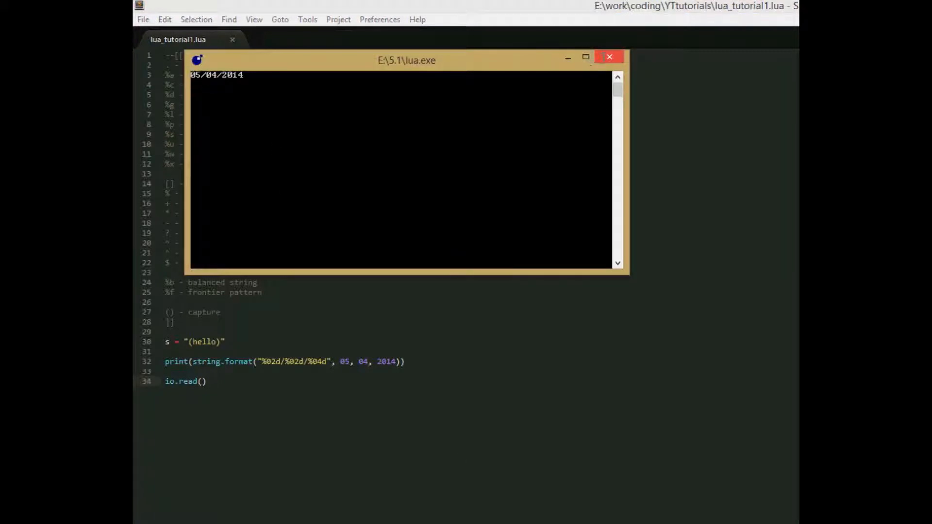
{"action": "left_click", "coordinate": [608, 57]}
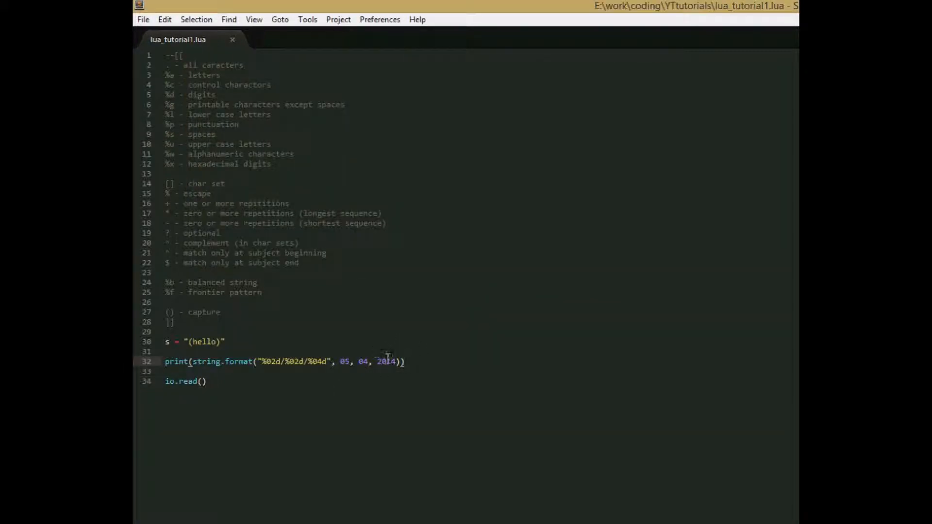
{"action": "left_click", "coordinate": [421, 366]}
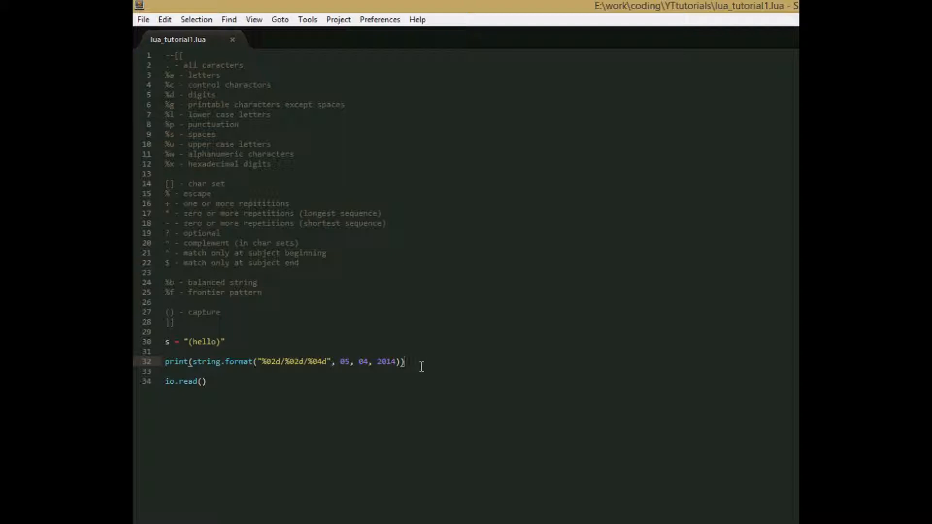
{"action": "left_click", "coordinate": [325, 361]}
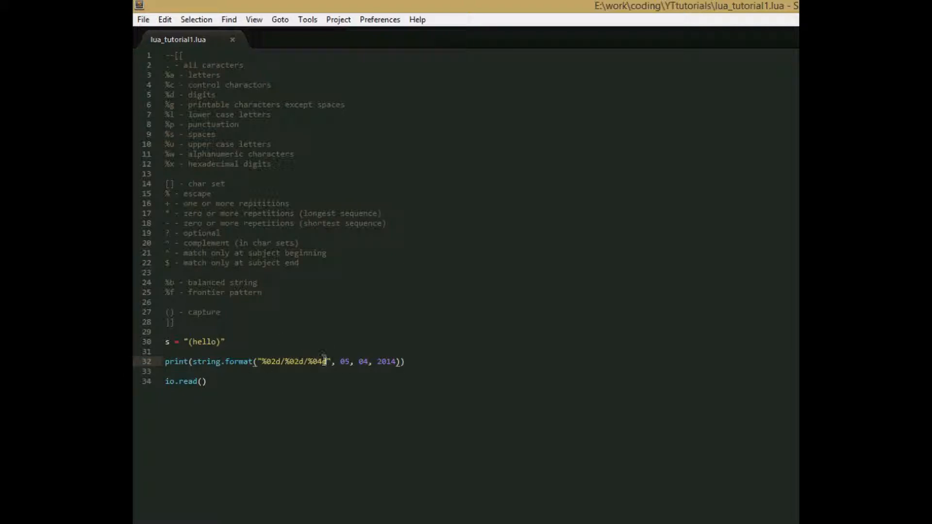
{"action": "mouse_move", "coordinate": [327, 367]}
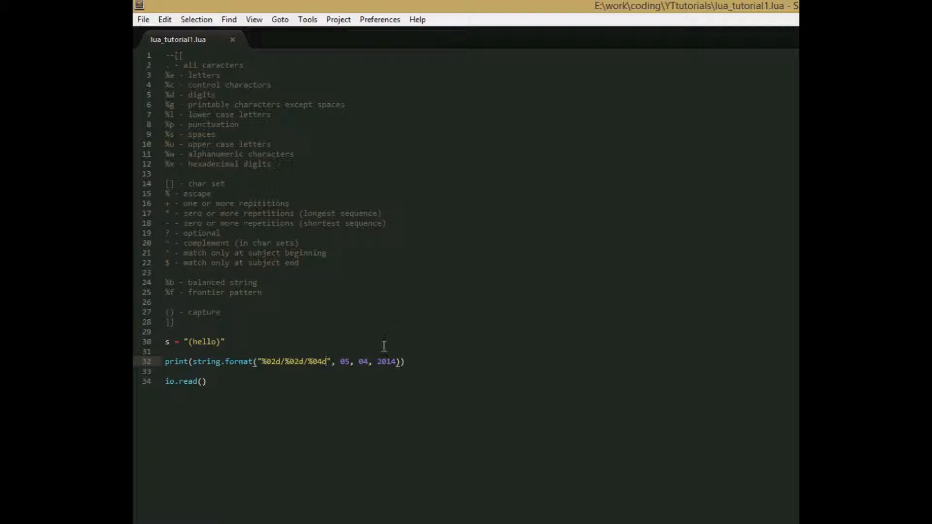
{"action": "mouse_move", "coordinate": [330, 356]}
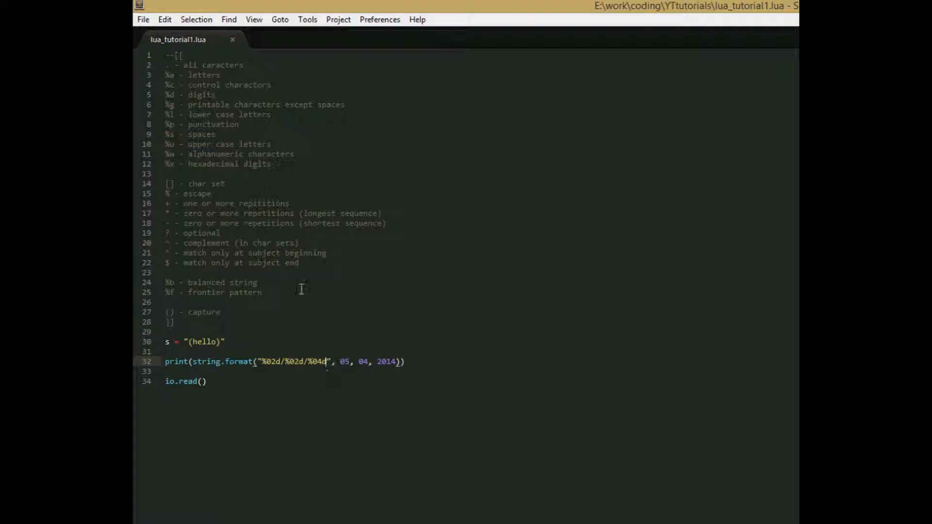
{"action": "mouse_move", "coordinate": [398, 395]}
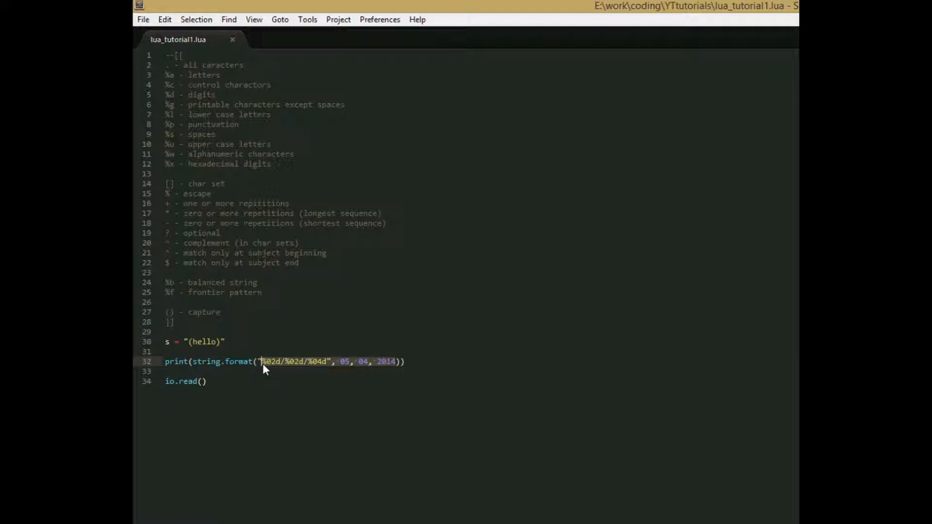
Step: Change the format call to string.format("%.4f", math.pi) in place of the date example
{"action": "type", "text": "<"}
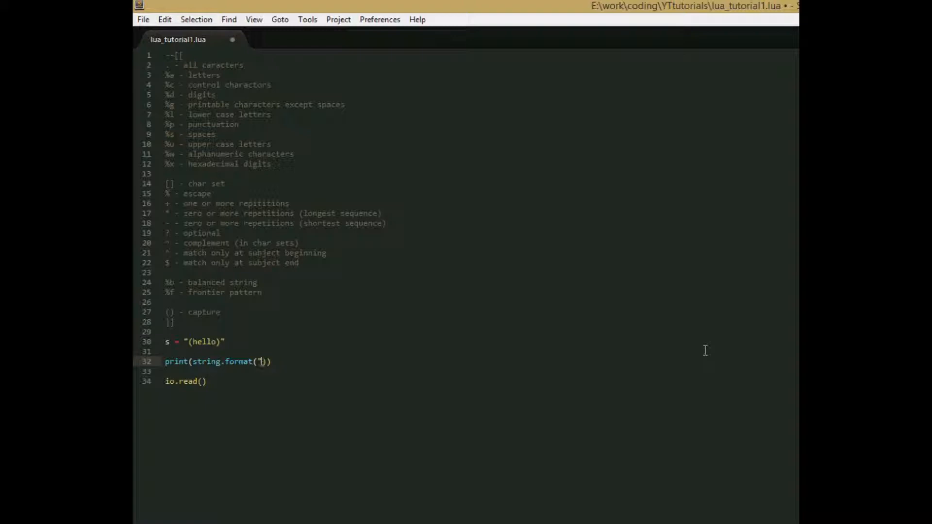
{"action": "type", "text": "\""}
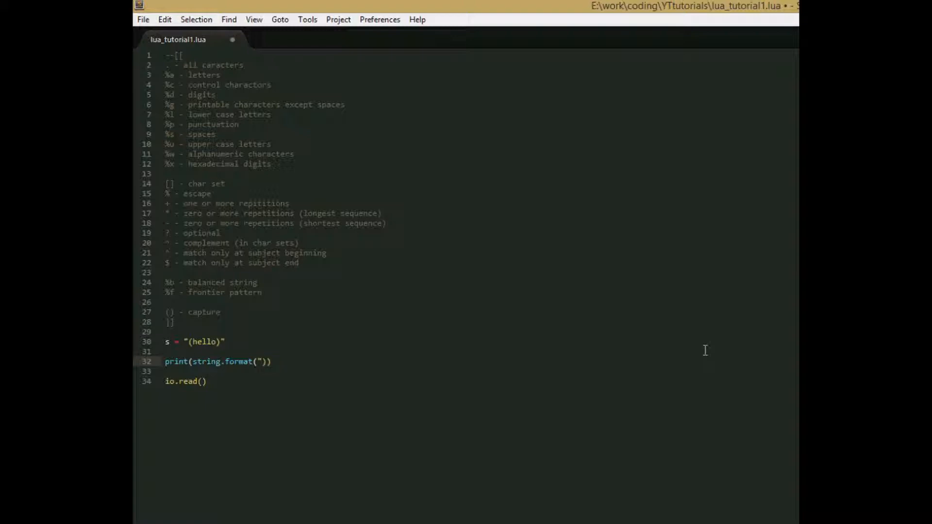
{"action": "type", "text": "%"}
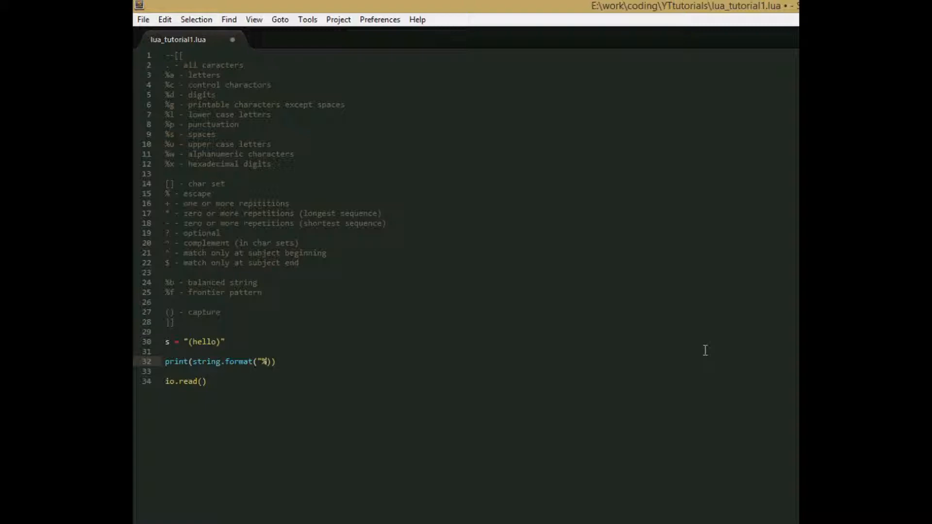
{"action": "type", "text": ".4f\","}
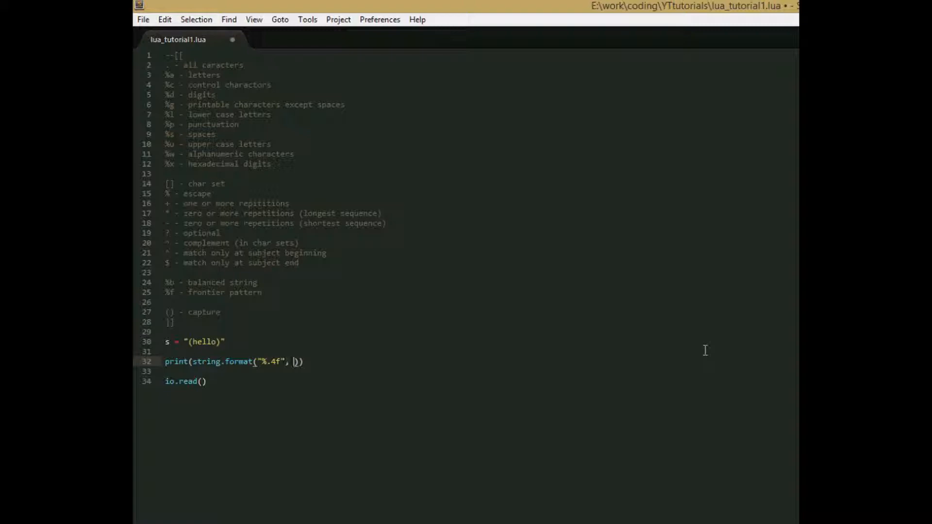
{"action": "type", "text": "math"}
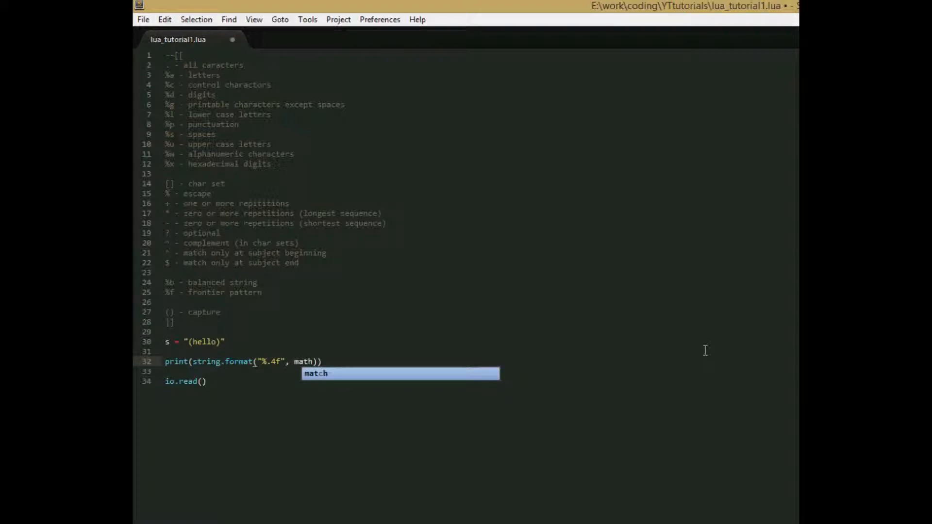
{"action": "type", "text": ".piu"}
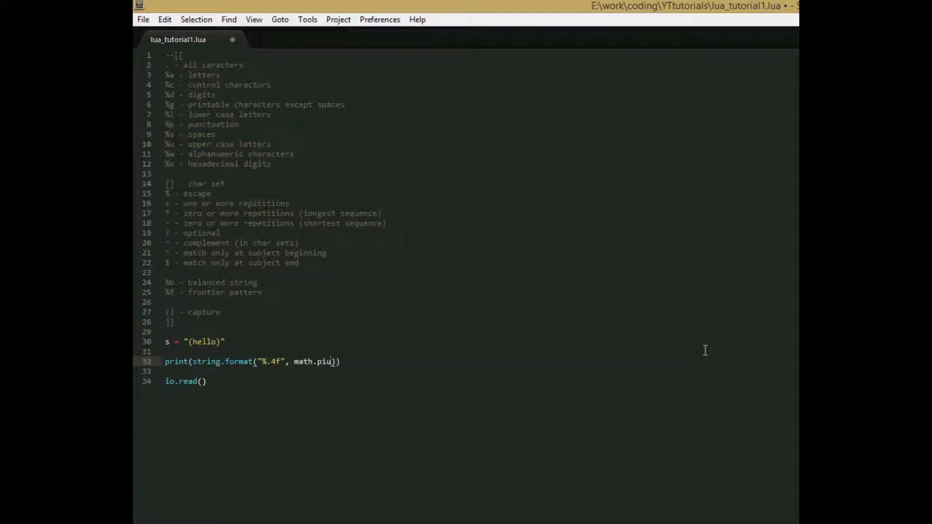
{"action": "left_click", "coordinate": [142, 19]}
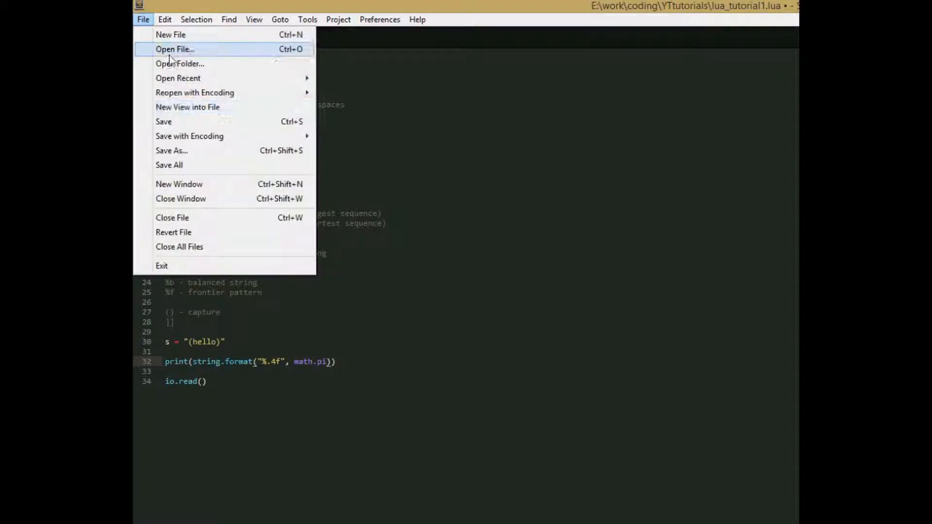
{"action": "left_click", "coordinate": [174, 49]}
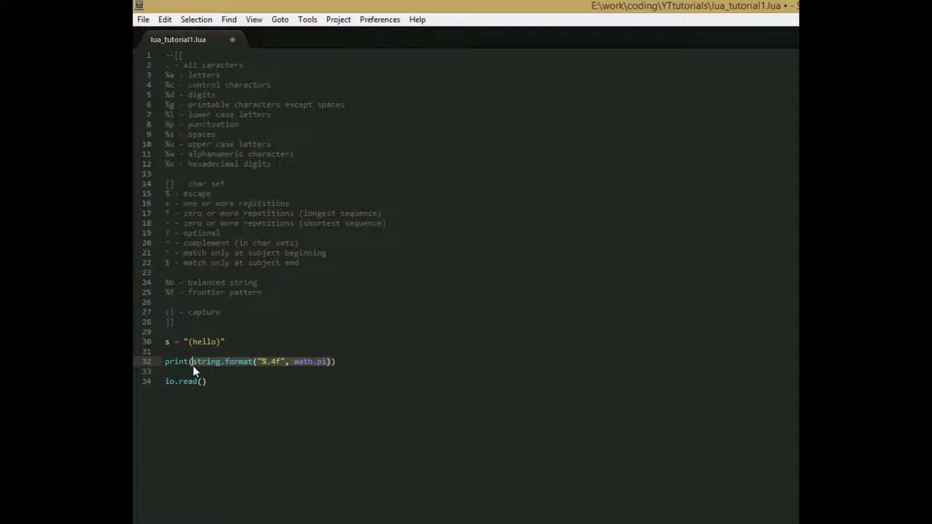
Step: Write print(s:find("hello")) on line 32
{"action": "type", "text": "s:find)"}
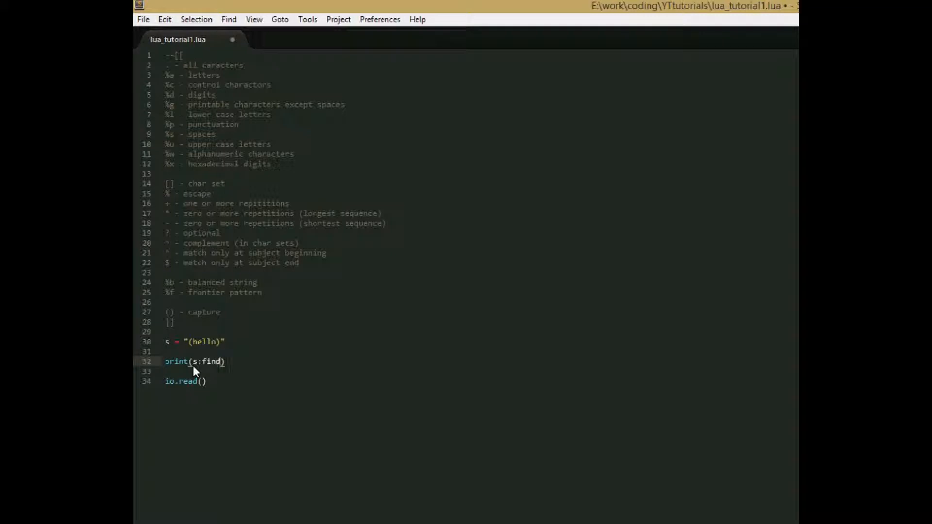
{"action": "type", "text": "\"\""}
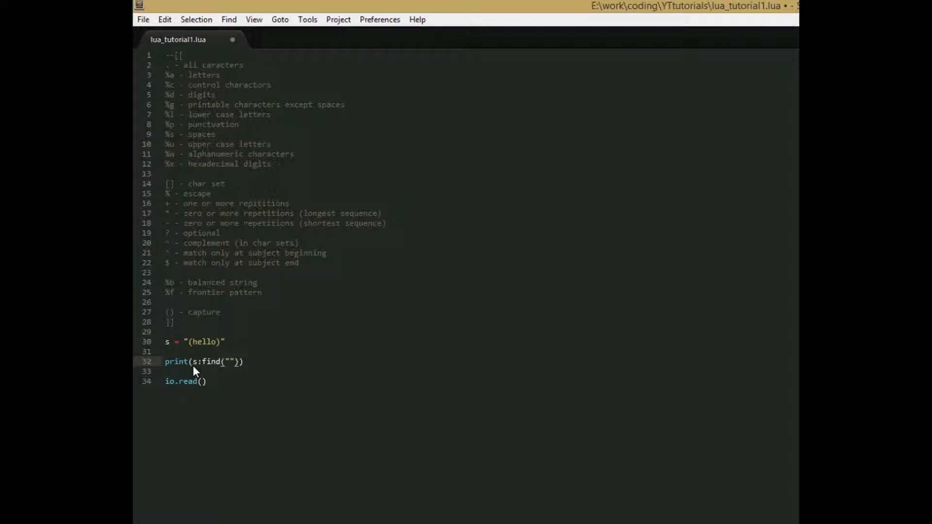
{"action": "type", "text": "hello"}
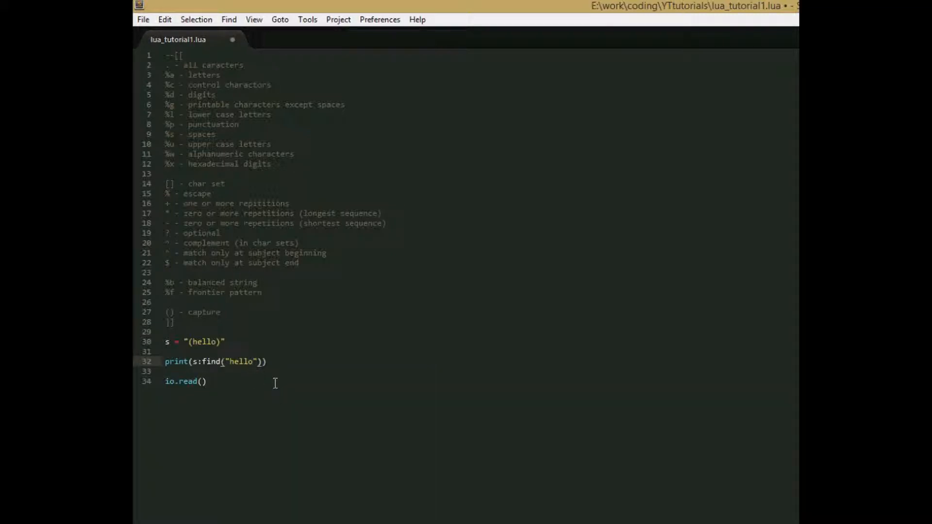
Step: Edit line 30 so s = "hello world" and save the script
{"action": "left_click", "coordinate": [219, 340]}
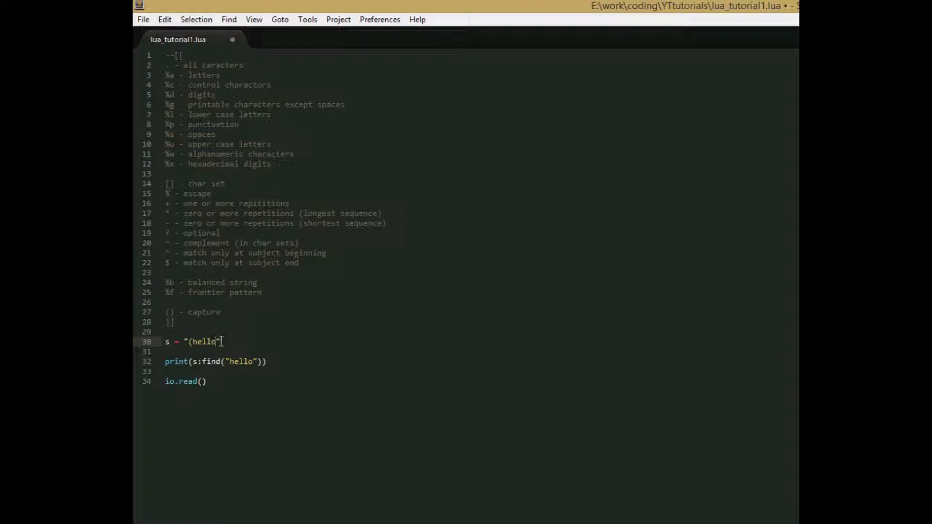
{"action": "key", "text": "Backspace"}
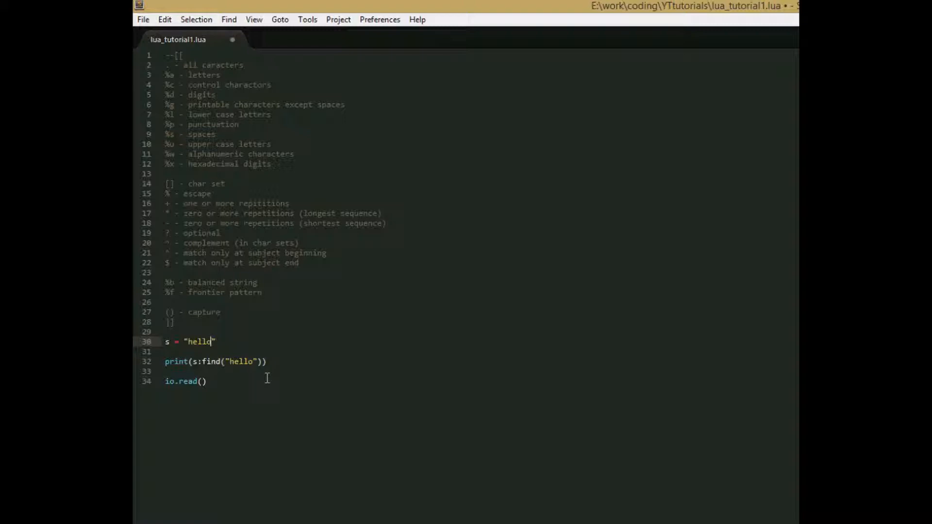
{"action": "type", "text": "world"}
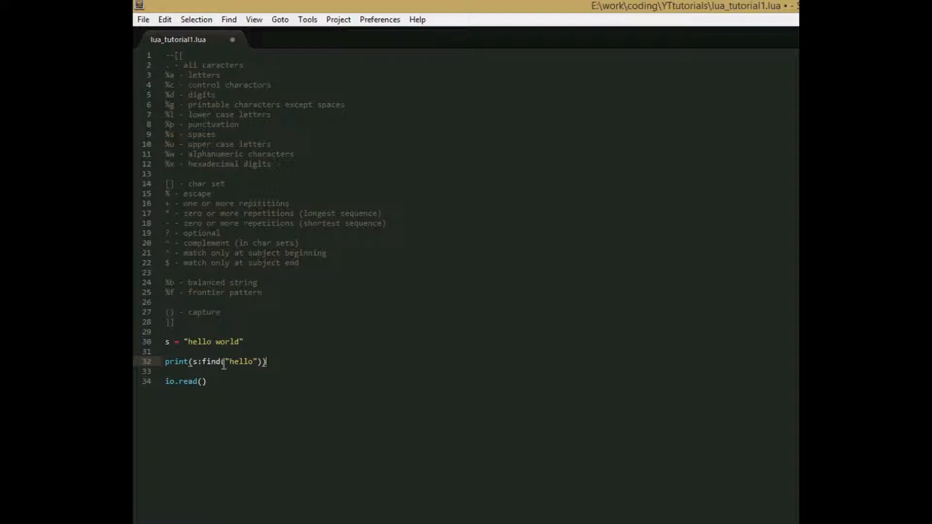
{"action": "left_click", "coordinate": [168, 342]}
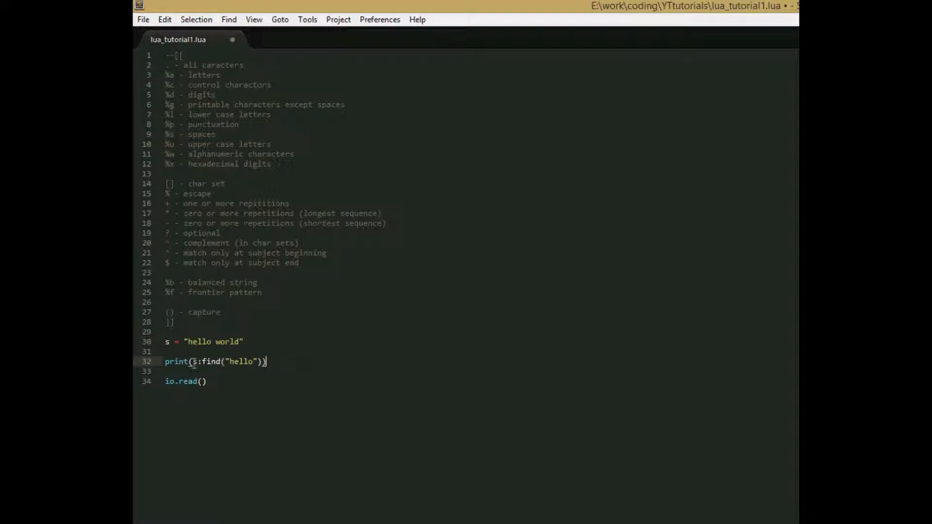
{"action": "mouse_move", "coordinate": [291, 359]}
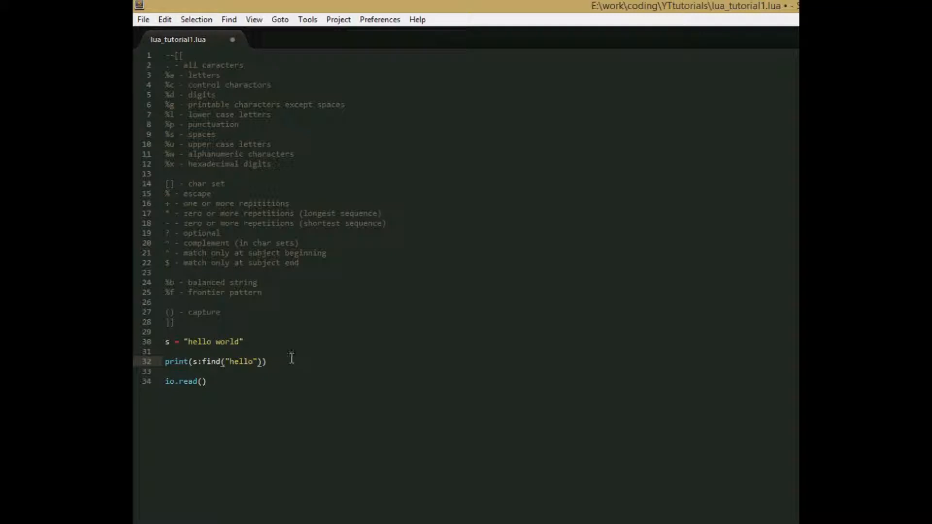
{"action": "mouse_move", "coordinate": [275, 356]}
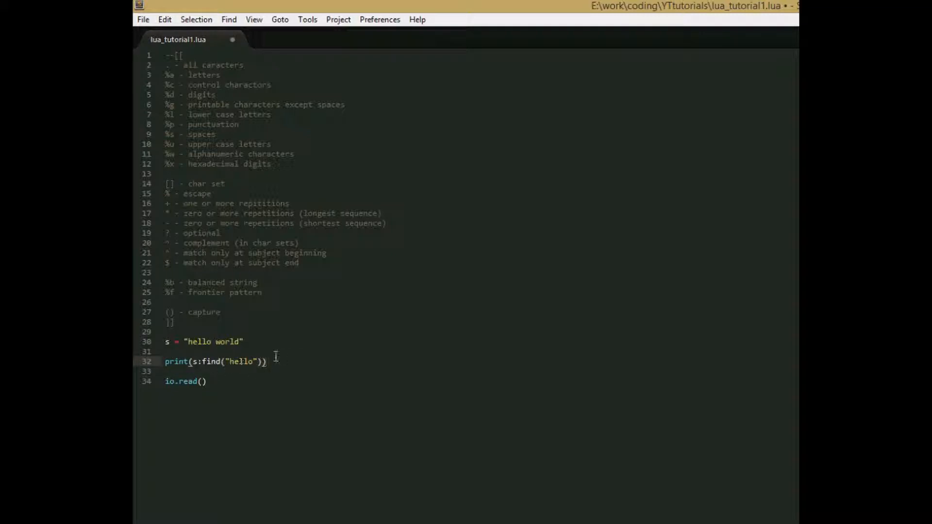
{"action": "left_click", "coordinate": [229, 361]}
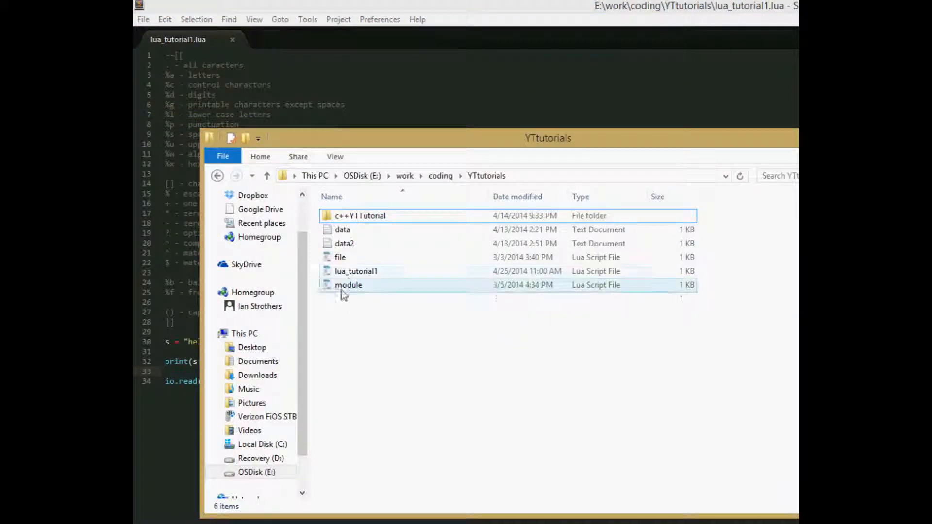
Step: Run lua_tutorial1 from File Explorer to see the find result, then return to the find call
{"action": "double_click", "coordinate": [356, 270]}
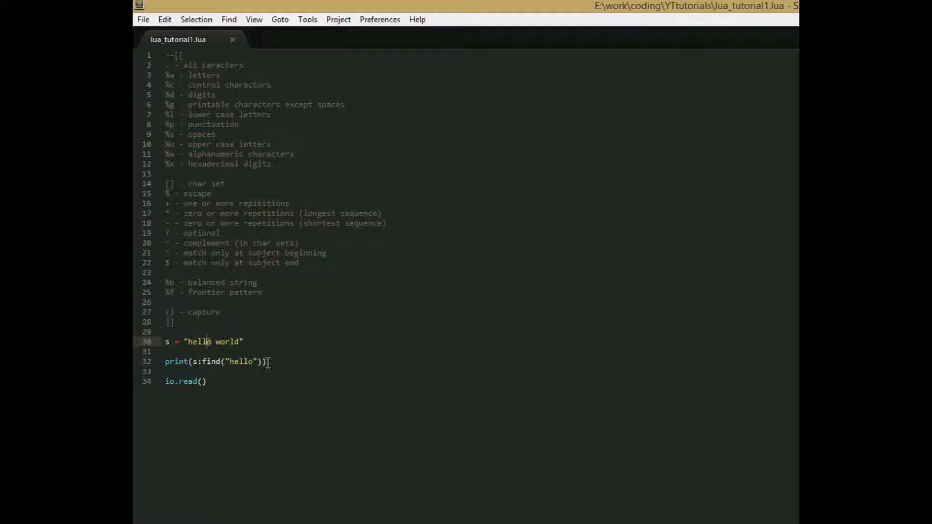
{"action": "left_click", "coordinate": [266, 361]}
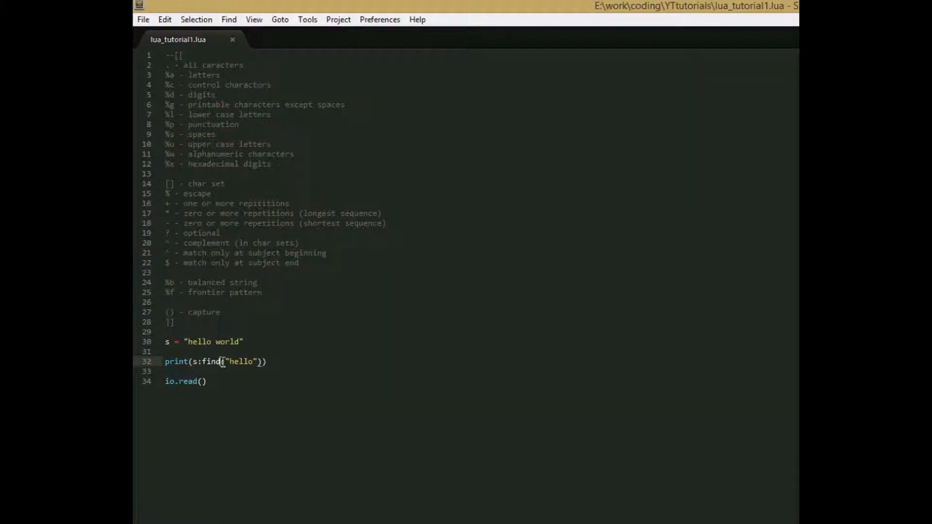
{"action": "type", "text": "match"}
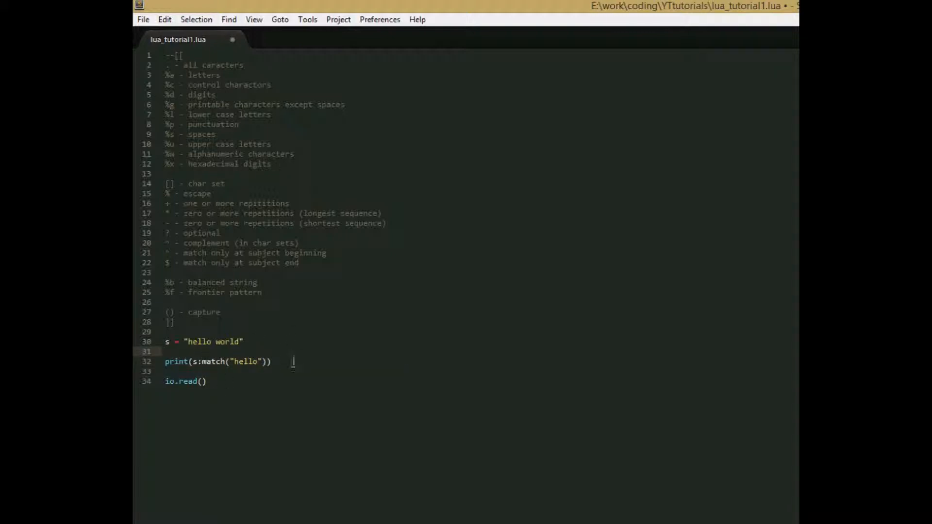
{"action": "mouse_move", "coordinate": [295, 363]}
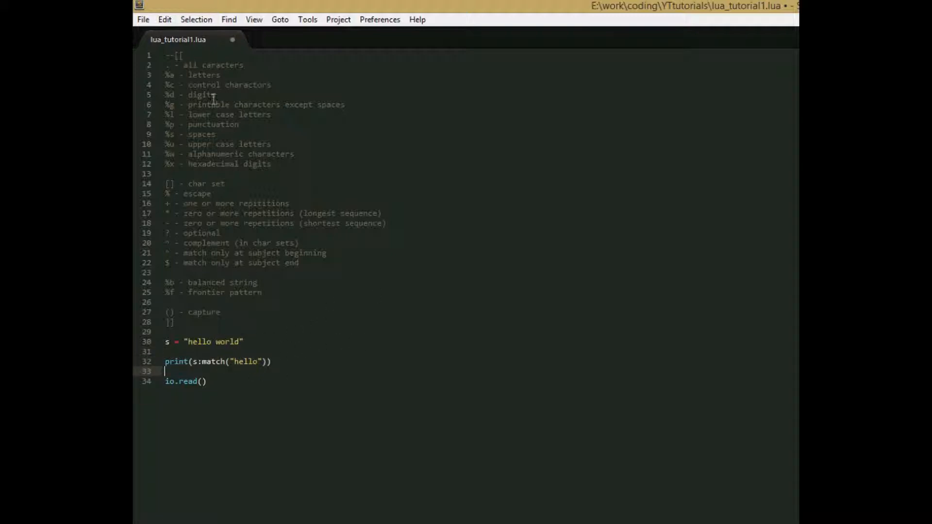
{"action": "left_click", "coordinate": [143, 19]}
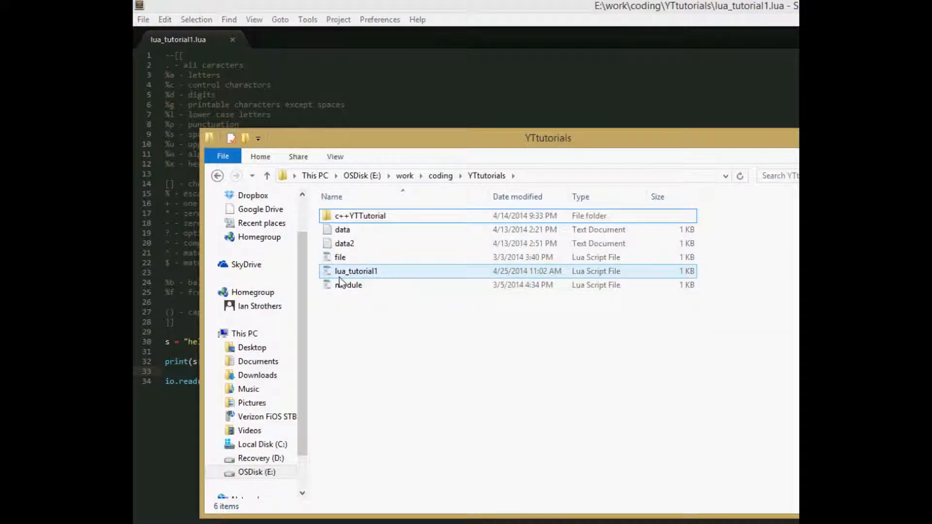
{"action": "double_click", "coordinate": [356, 271]}
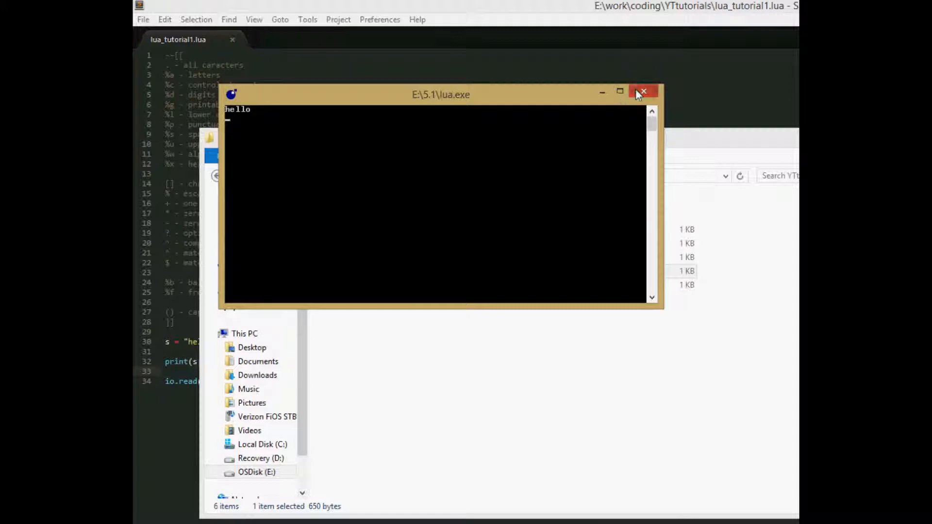
{"action": "left_click", "coordinate": [642, 91]}
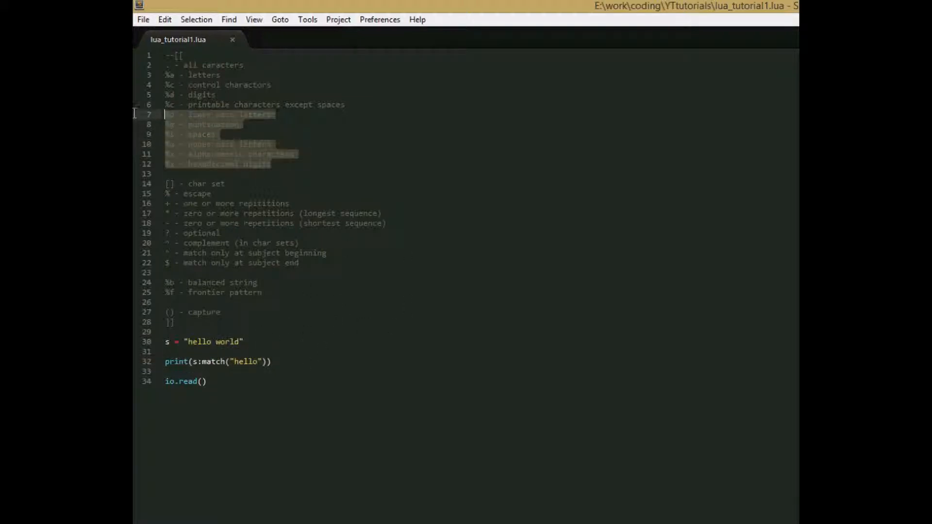
{"action": "left_click", "coordinate": [252, 361]}
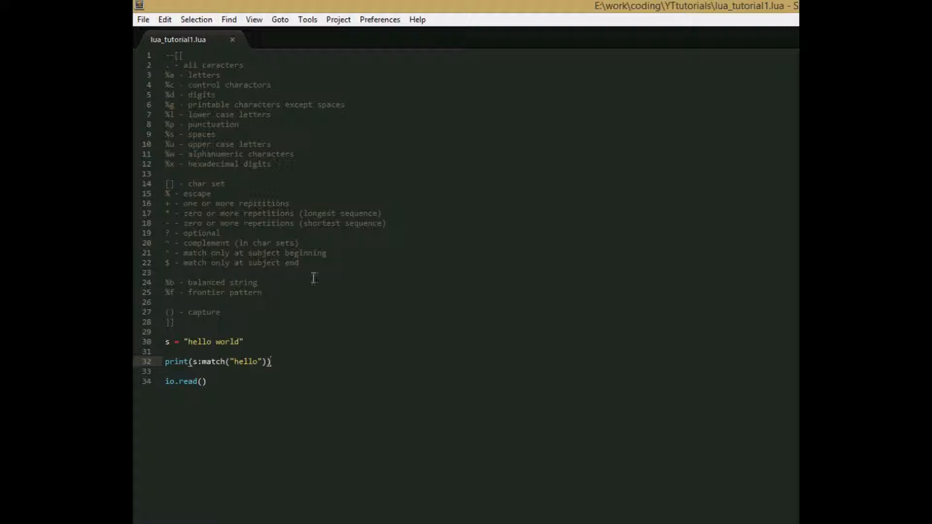
{"action": "mouse_move", "coordinate": [290, 358]}
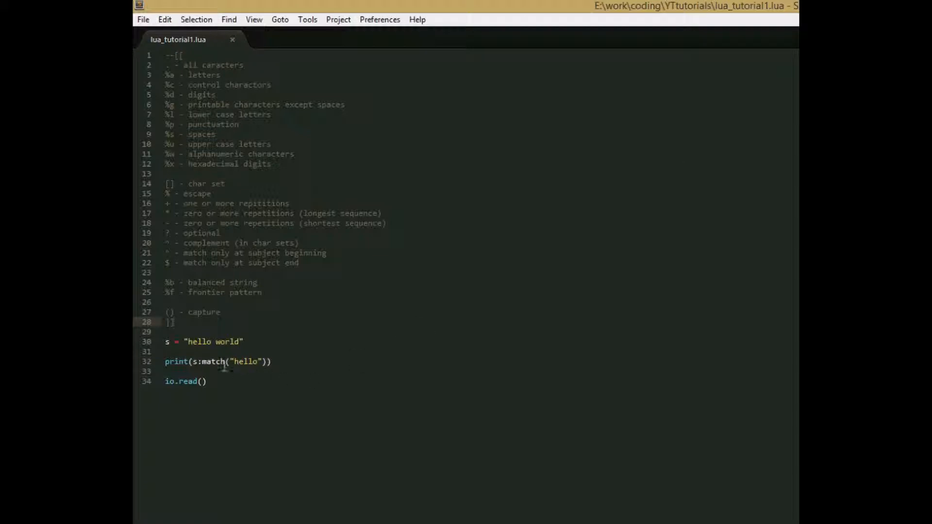
Step: Rewrite line 32 to print s:gsub("l", "j"), replacing every l with j
{"action": "double_click", "coordinate": [214, 361]}
{"action": "type", "text": "gsub"}
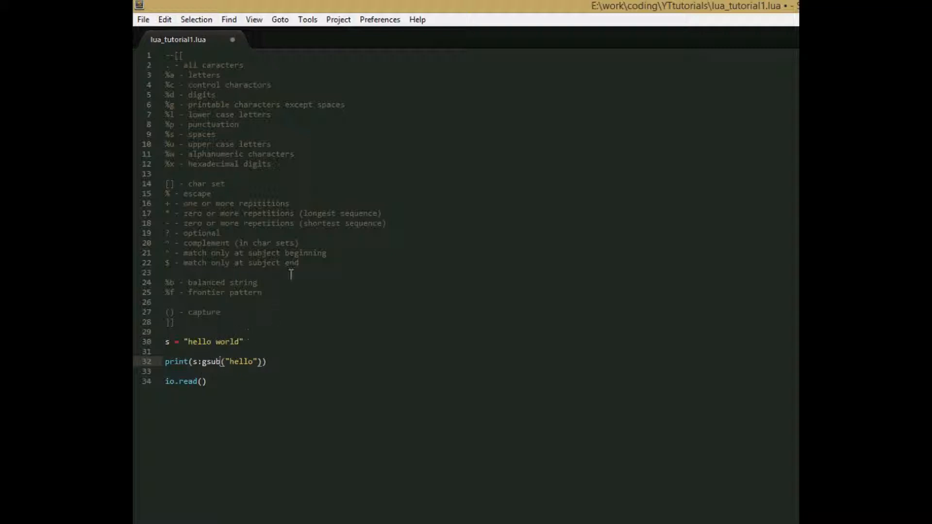
{"action": "mouse_move", "coordinate": [276, 361]}
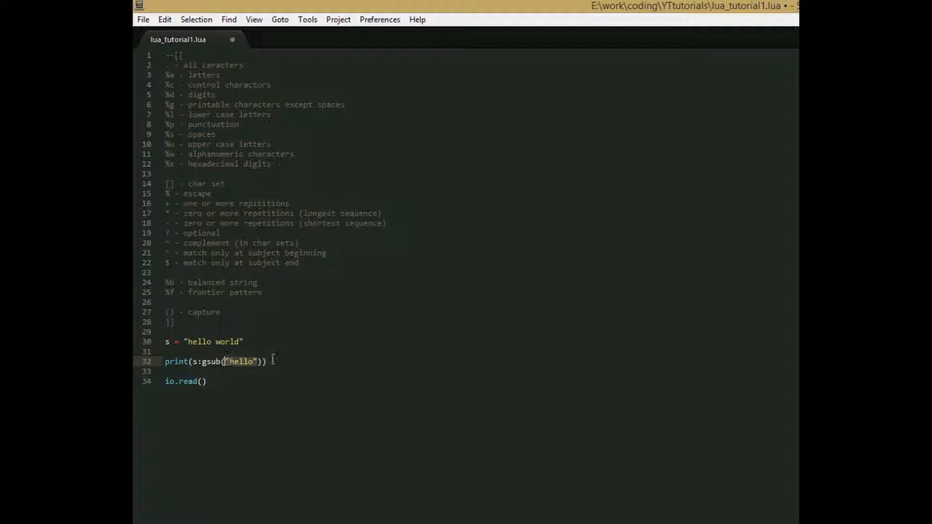
{"action": "double_click", "coordinate": [241, 361]}
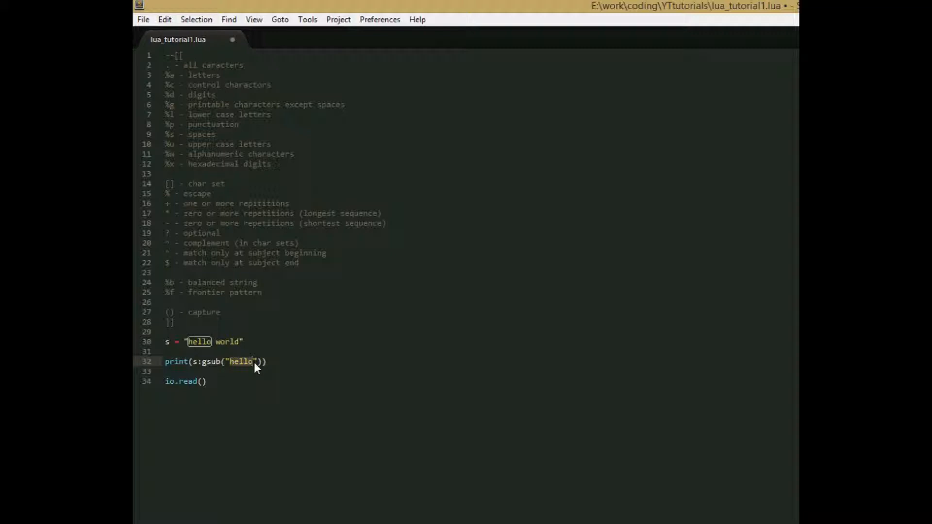
{"action": "type", "text": "l"}
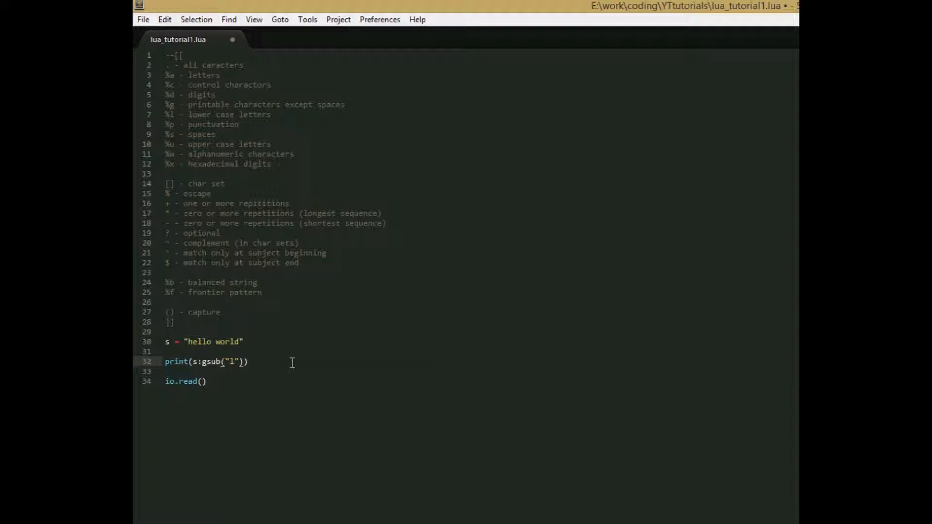
{"action": "type", "text": ","}
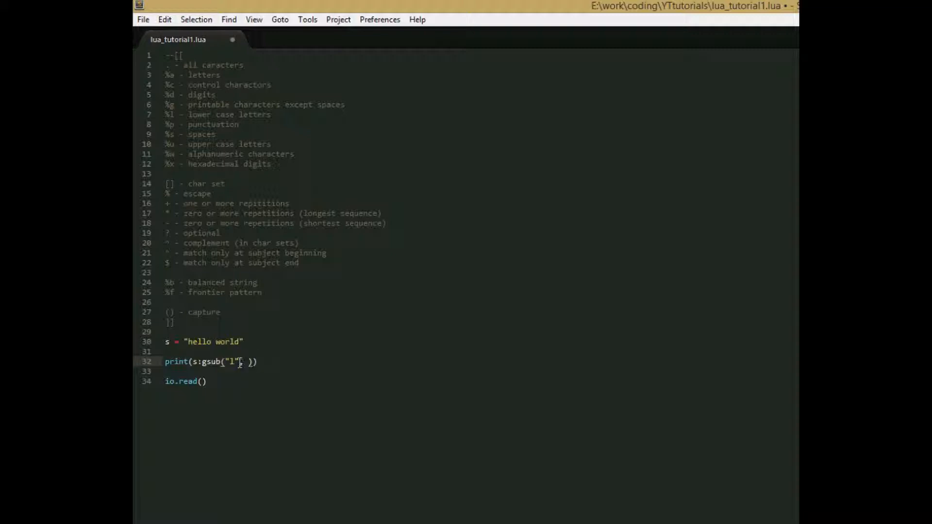
{"action": "type", "text": ","}
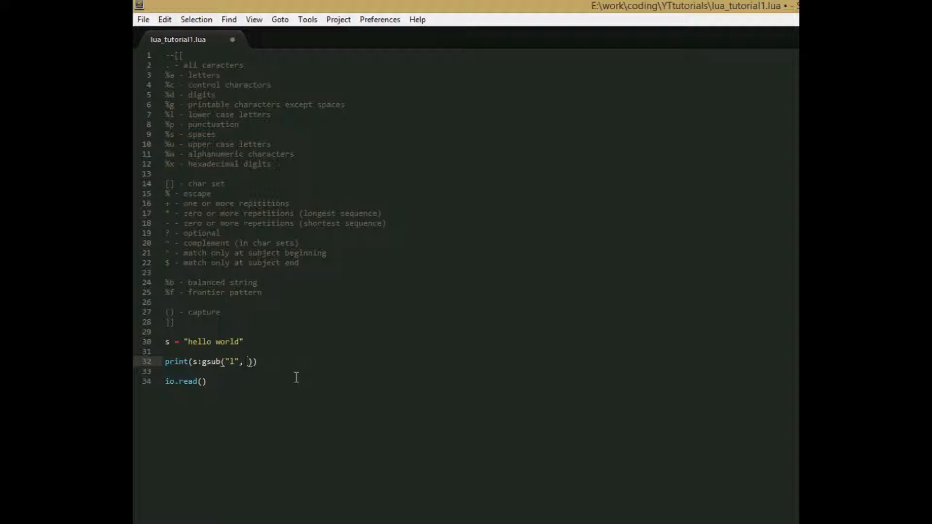
{"action": "type", "text": "\""}
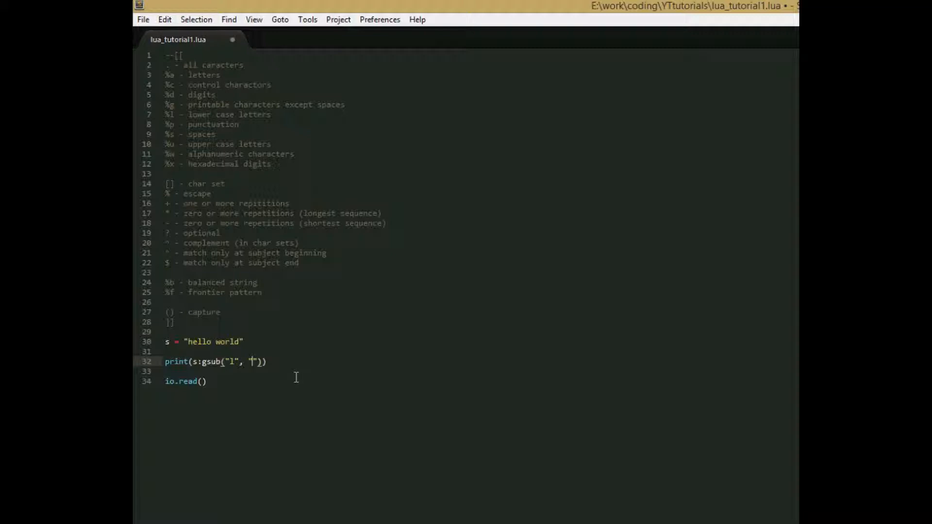
{"action": "type", "text": "j"}
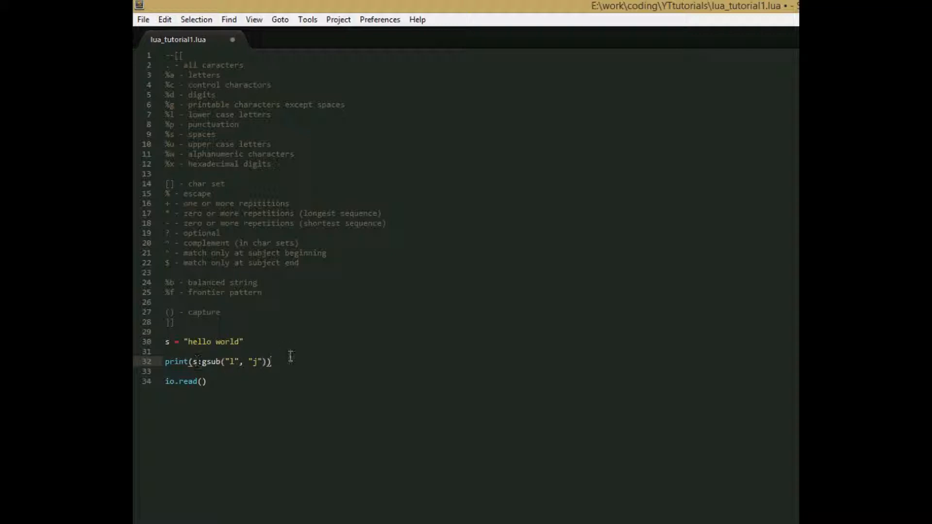
{"action": "left_click", "coordinate": [143, 20]}
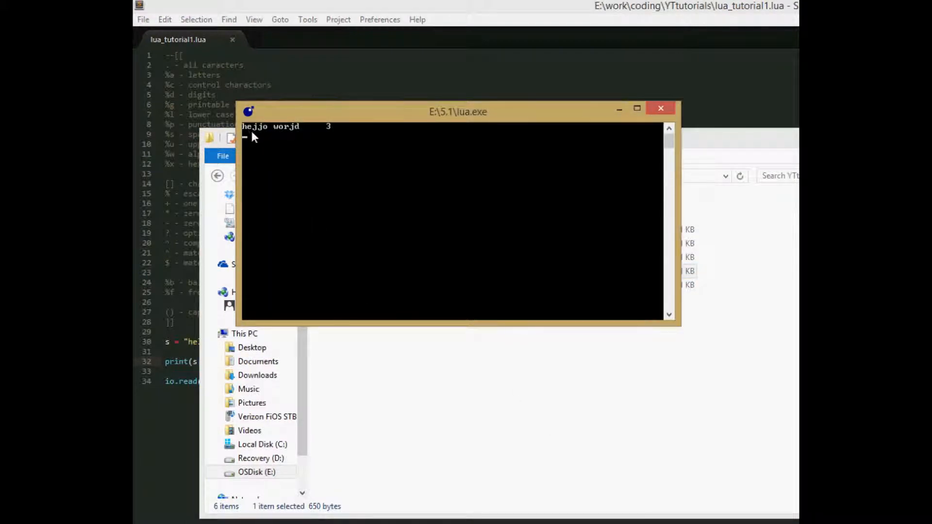
{"action": "mouse_move", "coordinate": [325, 142]}
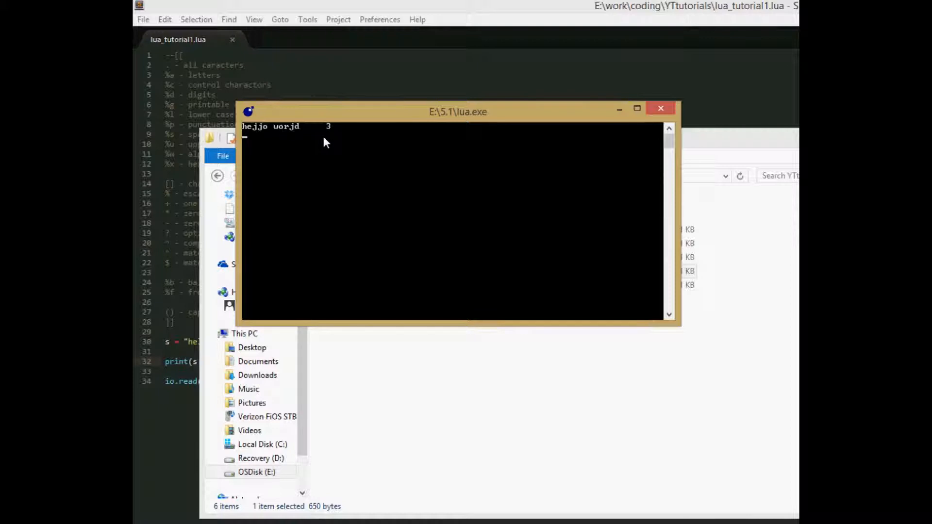
{"action": "mouse_move", "coordinate": [339, 136]}
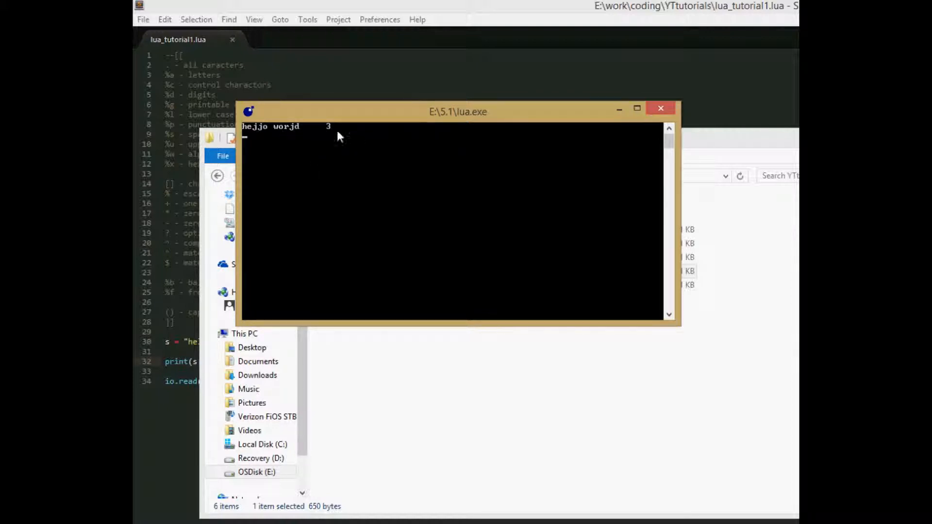
{"action": "mouse_move", "coordinate": [336, 136]}
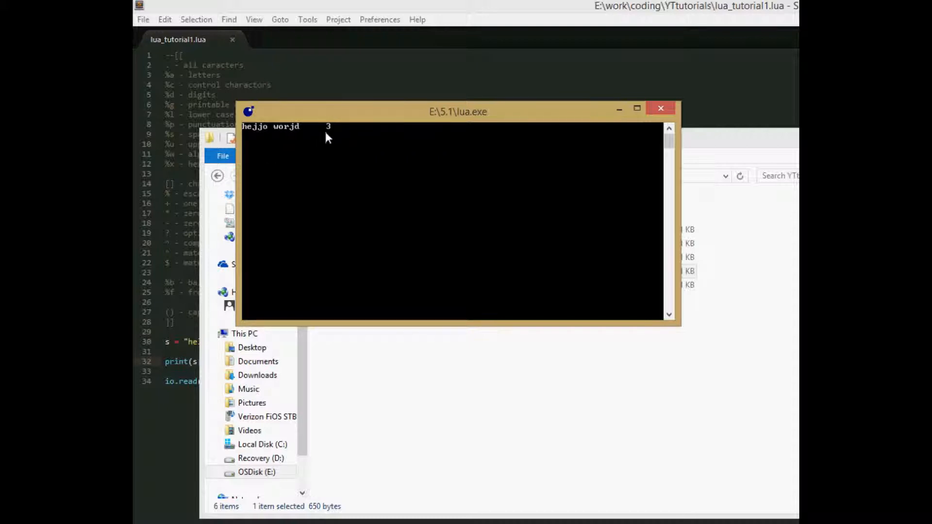
Step: Return to the script after reading the output hejjo worjd 3
{"action": "left_click", "coordinate": [660, 108]}
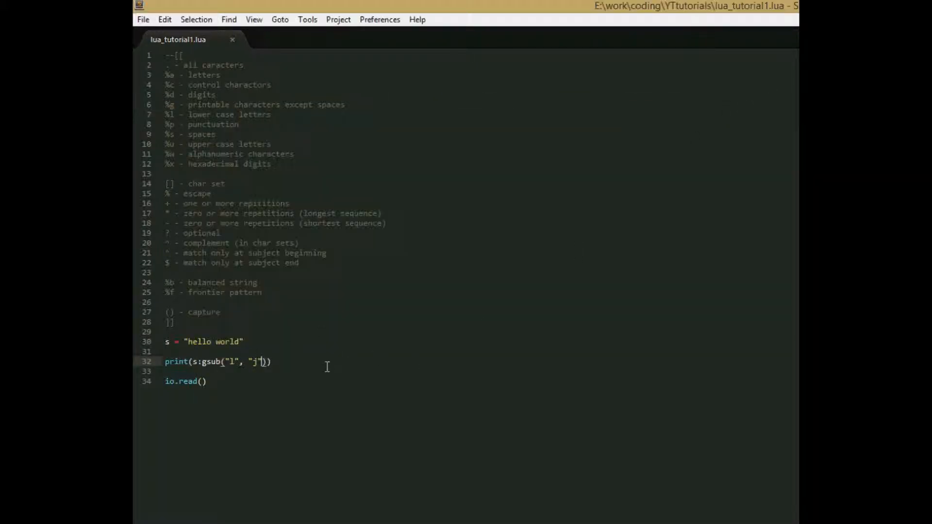
Step: Add a replacement limit of 1 to gsub and run it, printing hejlo world
{"action": "type", "text": ", 1"}
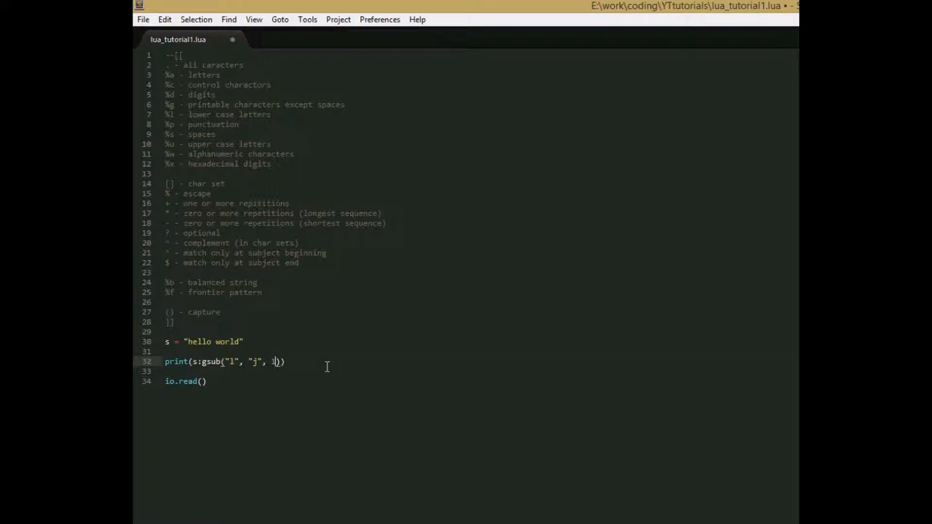
{"action": "mouse_move", "coordinate": [312, 347]}
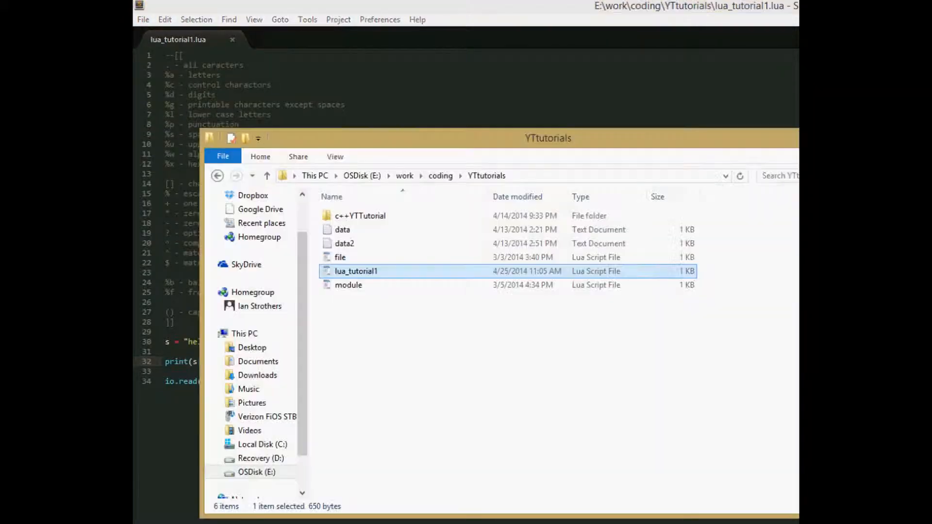
{"action": "double_click", "coordinate": [356, 271]}
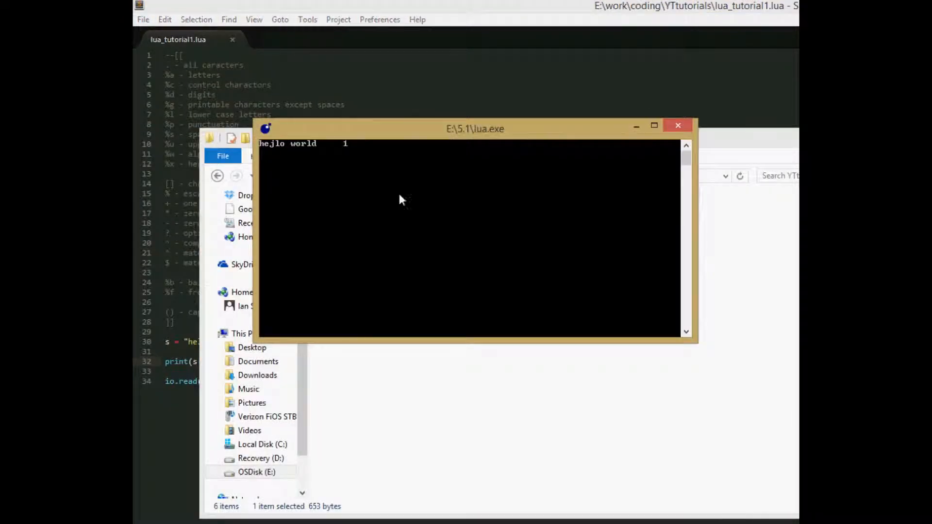
{"action": "mouse_move", "coordinate": [264, 151]}
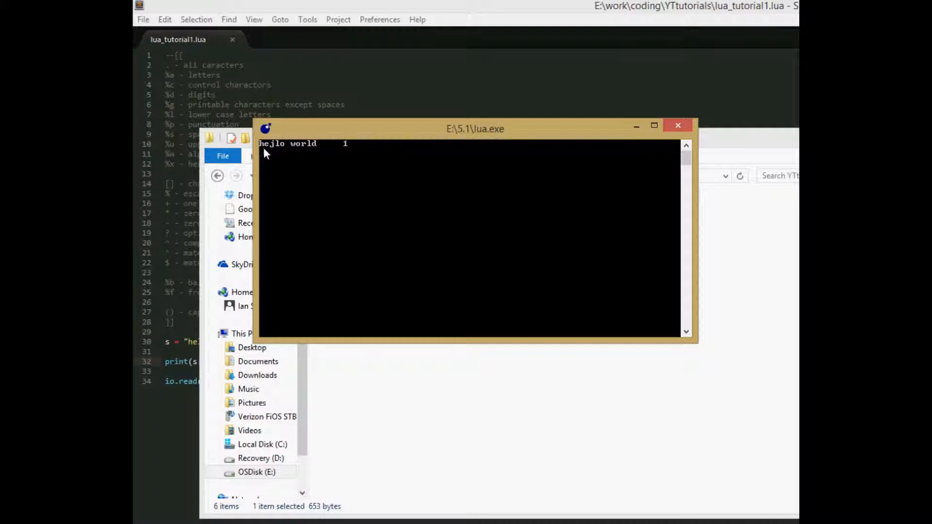
{"action": "mouse_move", "coordinate": [677, 126]}
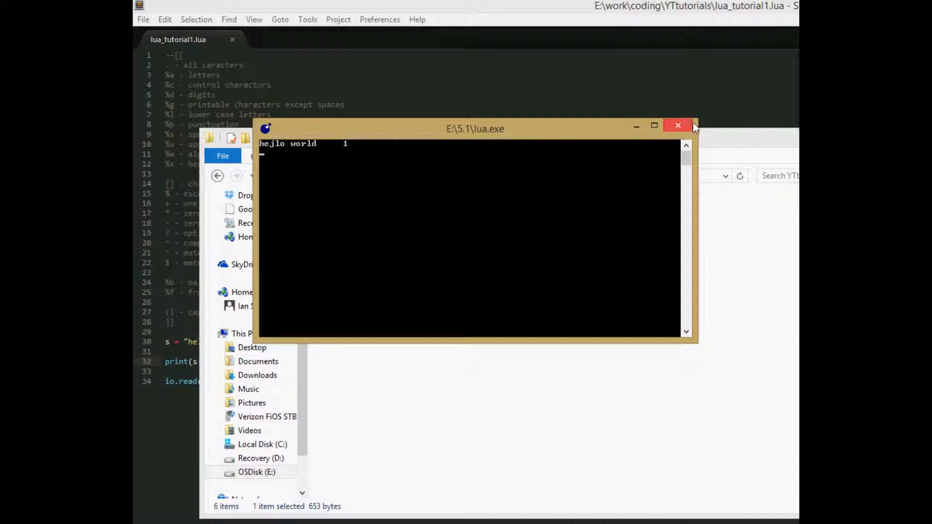
{"action": "left_click", "coordinate": [677, 125]}
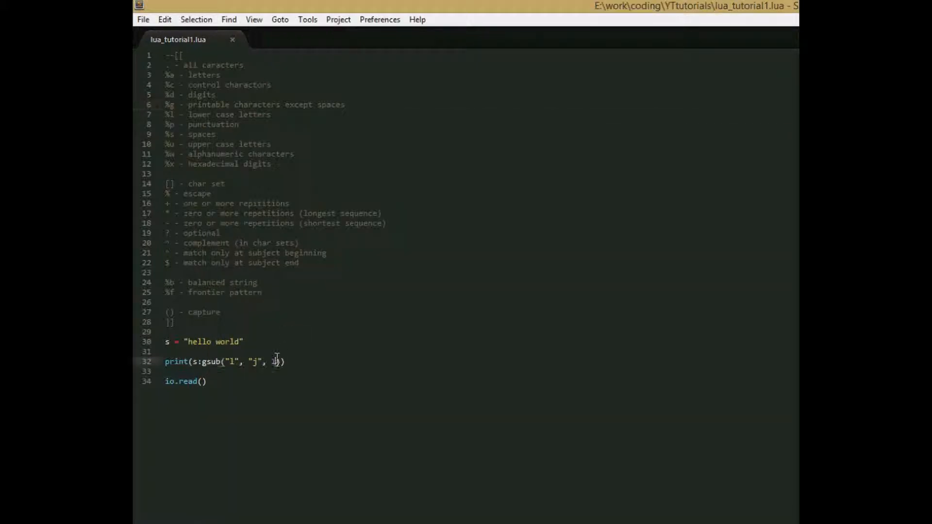
Step: Change the limit to 2 and run again, printing hejjo world 2
{"action": "type", "text": "2"}
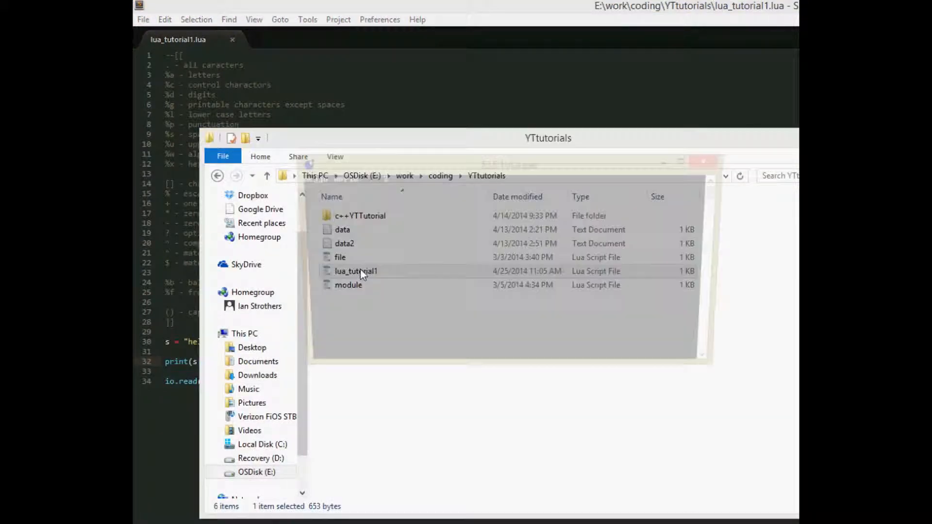
{"action": "double_click", "coordinate": [356, 271]}
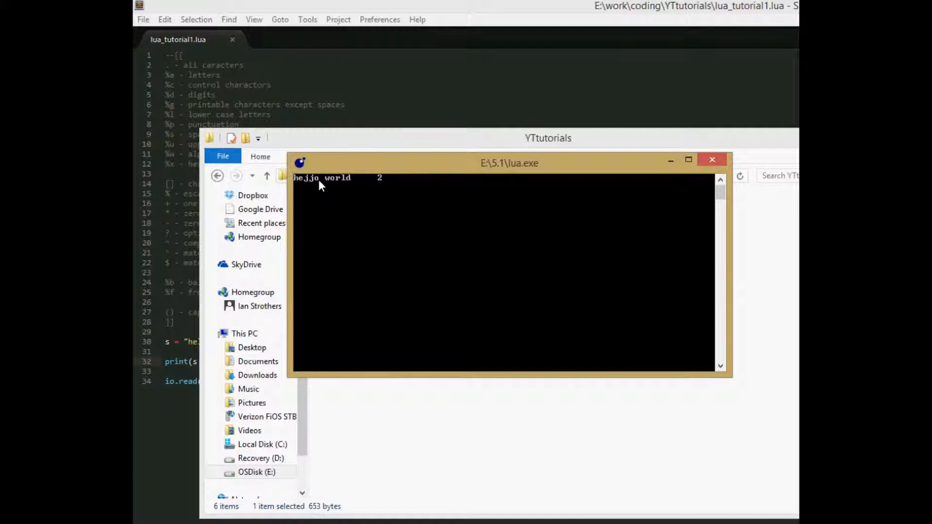
{"action": "left_click", "coordinate": [711, 159]}
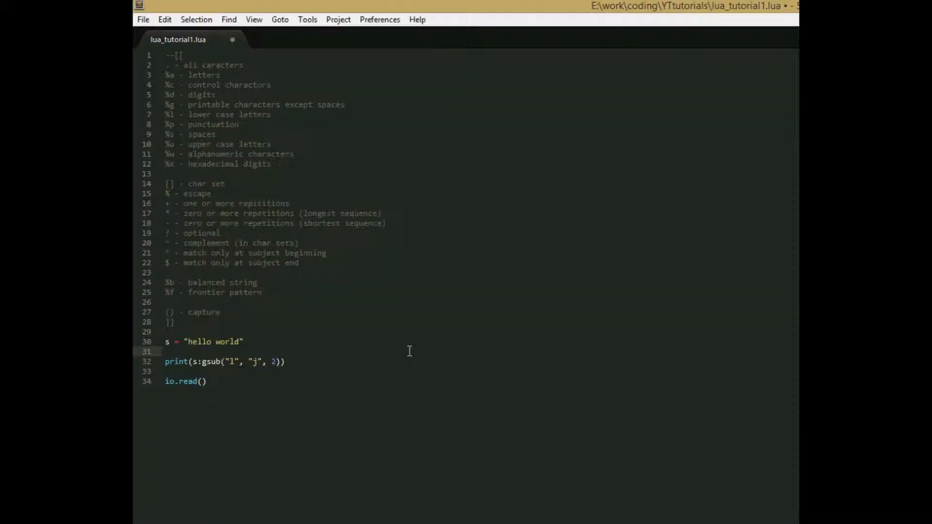
{"action": "mouse_move", "coordinate": [358, 351]}
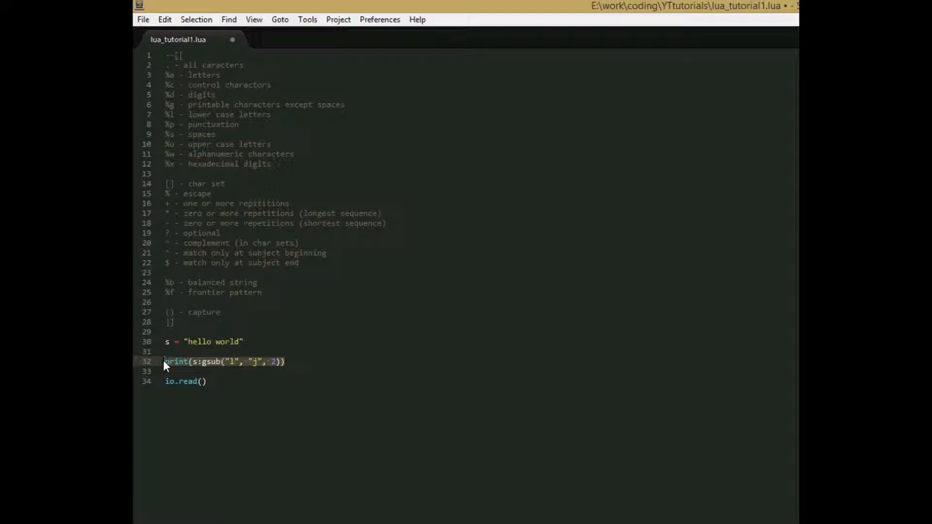
Step: Write a for w in gmatch("hello") loop header
{"action": "type", "text": "for"}
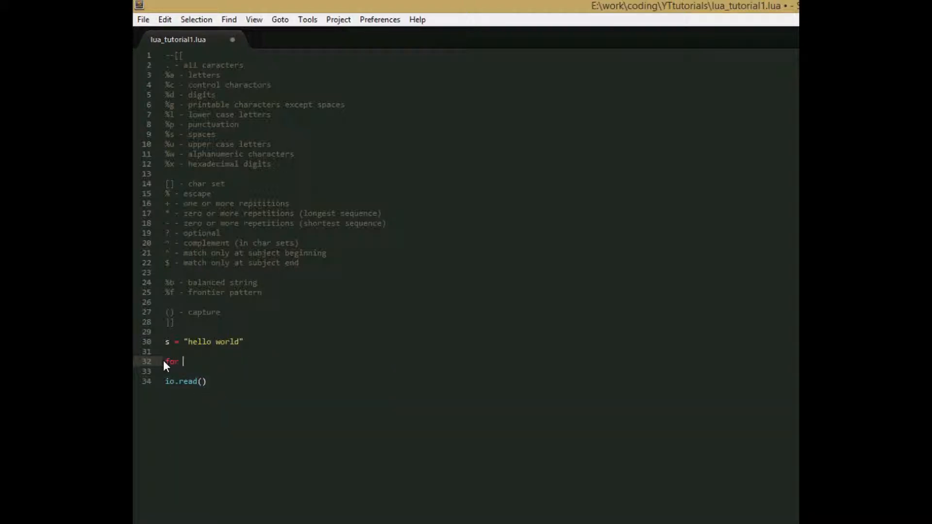
{"action": "type", "text": "w or"}
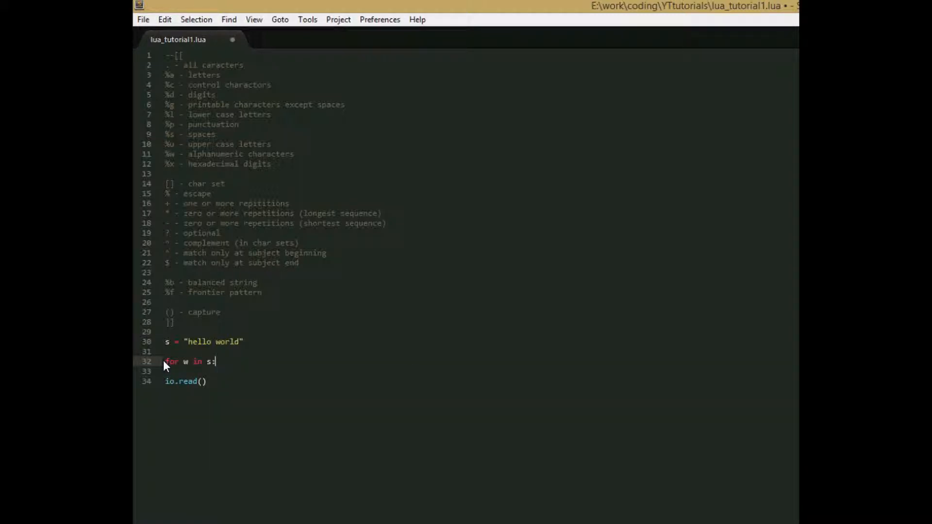
{"action": "type", "text": "gmatch"}
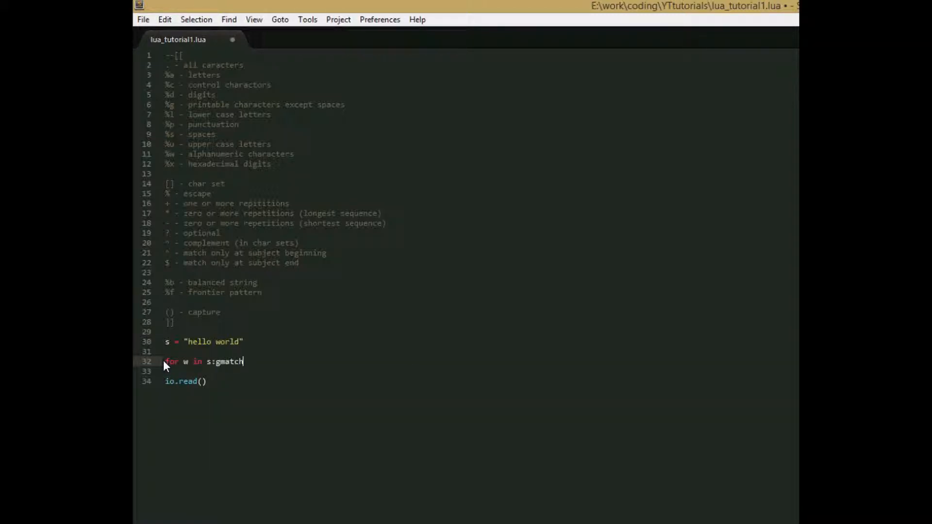
{"action": "type", "text": "(\"\")"}
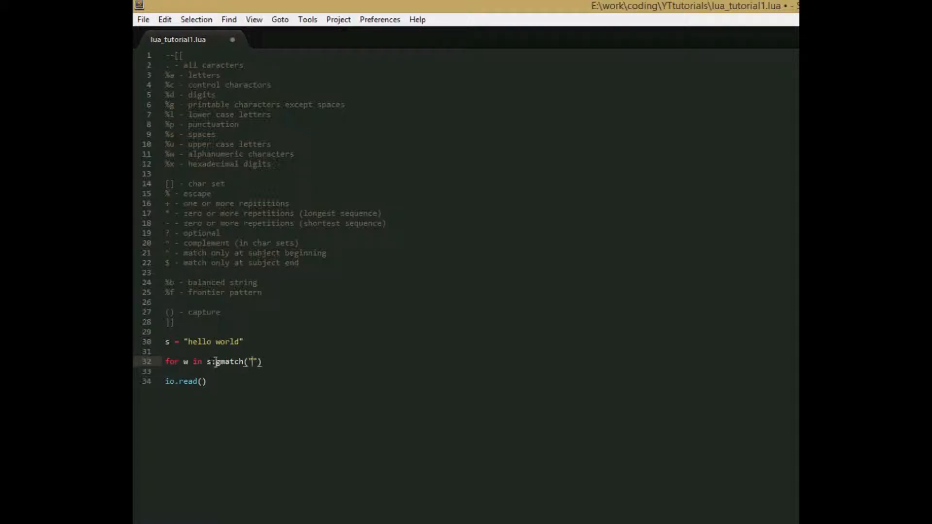
{"action": "mouse_move", "coordinate": [300, 354]}
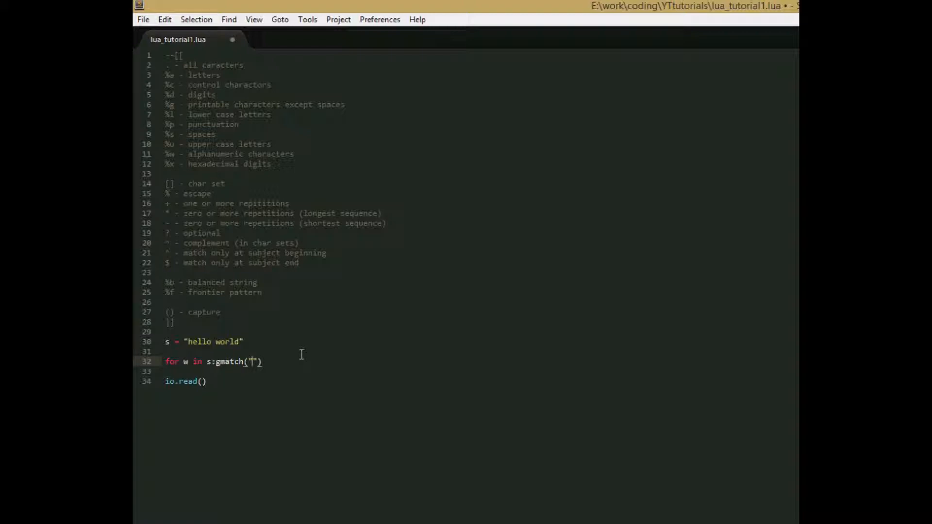
{"action": "type", "text": "hello"}
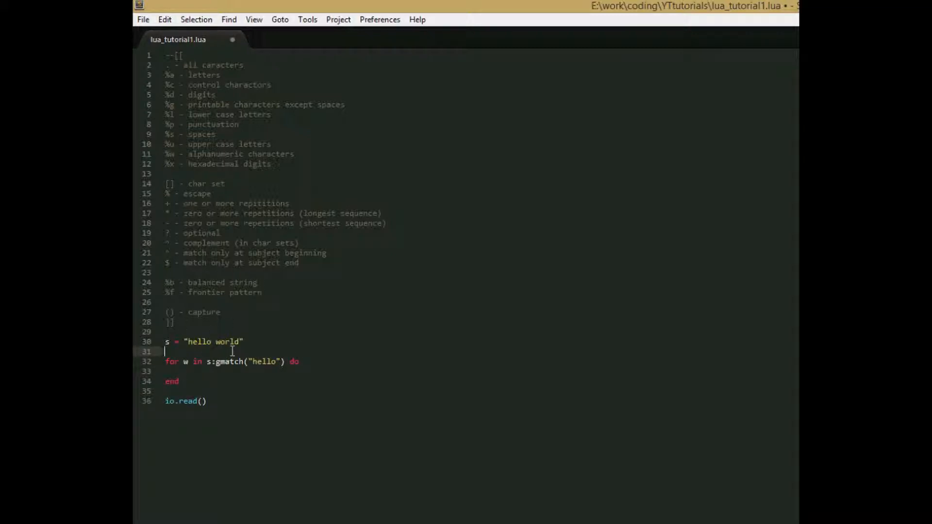
Step: Add words = {} above the loop and words[#words + 1] = w inside it
{"action": "key", "text": "enter"}
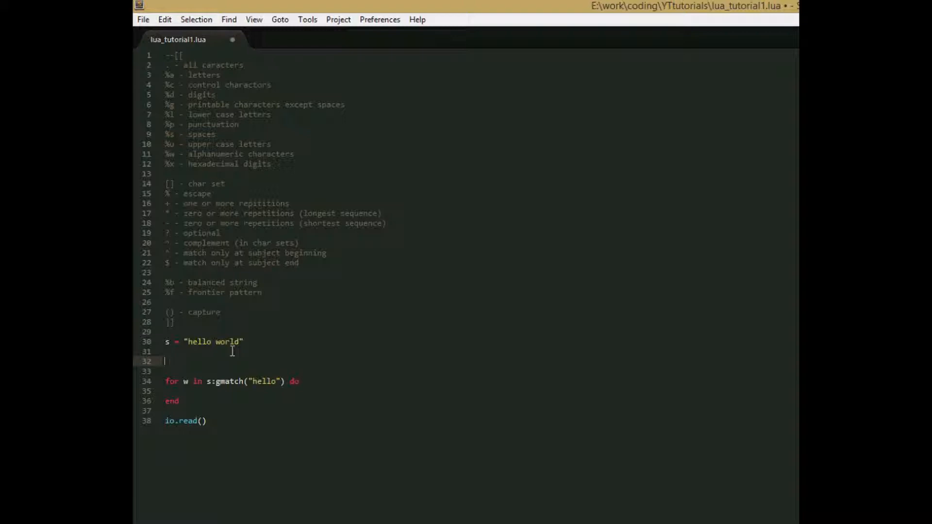
{"action": "type", "text": "w"}
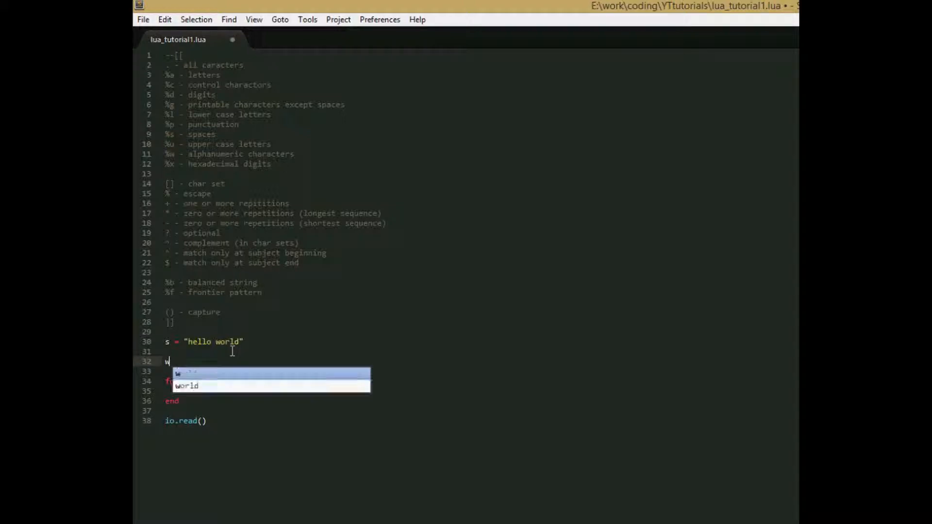
{"action": "type", "text": "ords"}
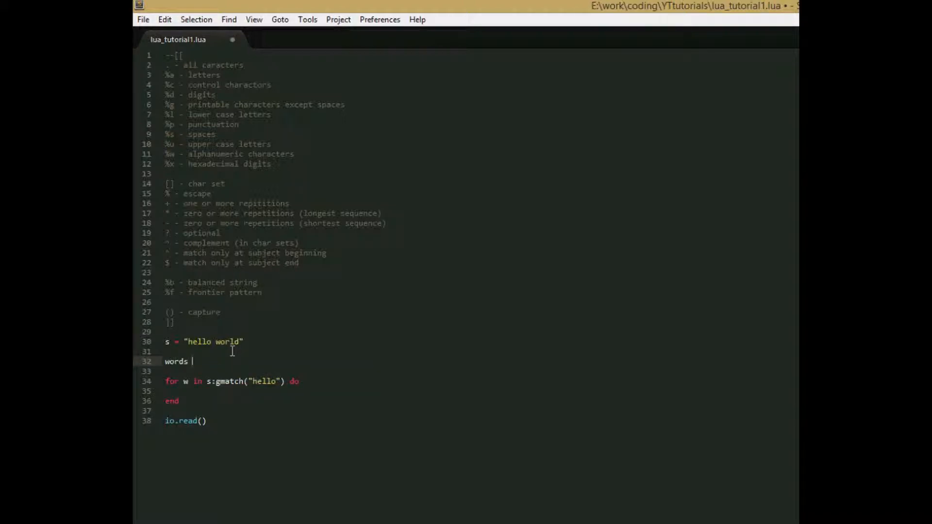
{"action": "type", "text": "= {}"}
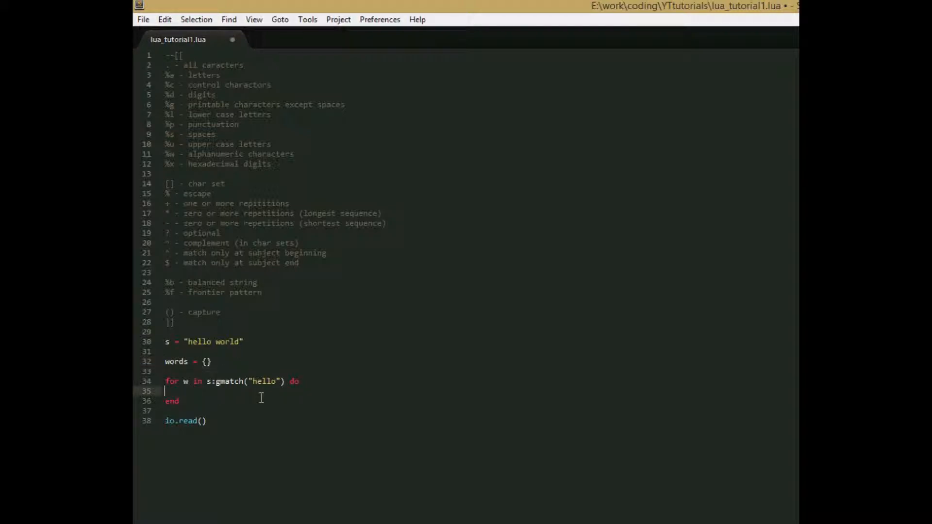
{"action": "type", "text": "words["}
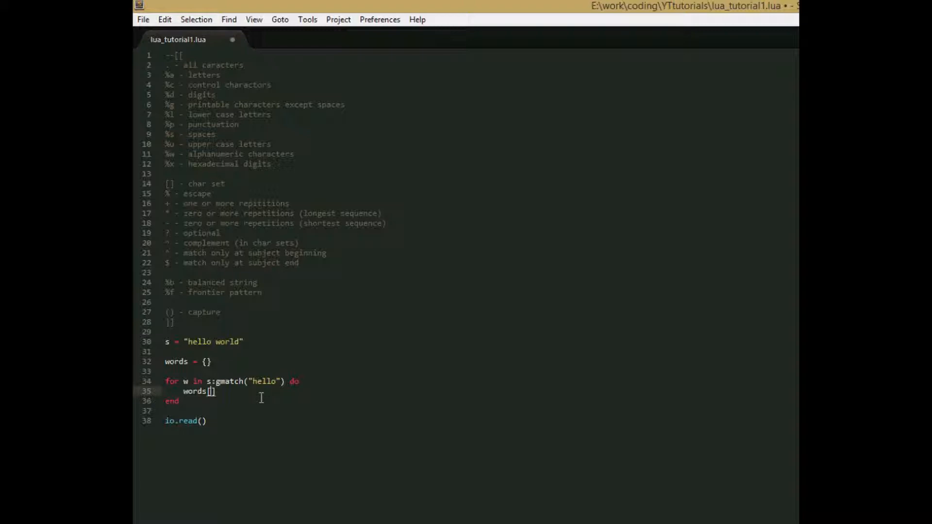
{"action": "type", "text": "#words"}
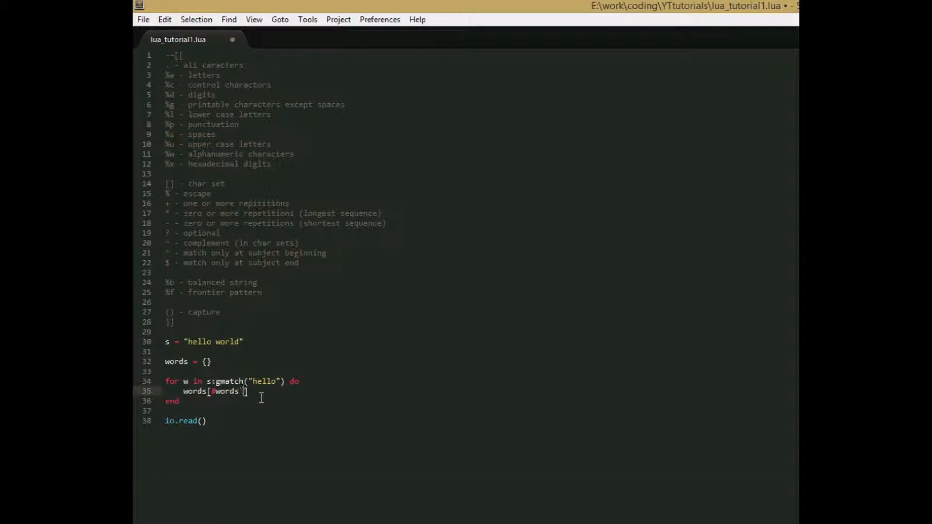
{"action": "type", "text": "+ 1"}
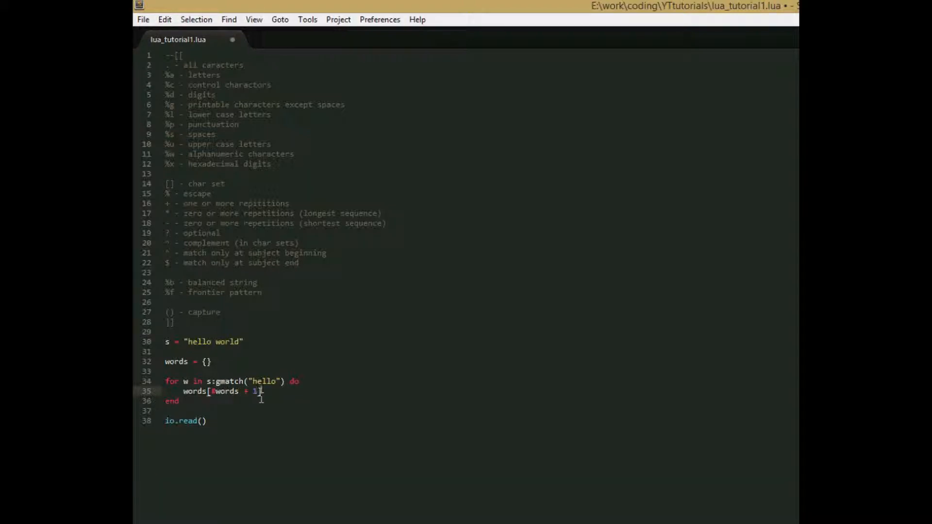
{"action": "type", "text": "= w"}
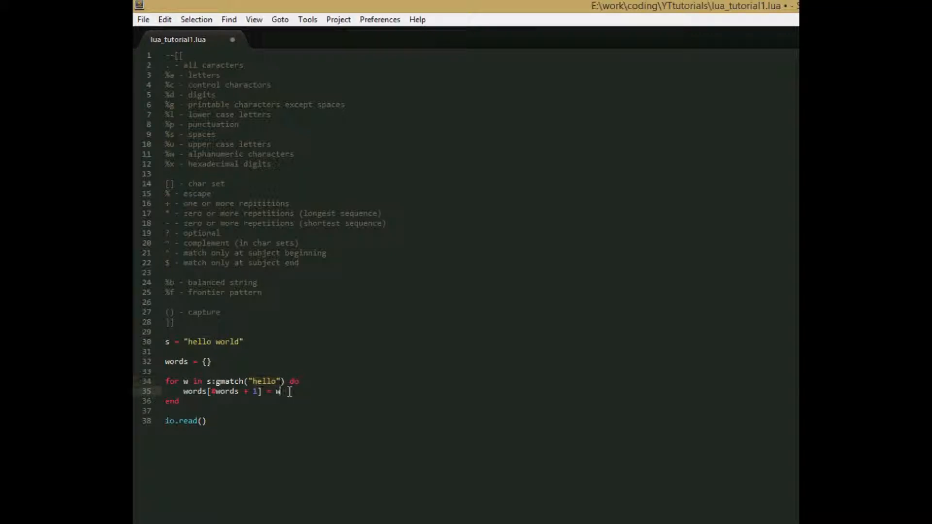
Step: Change the gmatch pattern to "l" and add a loop printing words[i] for each stored word
{"action": "left_click", "coordinate": [267, 380]}
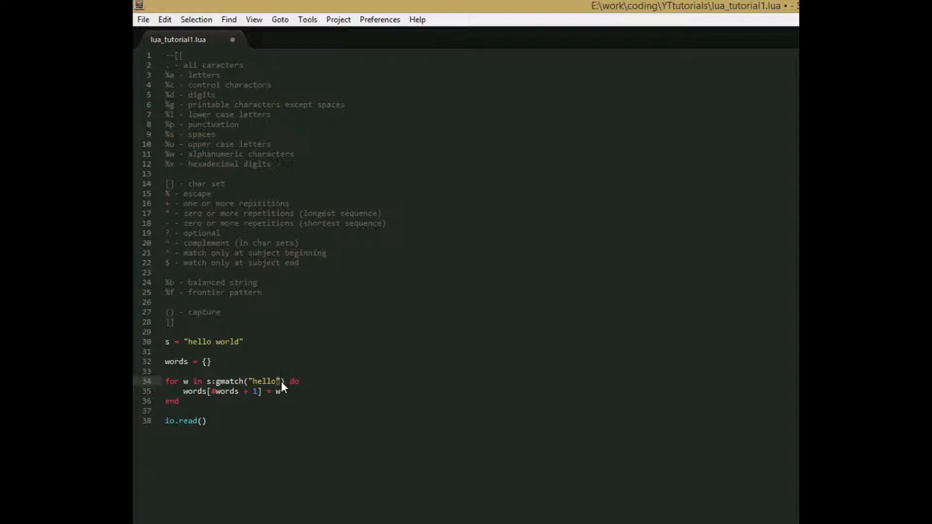
{"action": "key", "text": "Backspace"}
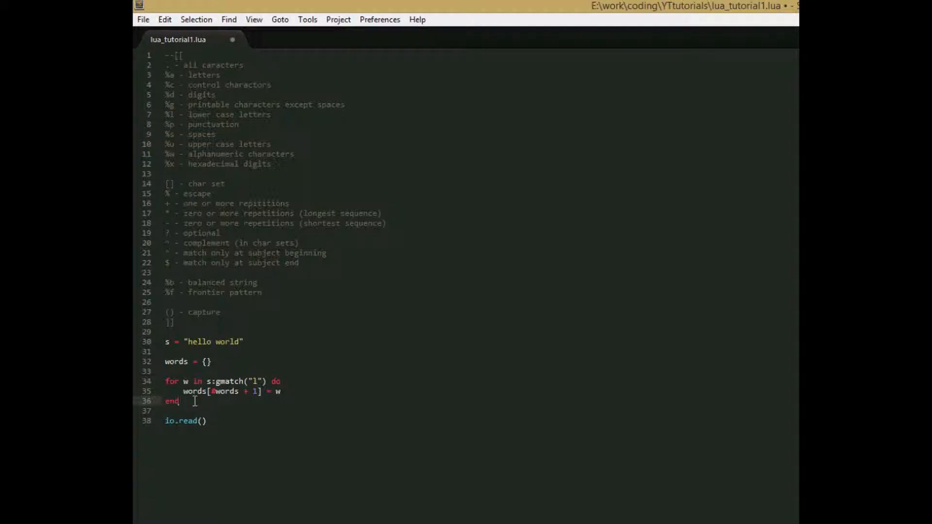
{"action": "type", "text": "fot"}
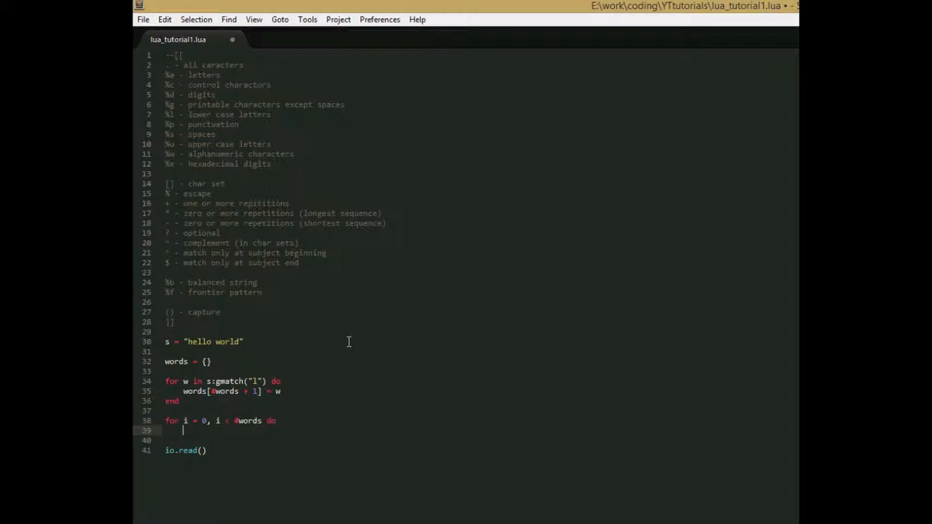
{"action": "type", "text": "end"}
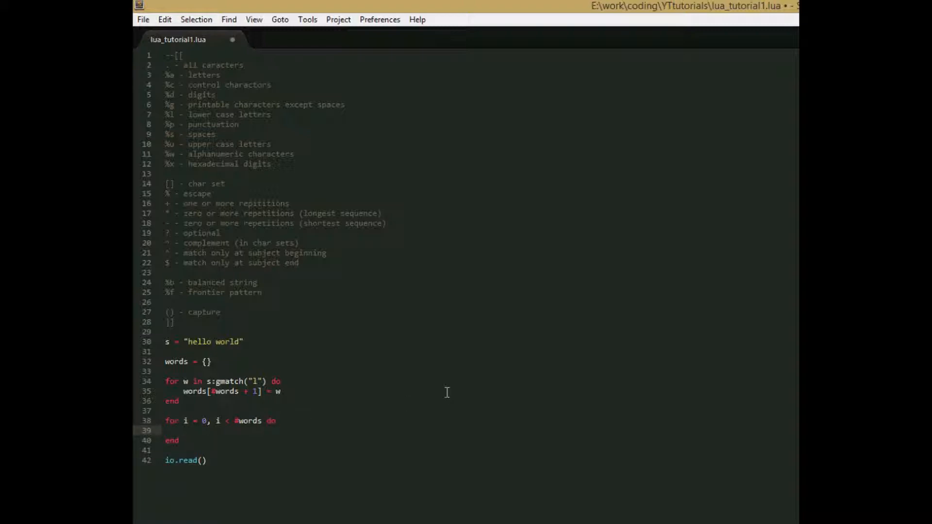
{"action": "type", "text": "print("}
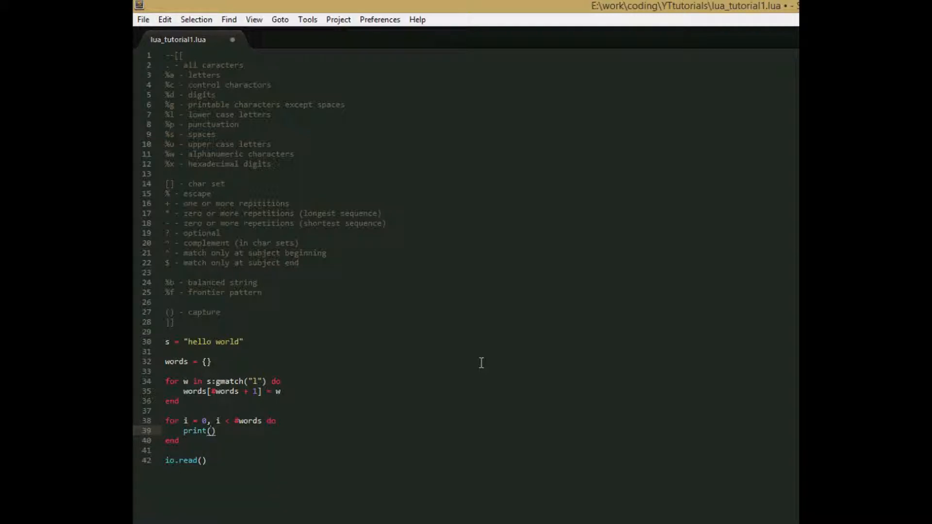
{"action": "type", "text": "words[i"}
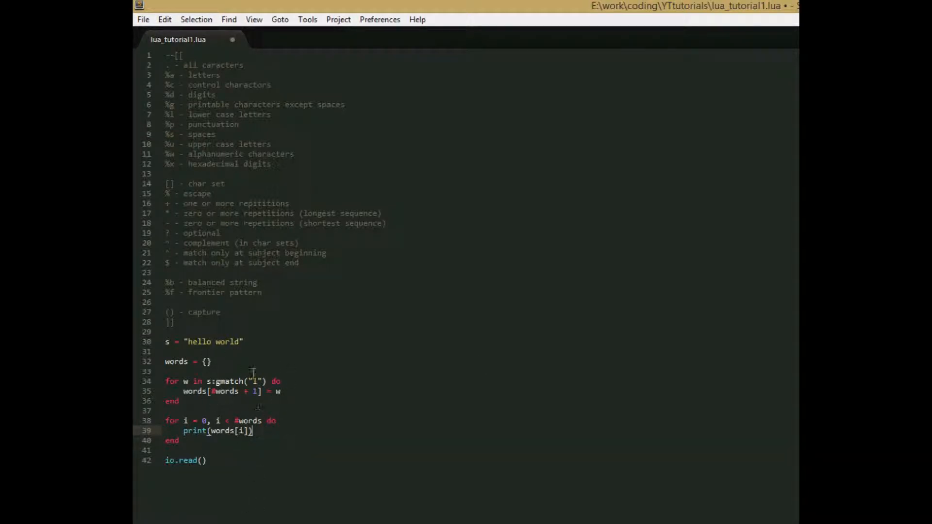
{"action": "mouse_move", "coordinate": [144, 19]}
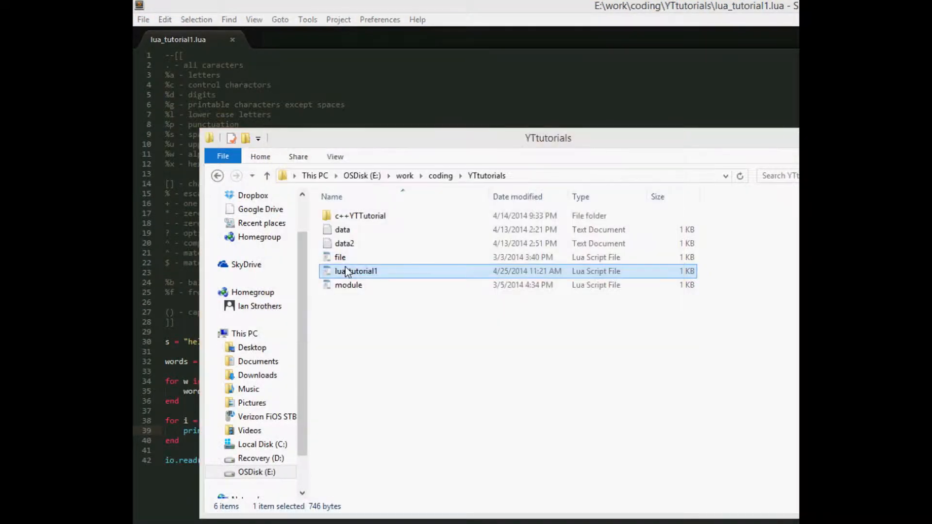
{"action": "mouse_move", "coordinate": [371, 263]}
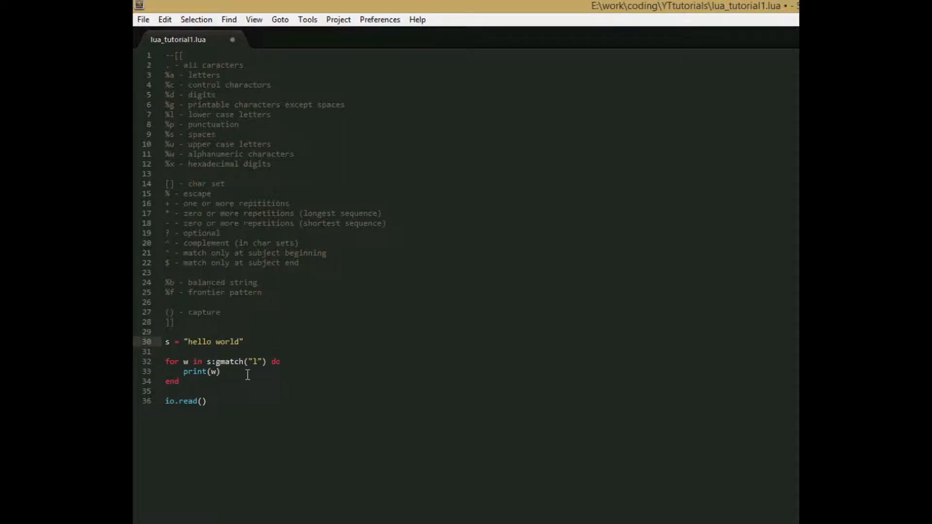
Step: Run lua_tutorial1 from the YTtutorials folder, see three l's printed, and close the console
{"action": "left_click", "coordinate": [143, 20]}
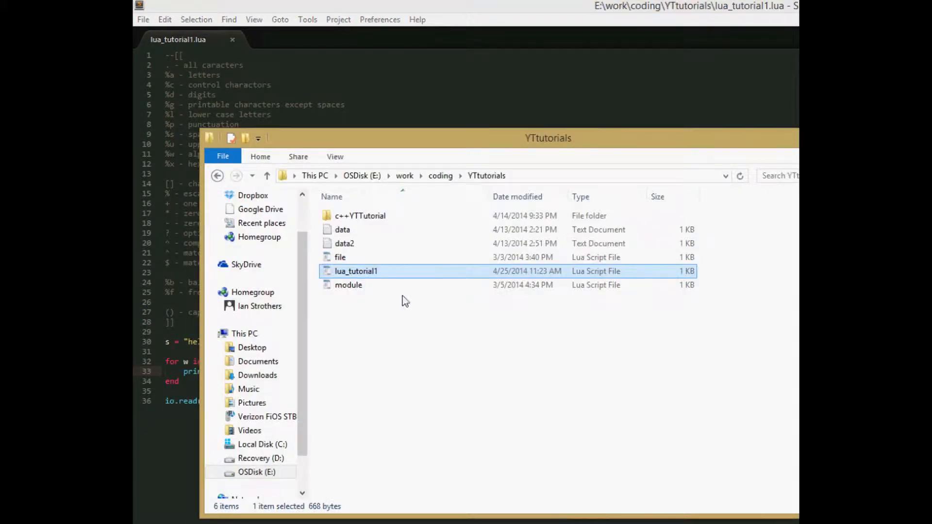
{"action": "double_click", "coordinate": [355, 271]}
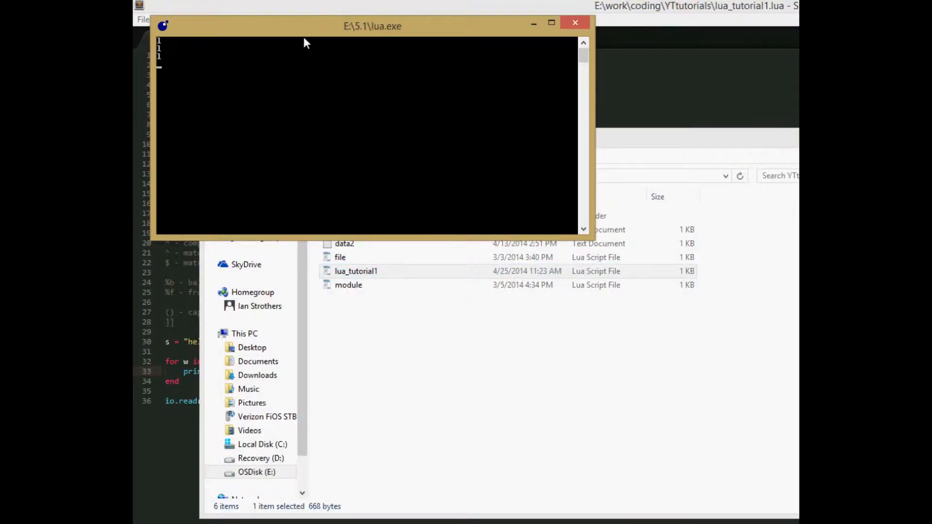
{"action": "left_click", "coordinate": [574, 22]}
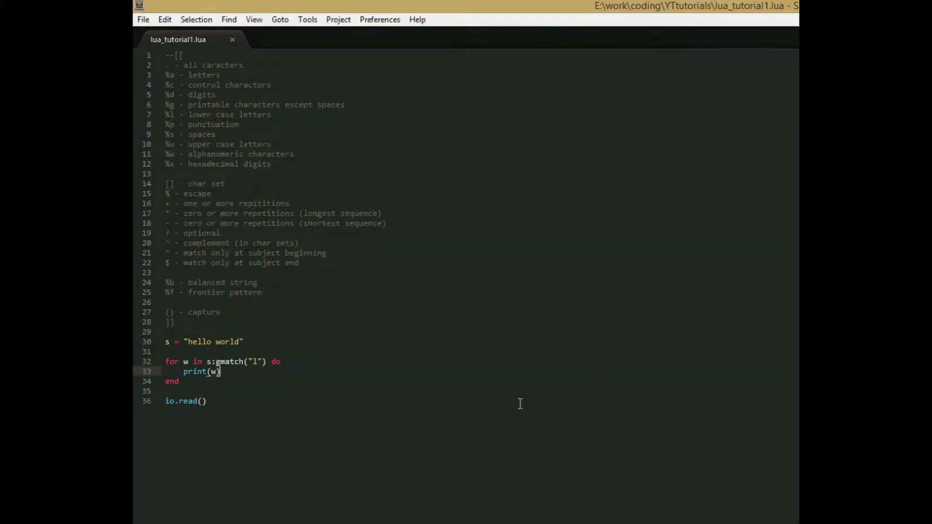
{"action": "mouse_move", "coordinate": [261, 356]}
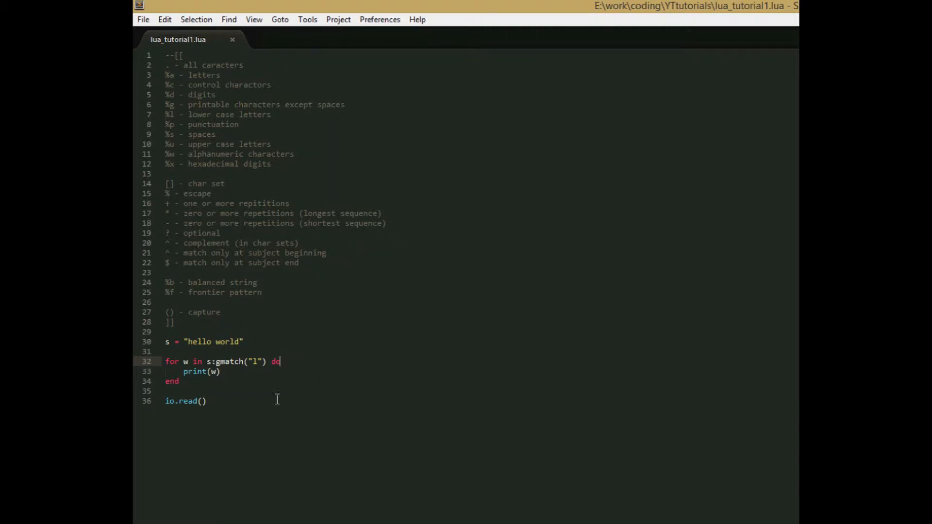
{"action": "mouse_move", "coordinate": [232, 288]}
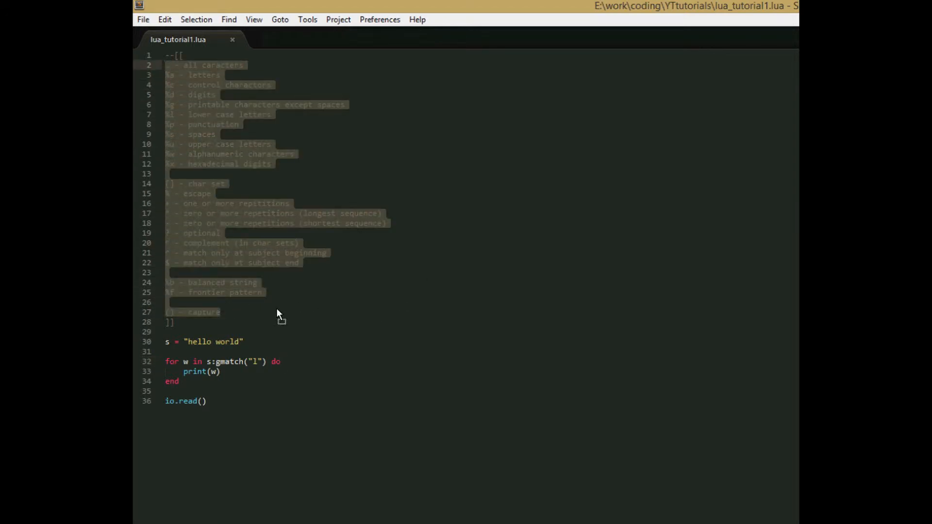
{"action": "left_click", "coordinate": [303, 156]}
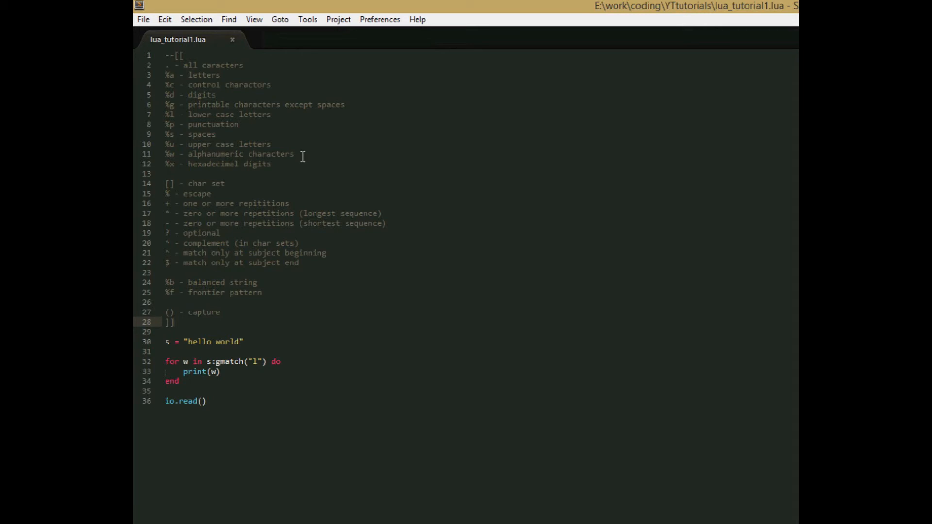